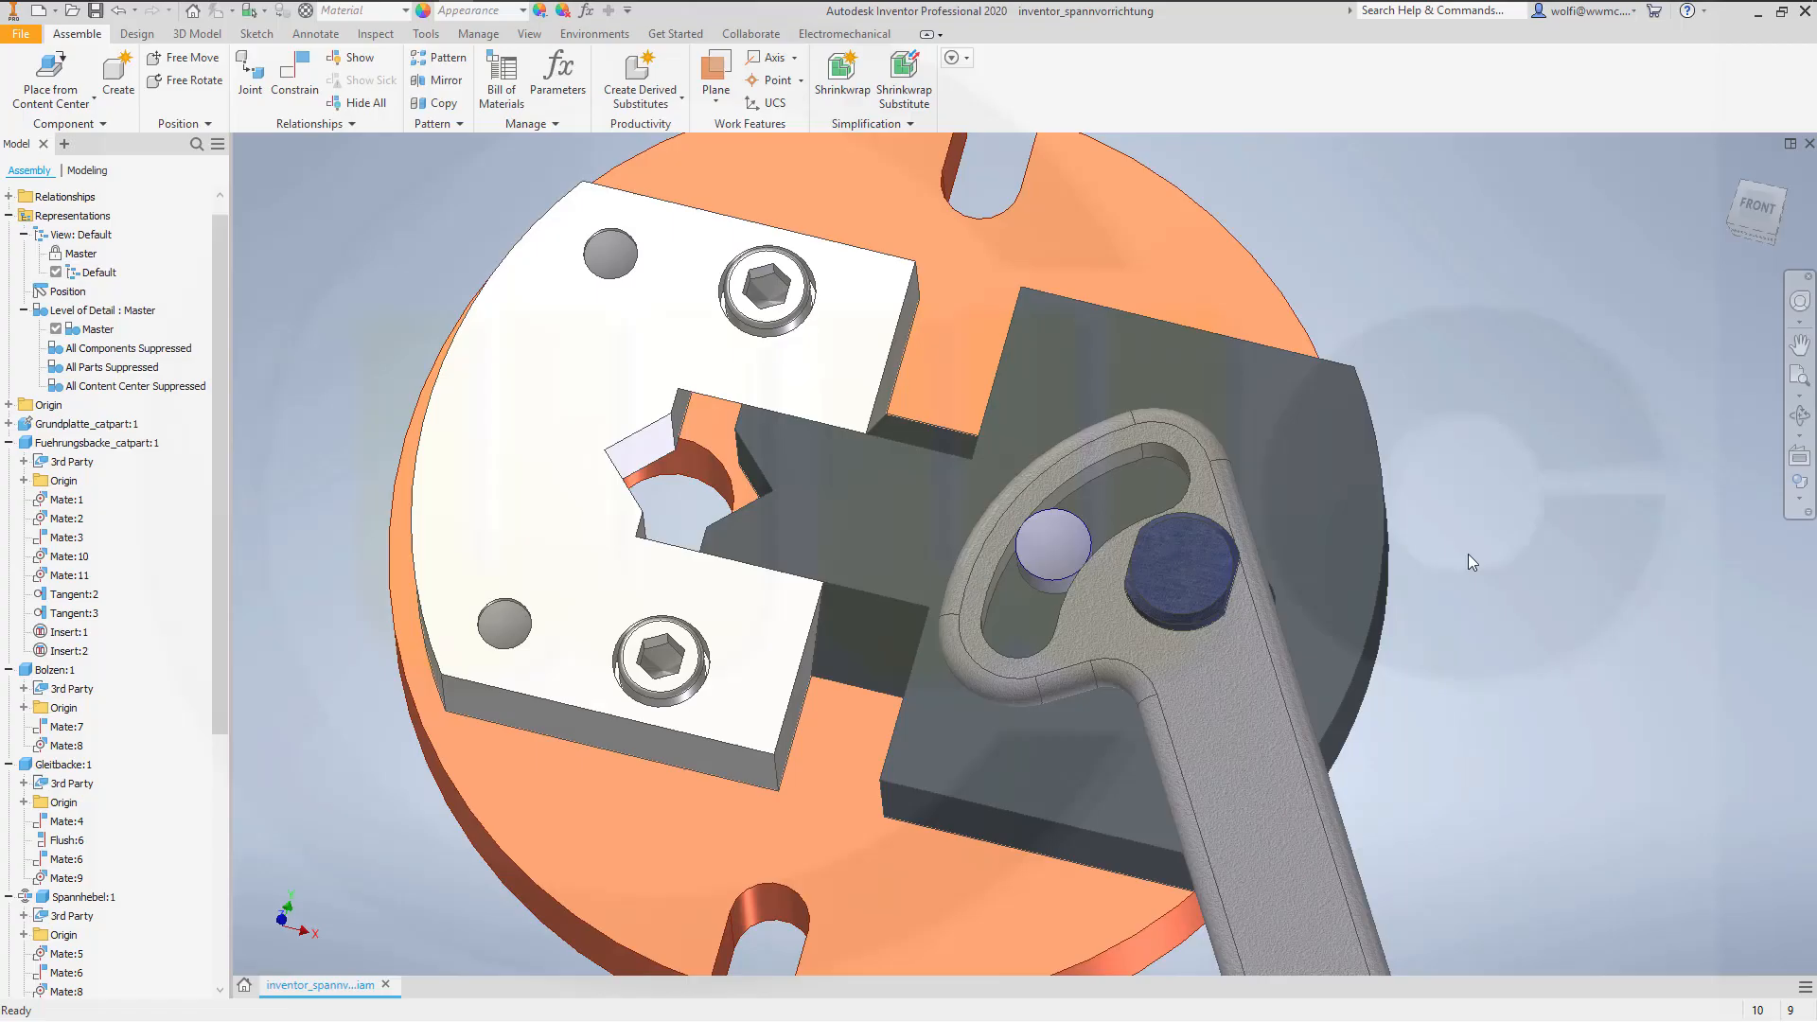
mouse_move(1525, 560)
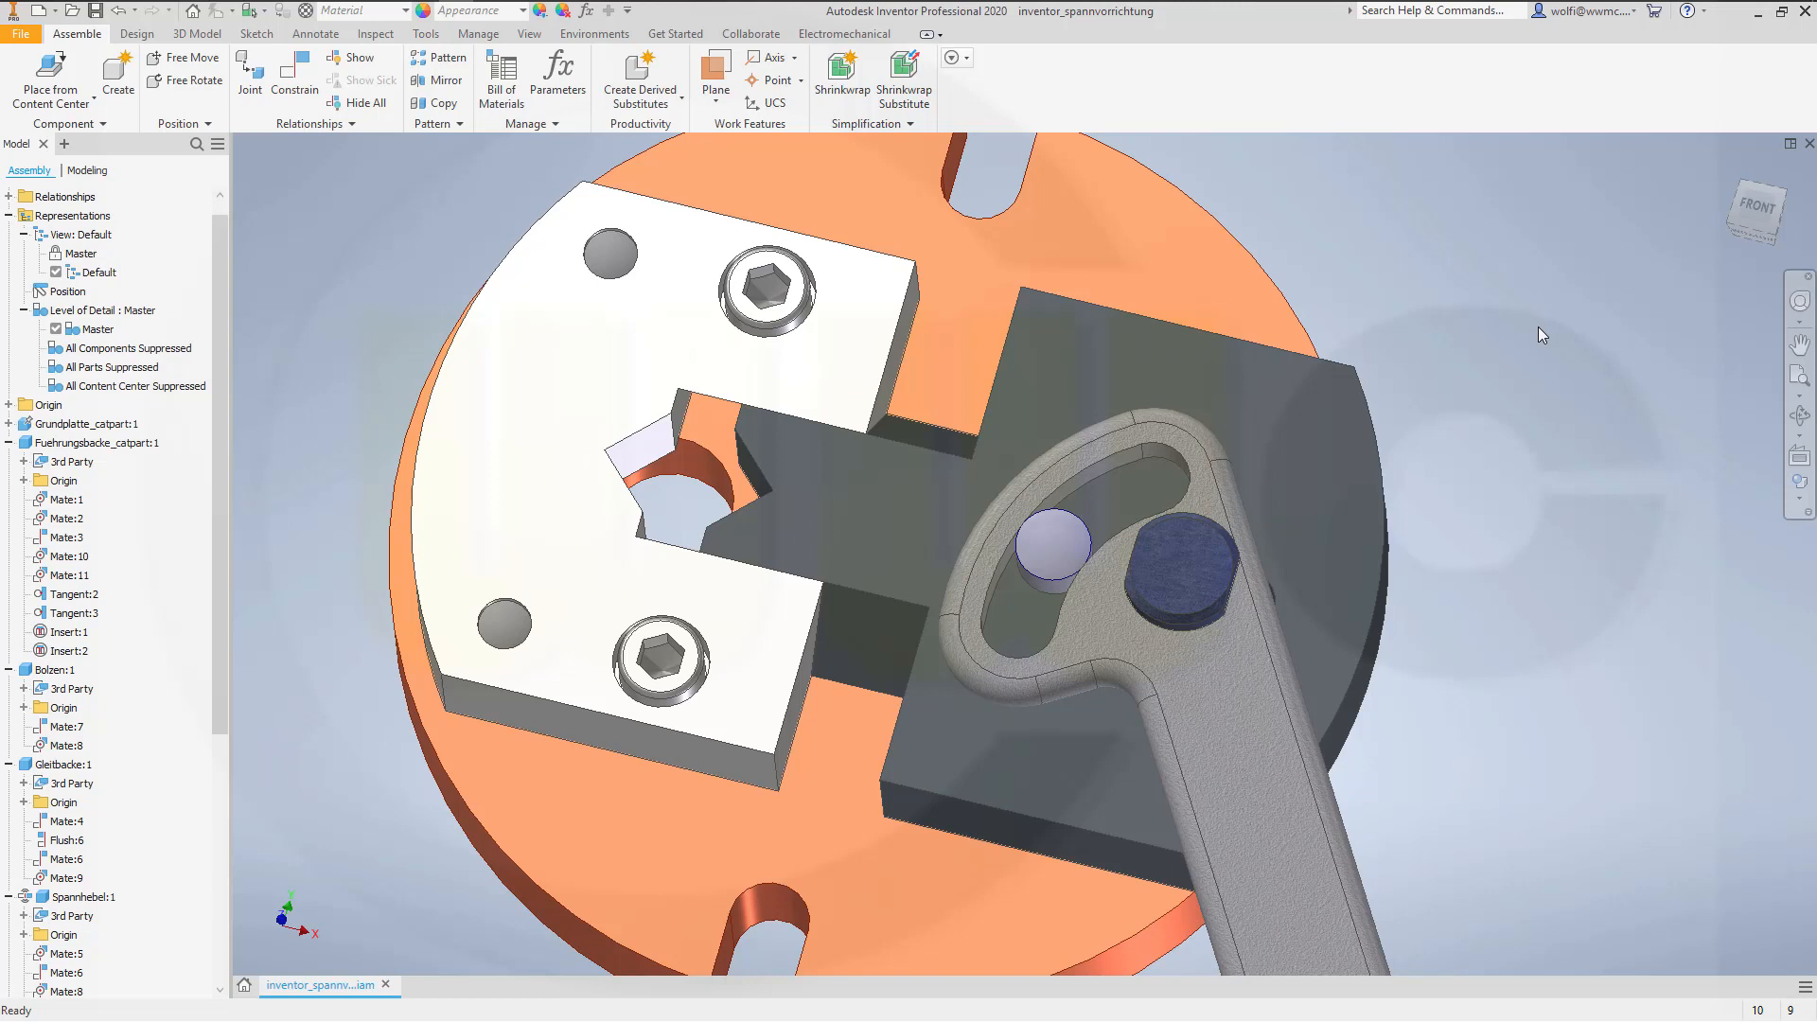
mouse_move(1531, 337)
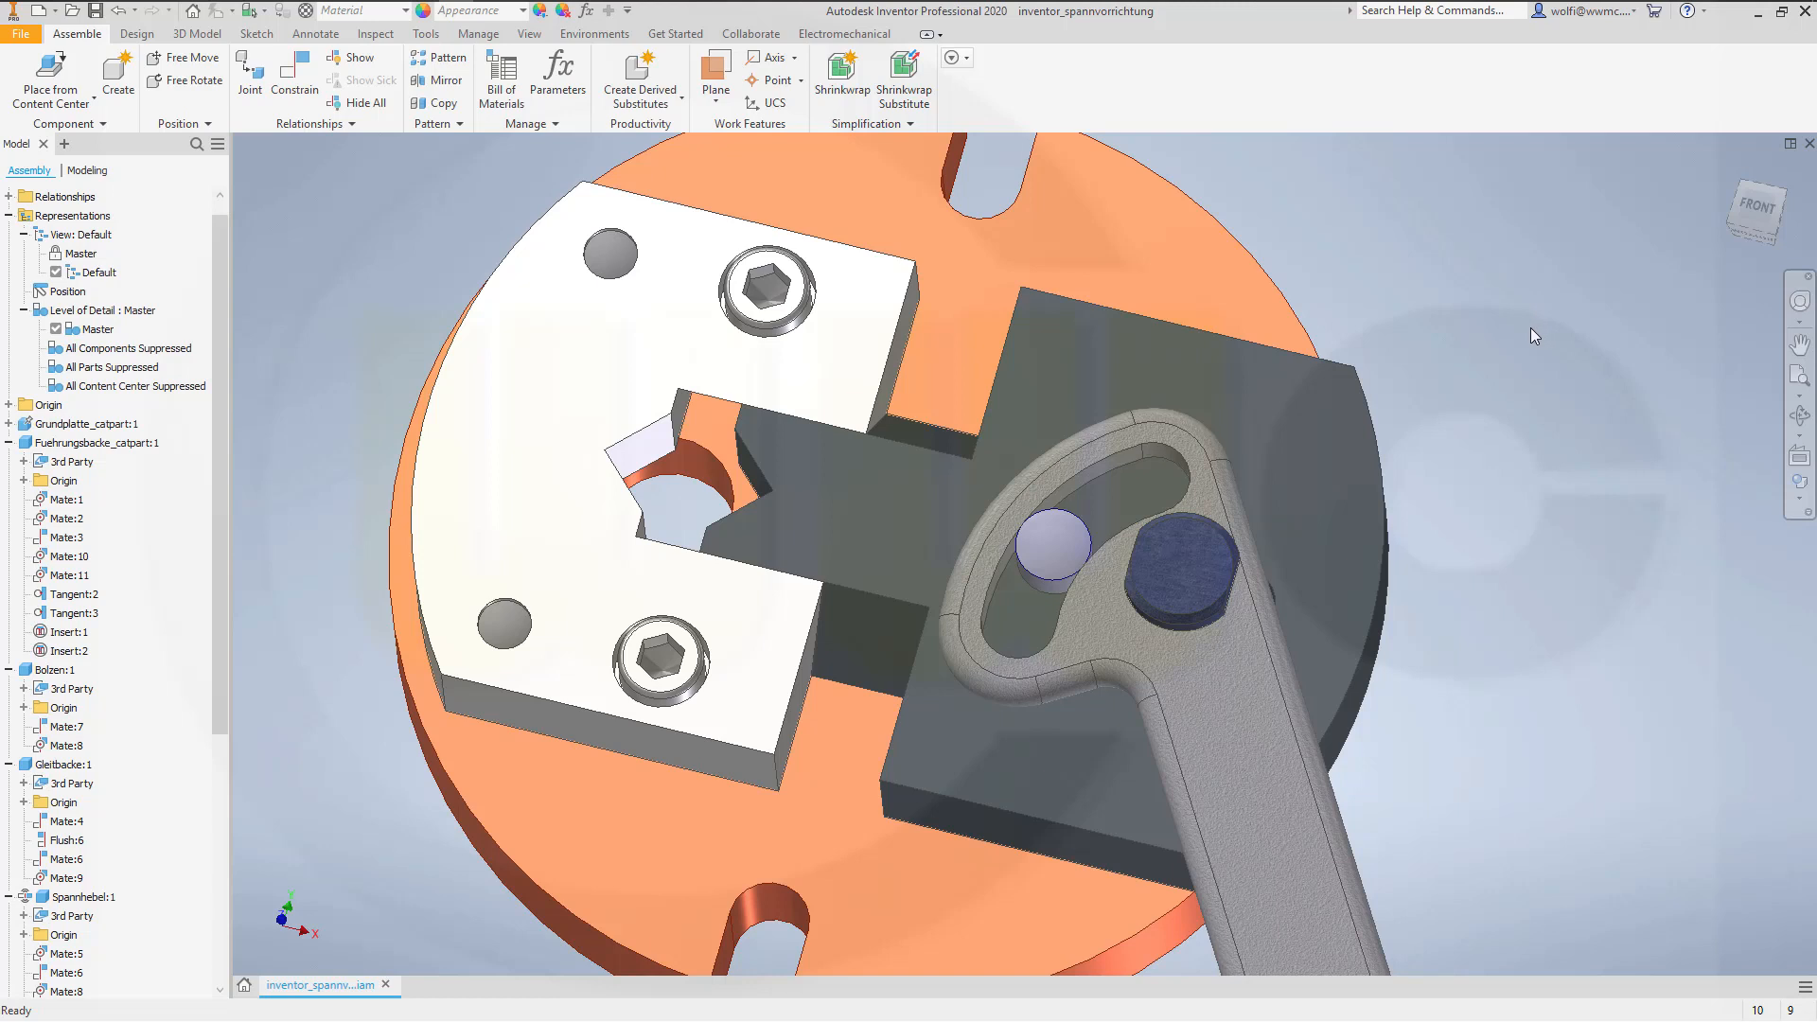
mouse_move(1512, 352)
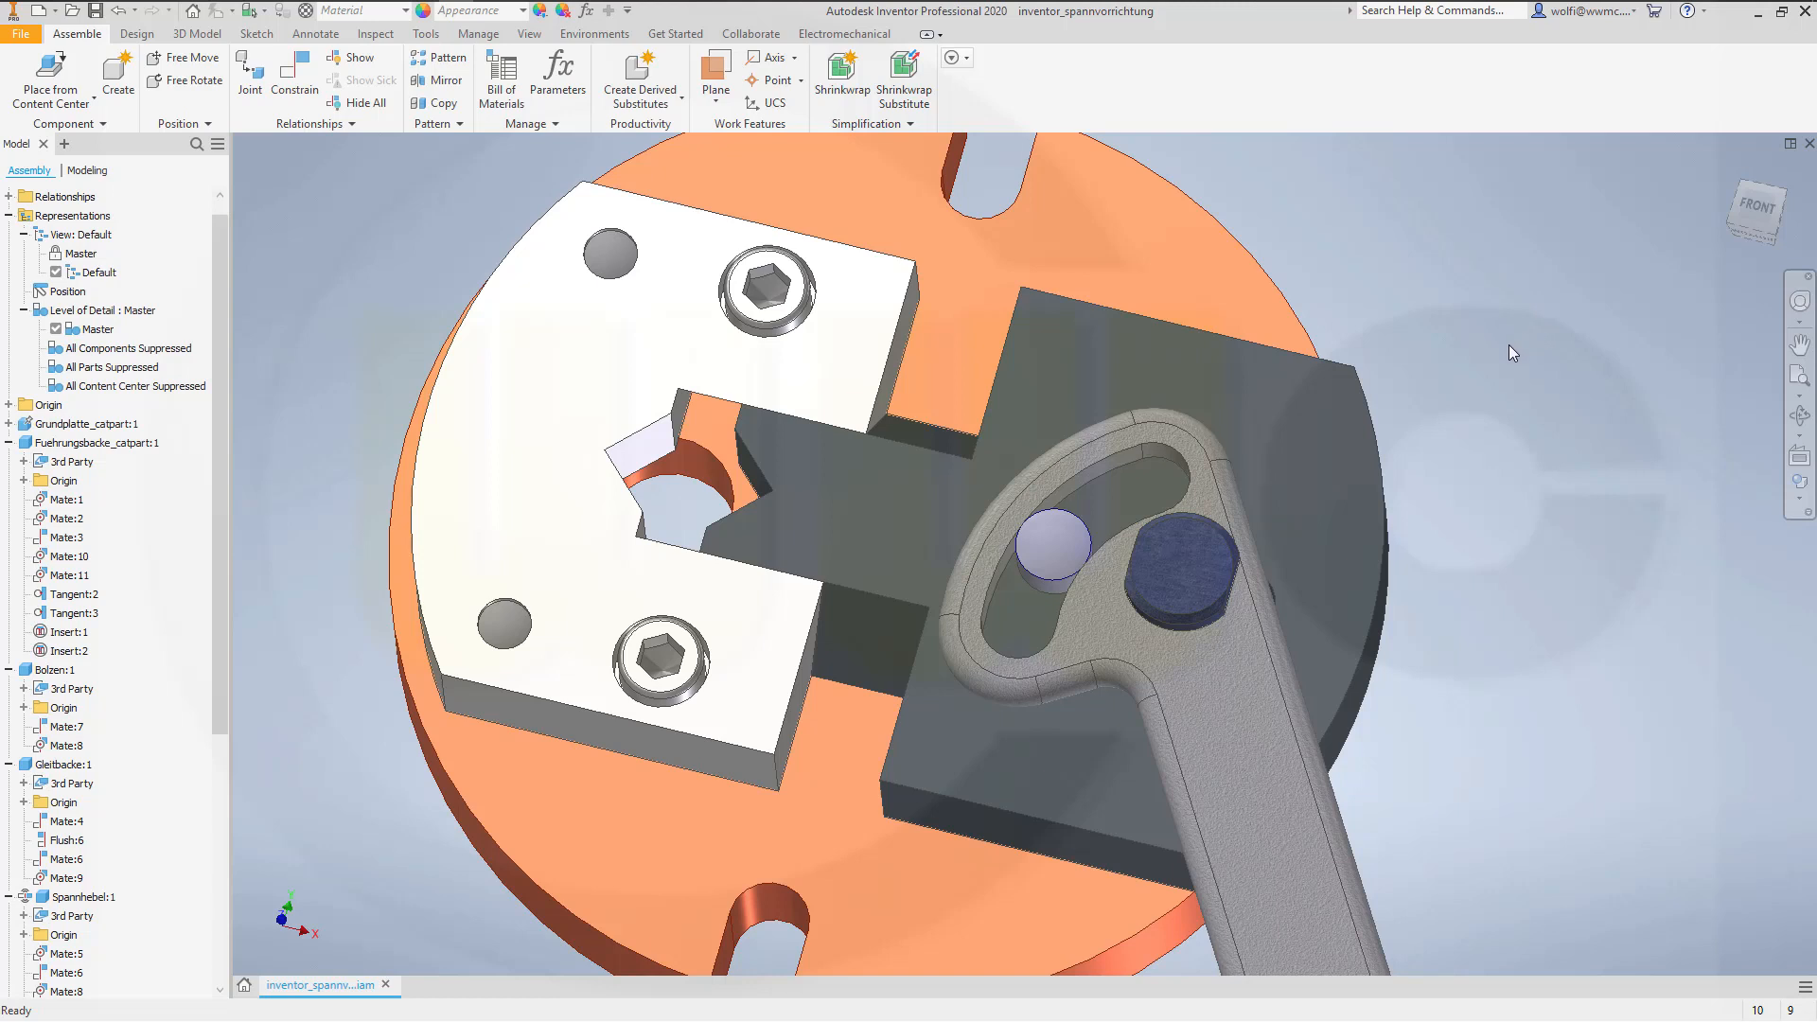
mouse_move(1506, 359)
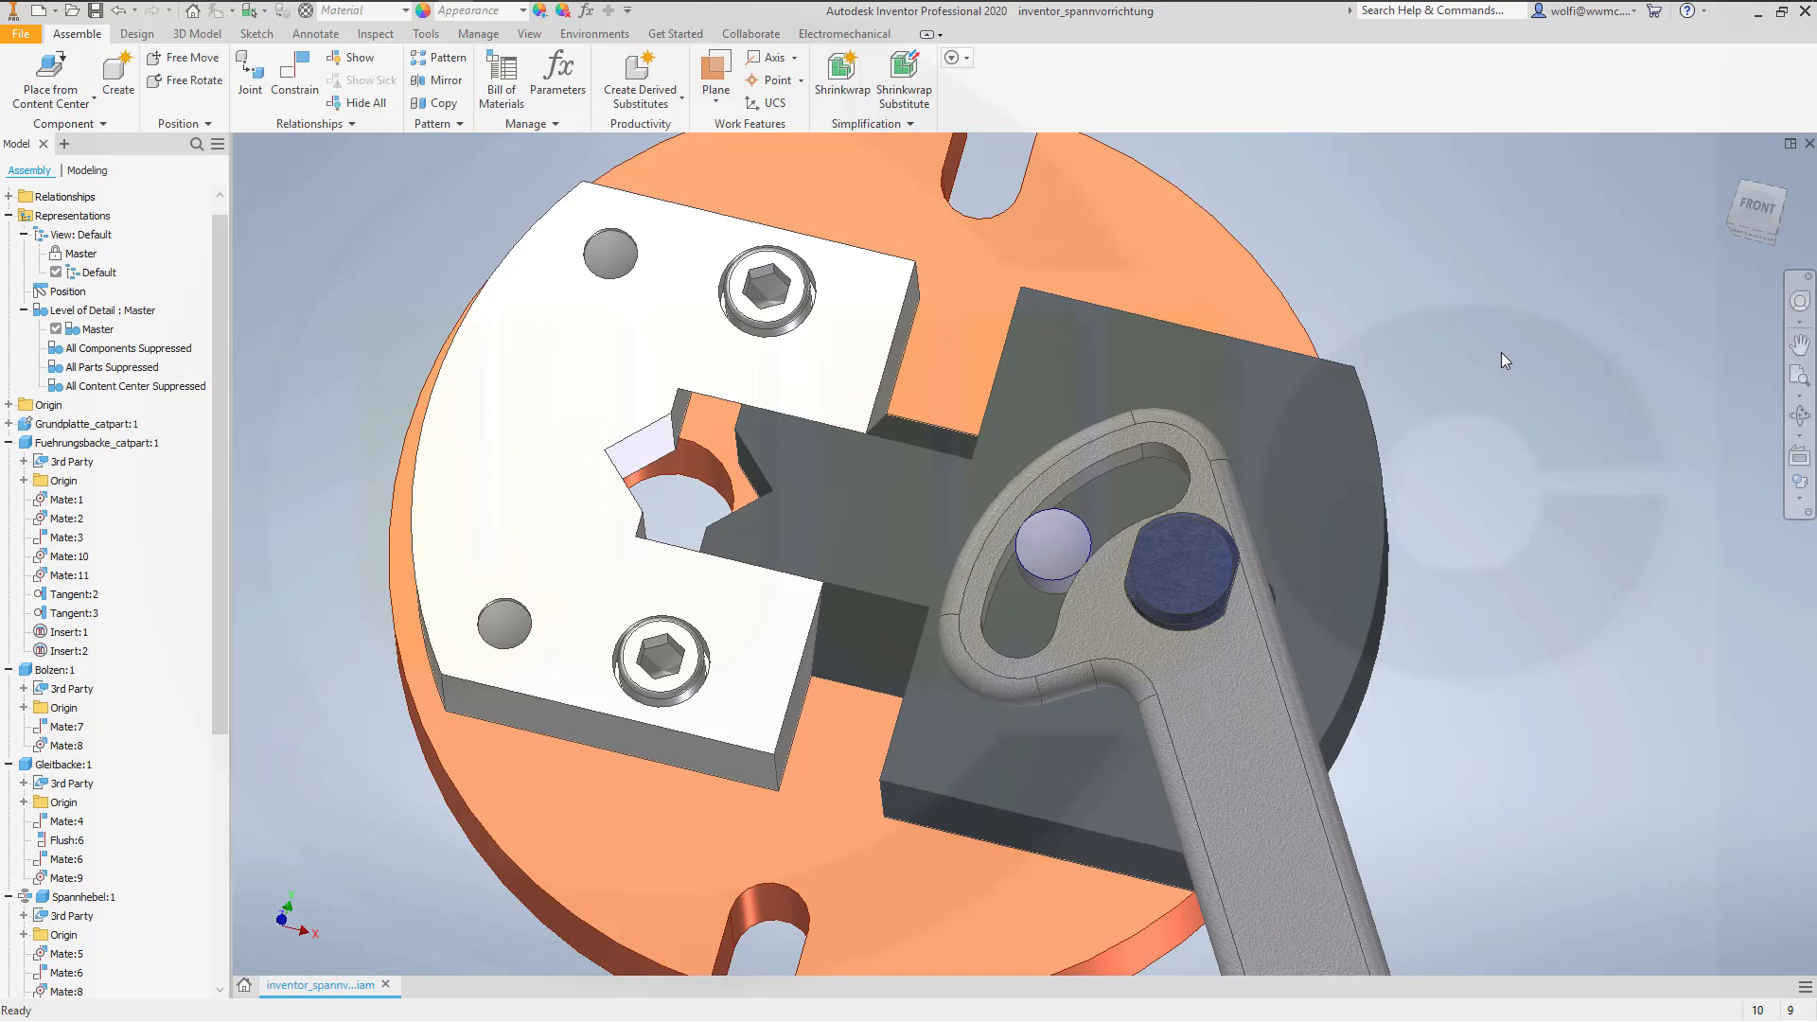
mouse_move(1487, 354)
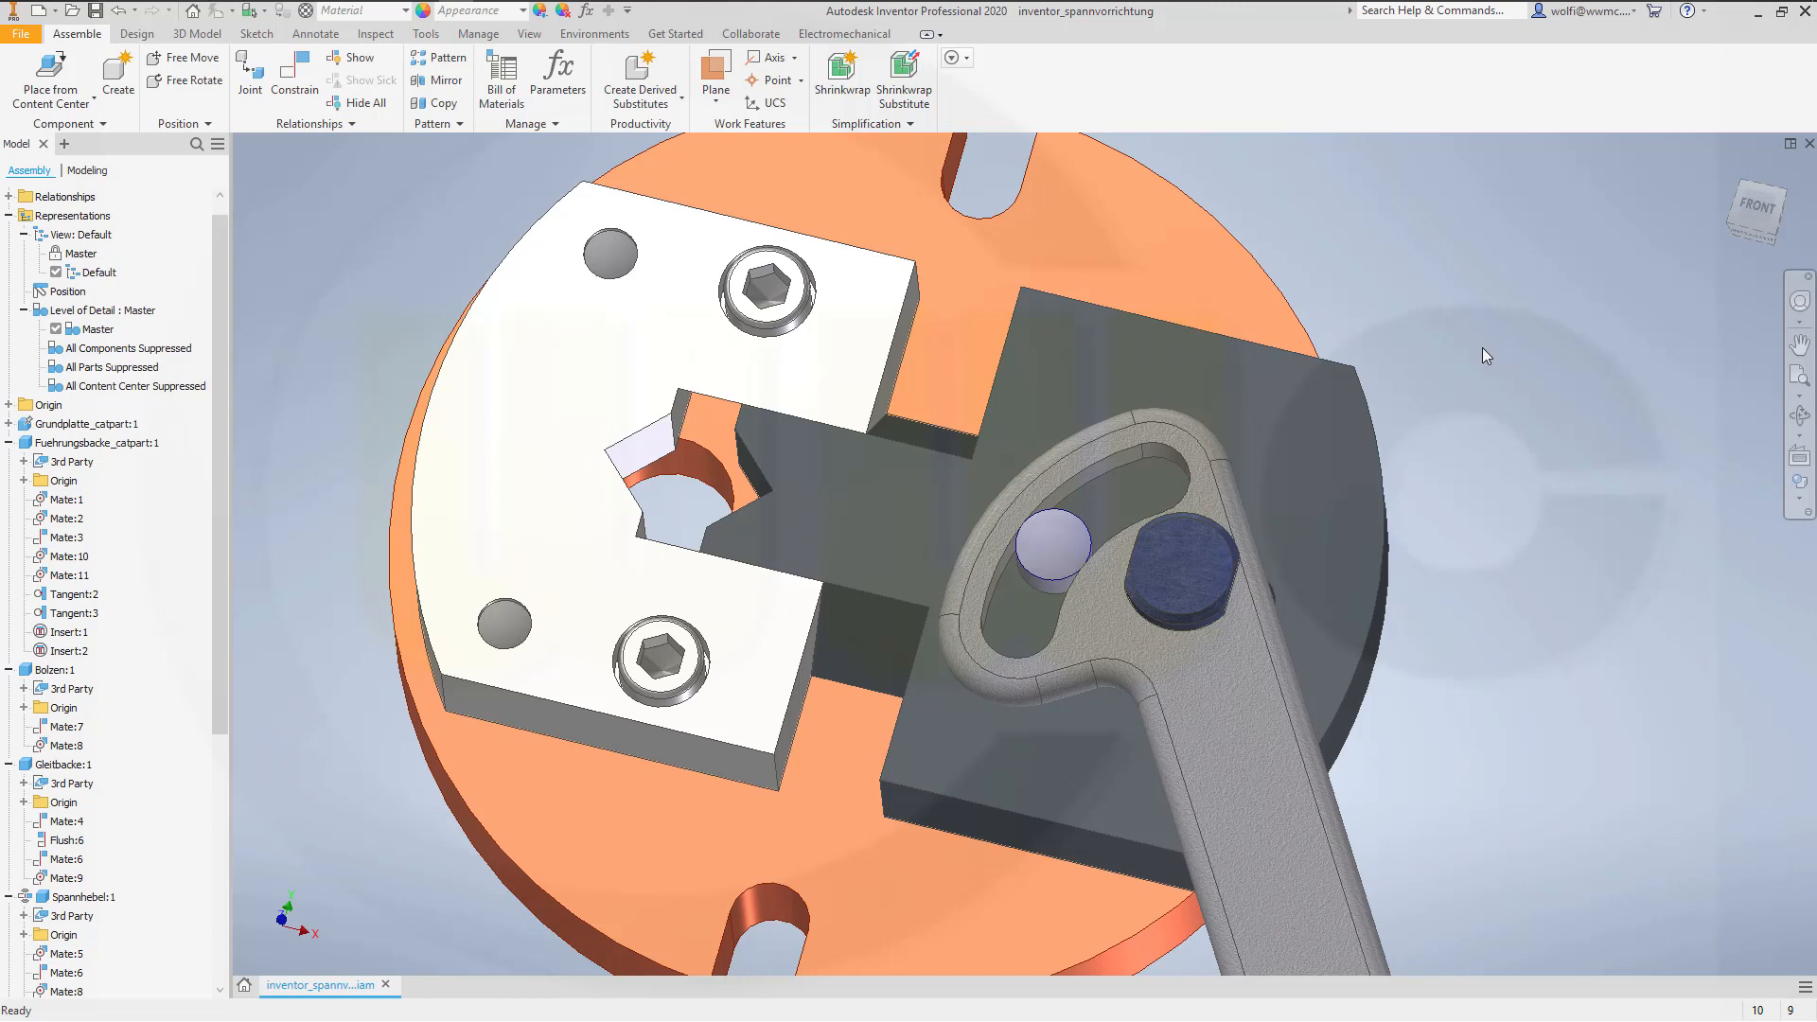
mouse_move(1478, 354)
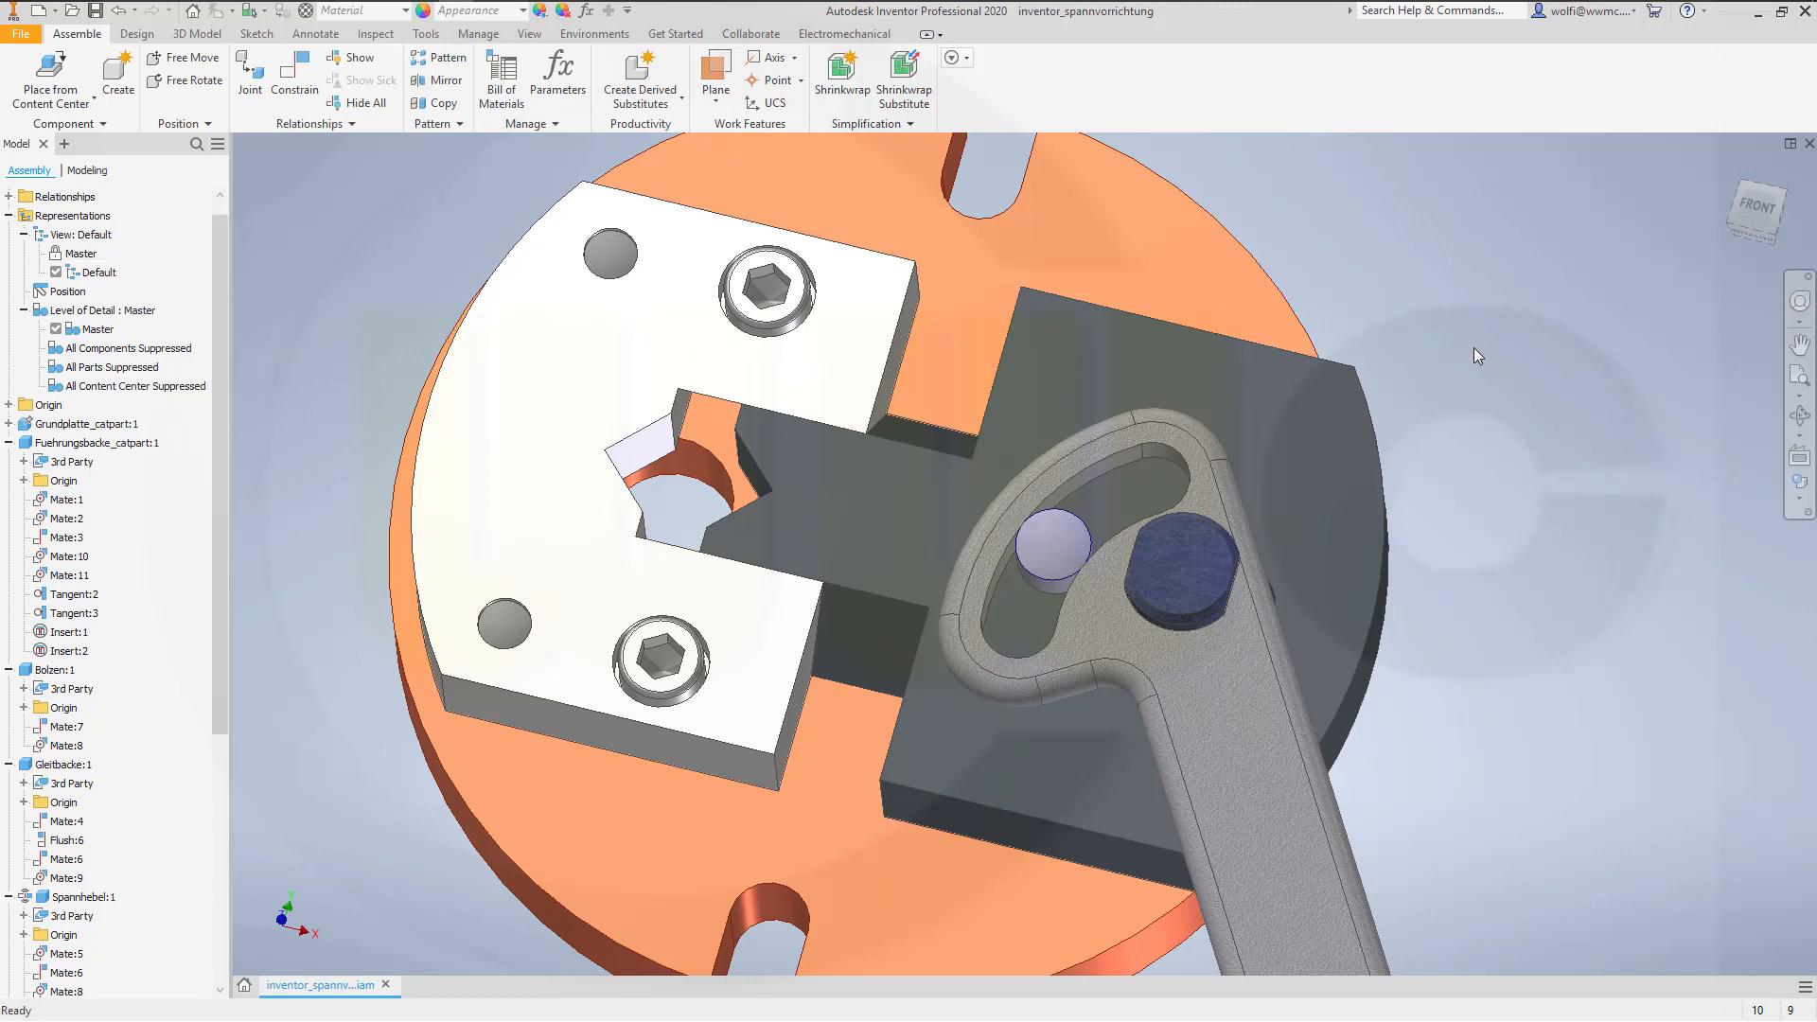
Step: Create a new positional representation under Position in the browser and rename it 'closed'
click(98, 273)
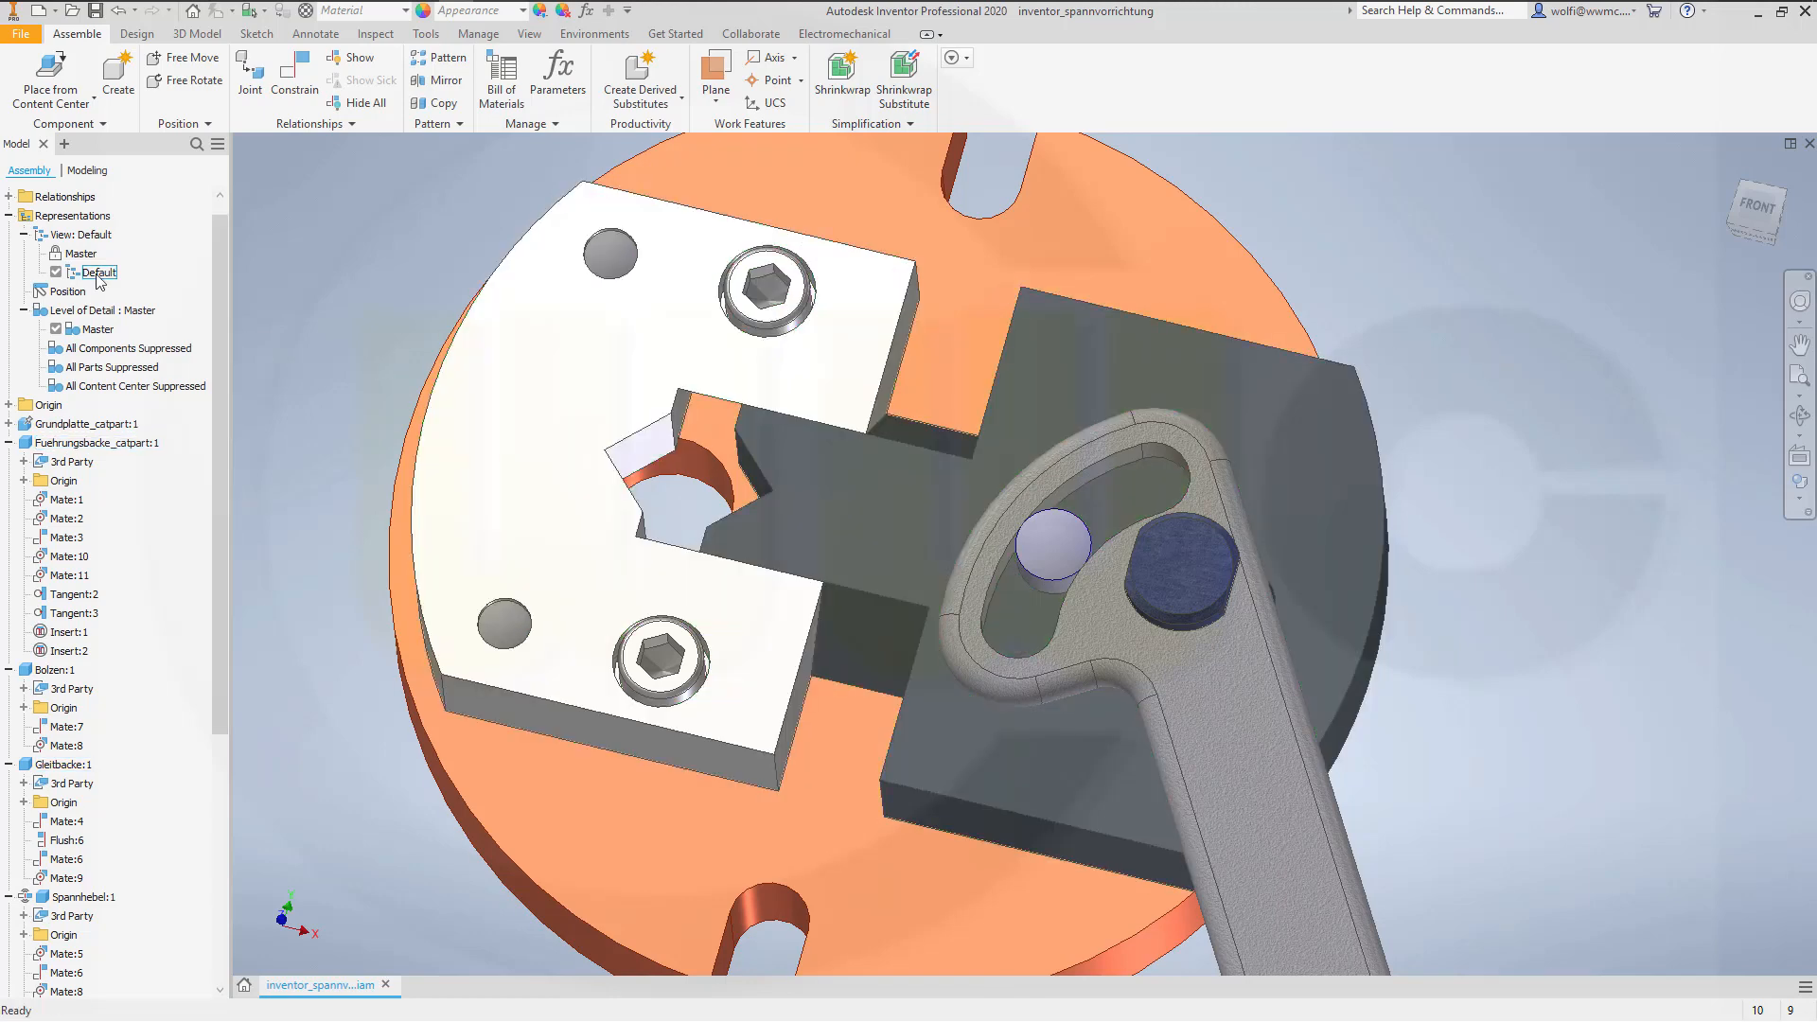
click(73, 216)
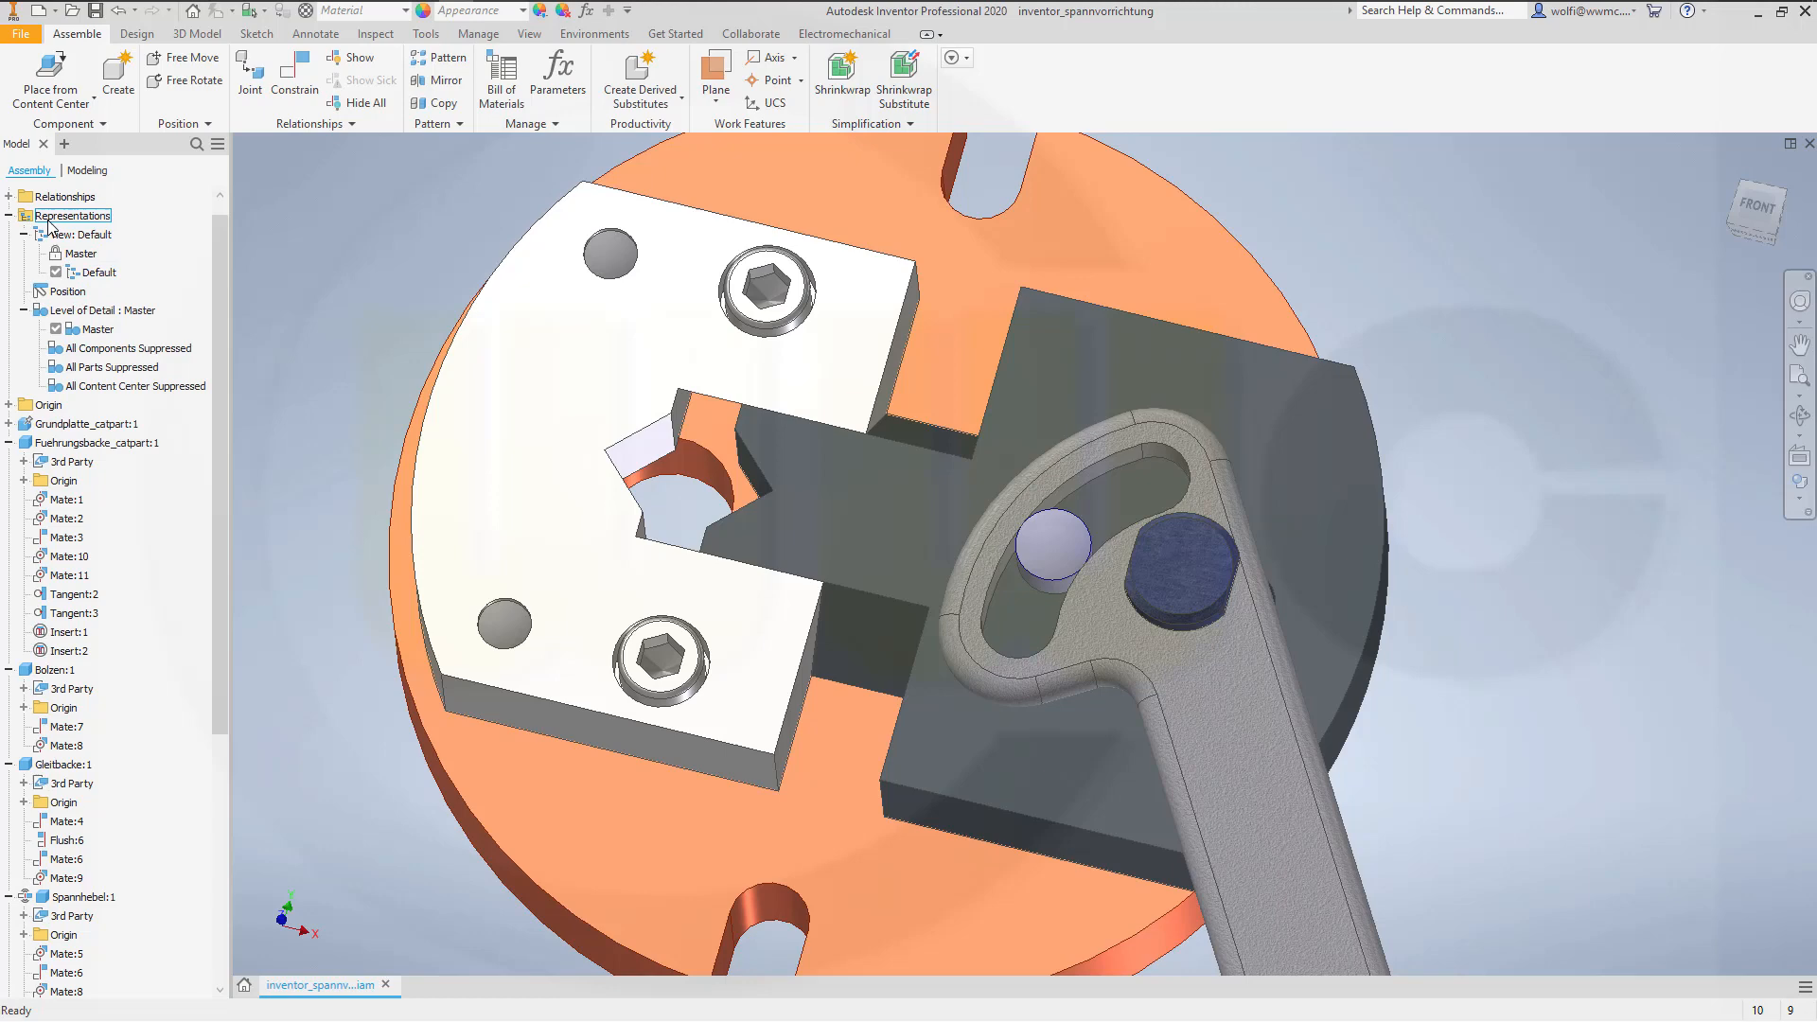
click(68, 292)
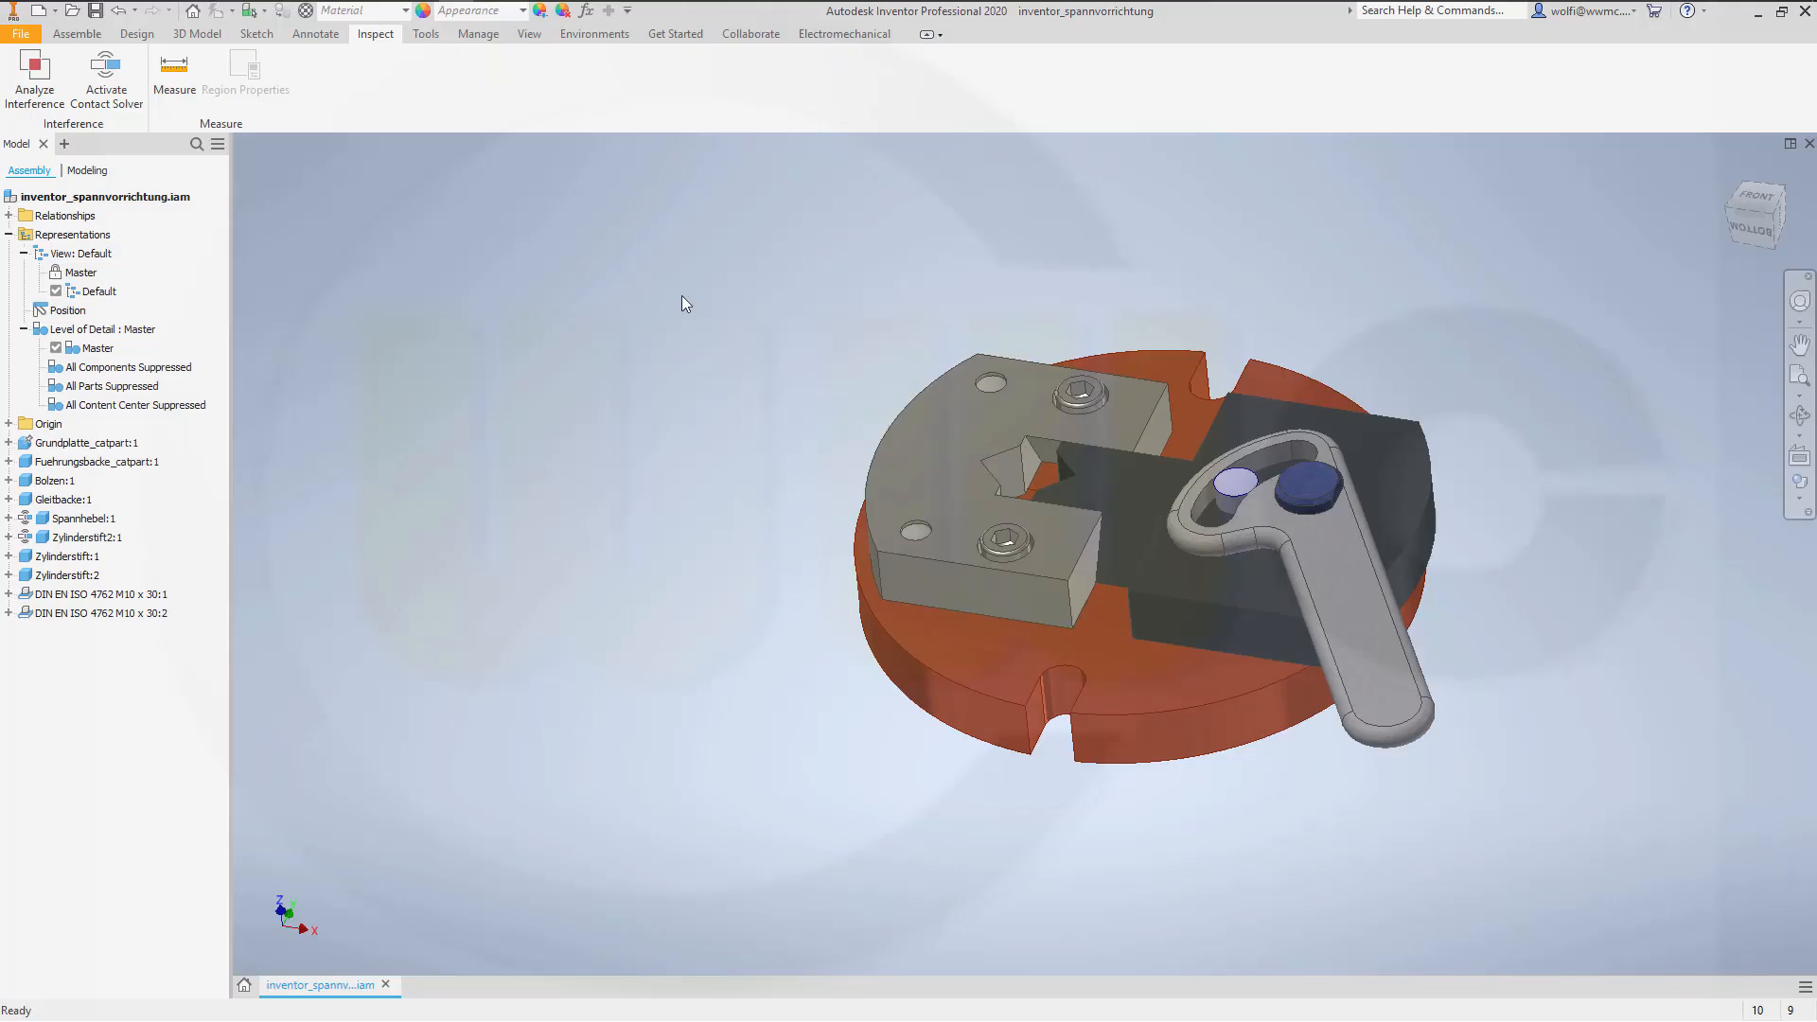
mouse_move(663, 344)
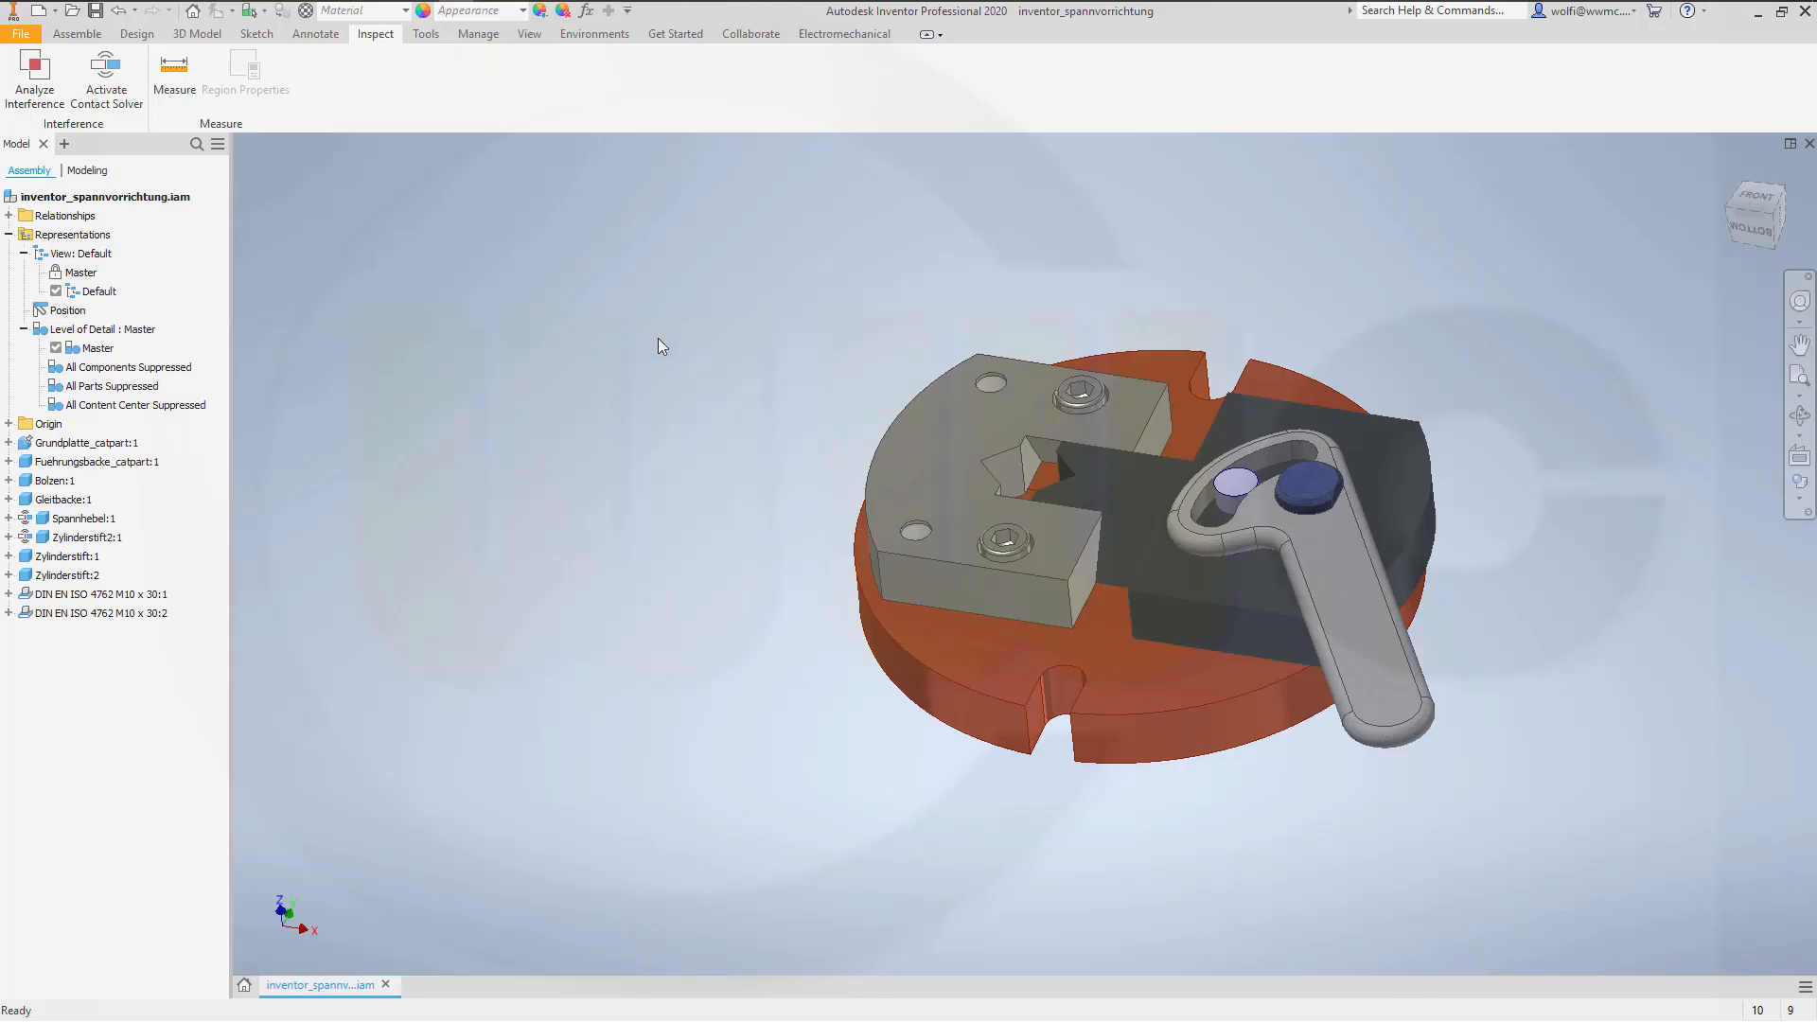
mouse_move(849, 401)
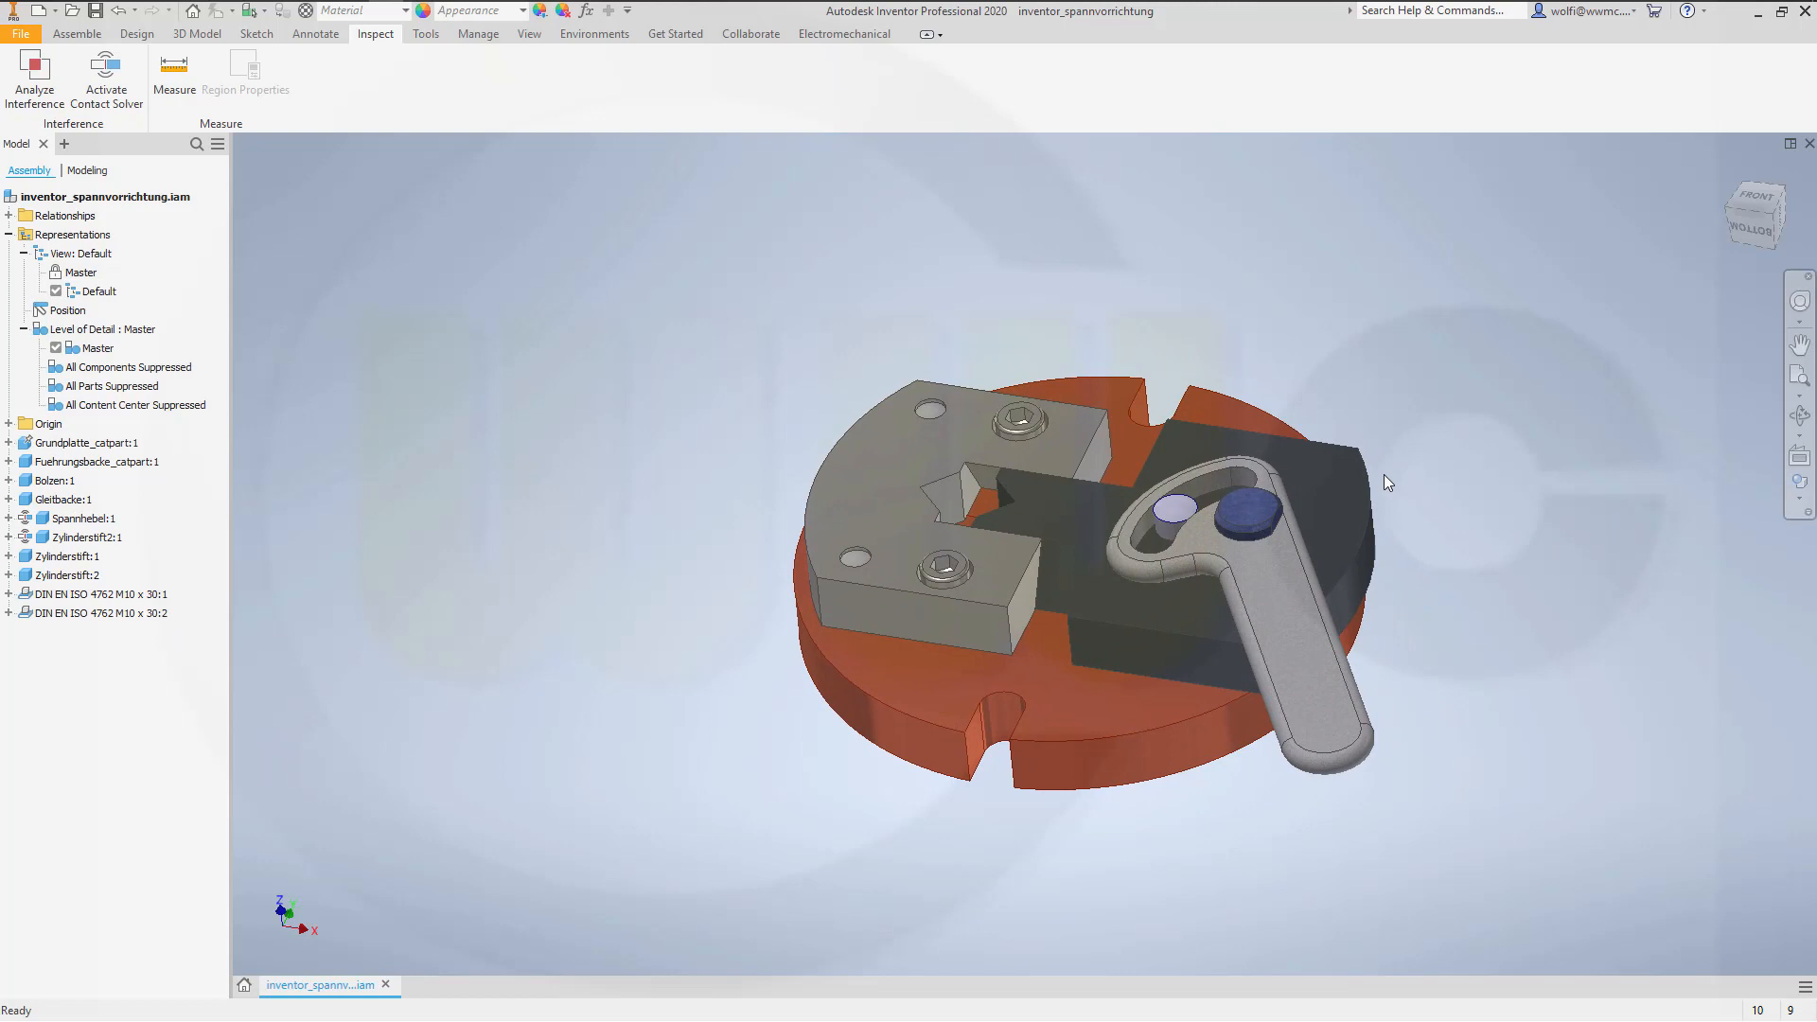
mouse_move(1459, 462)
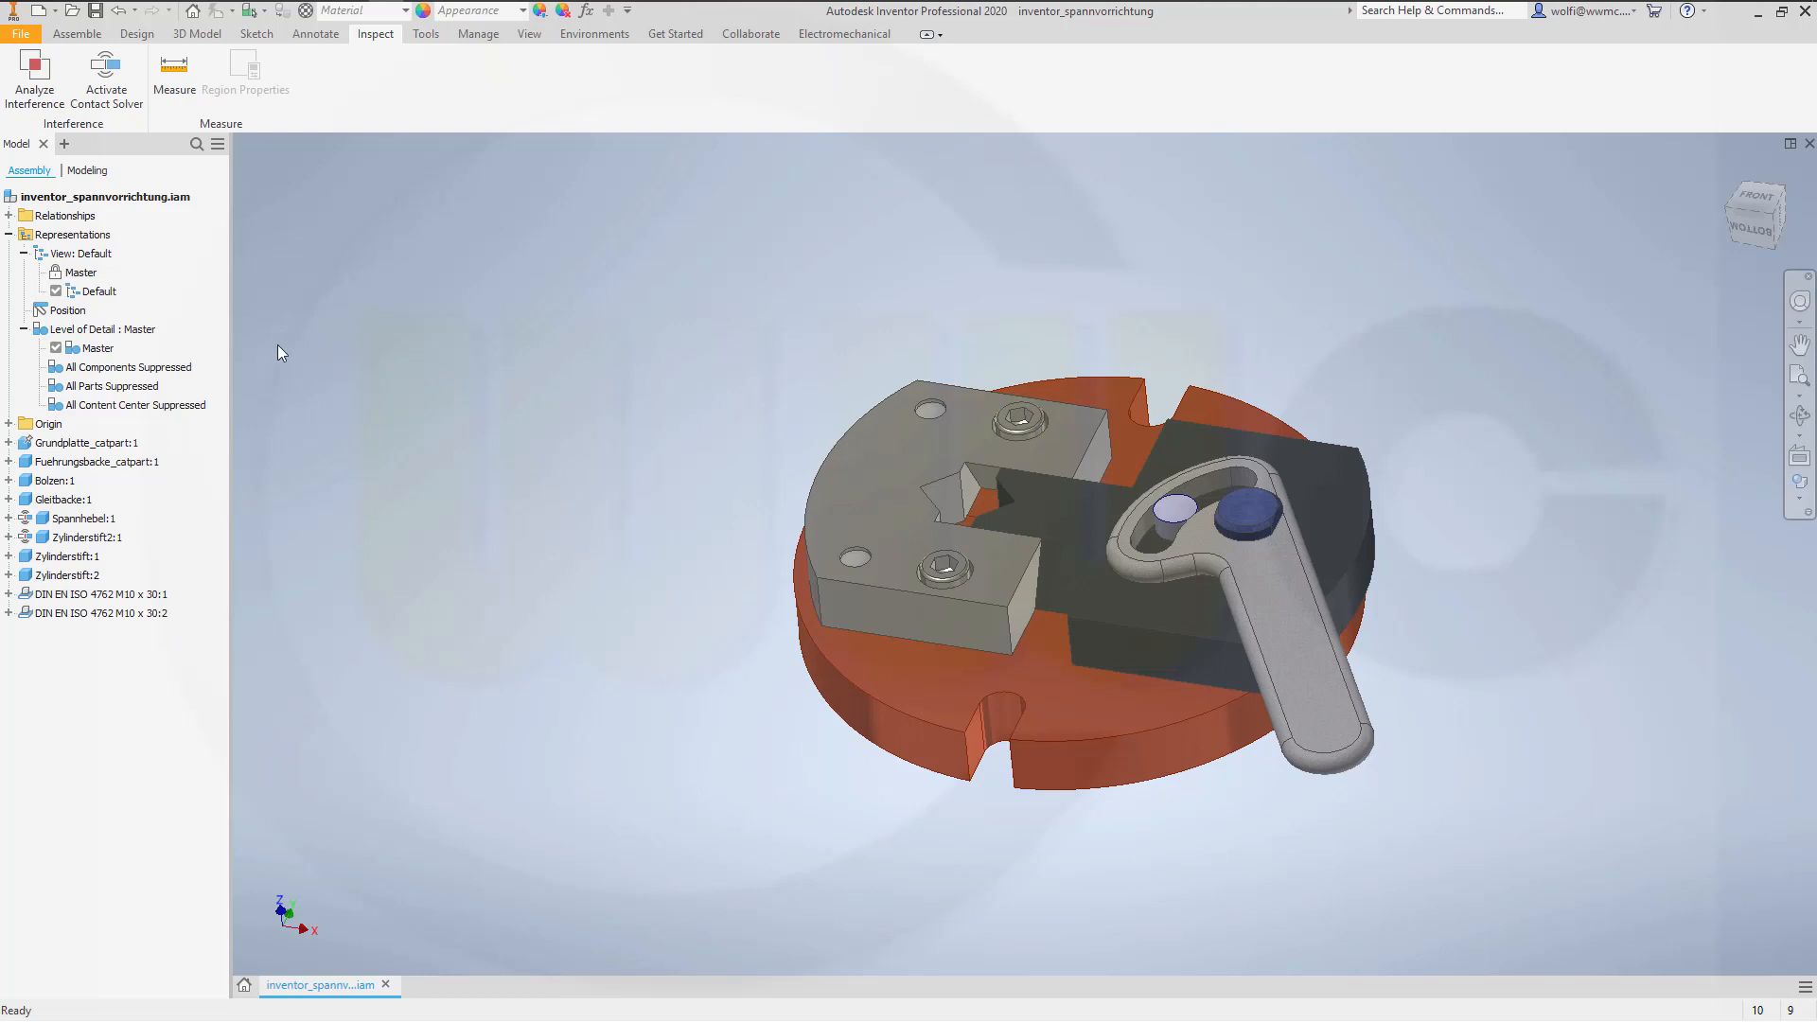
click(98, 329)
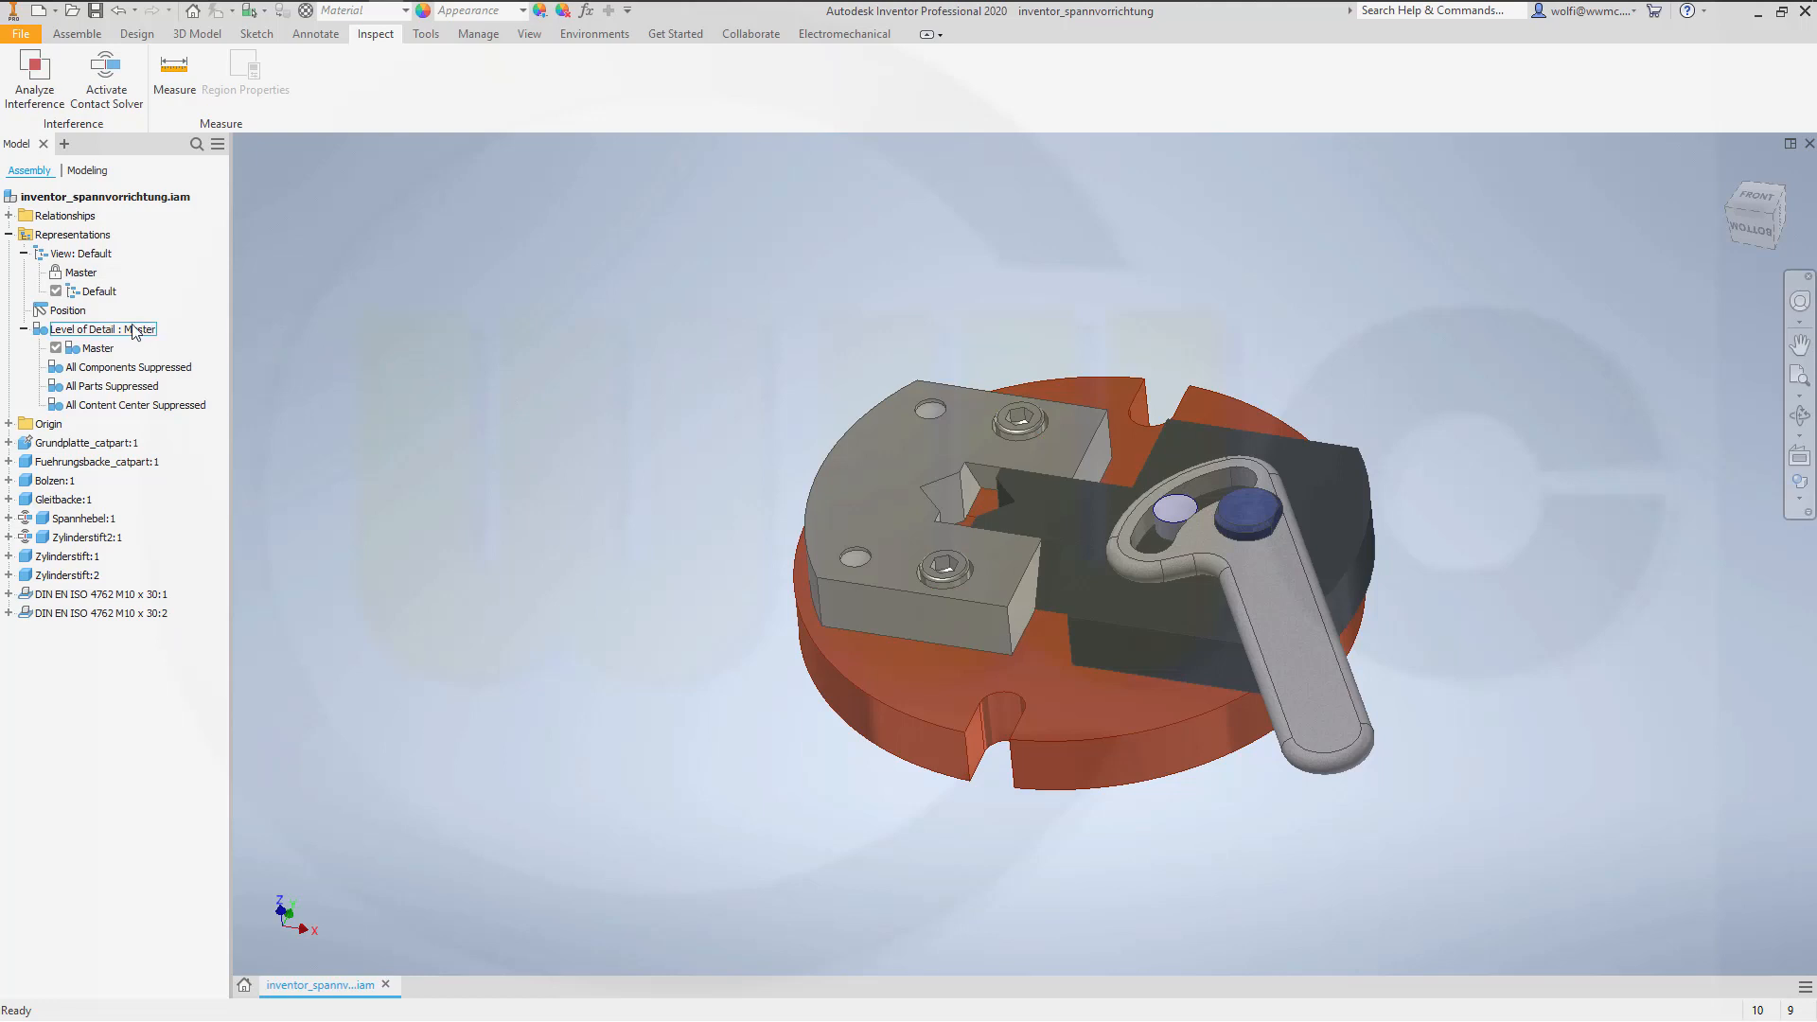
click(68, 308)
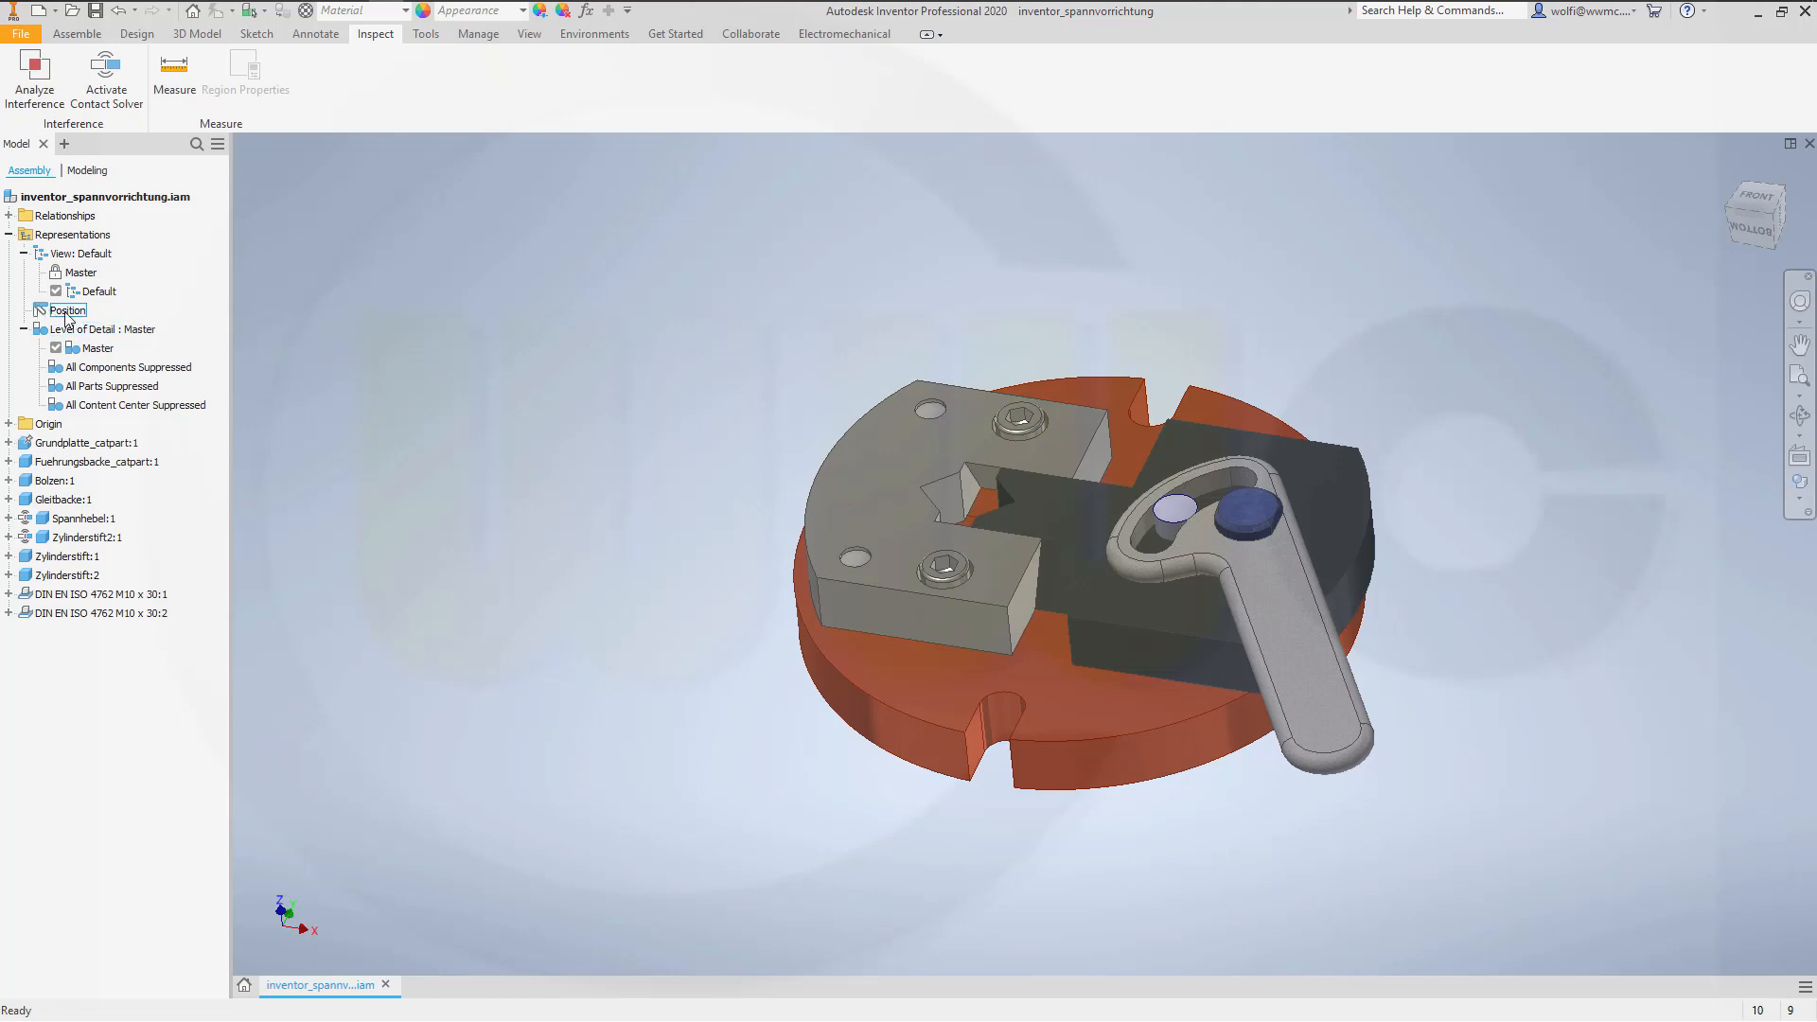
right_click(69, 308)
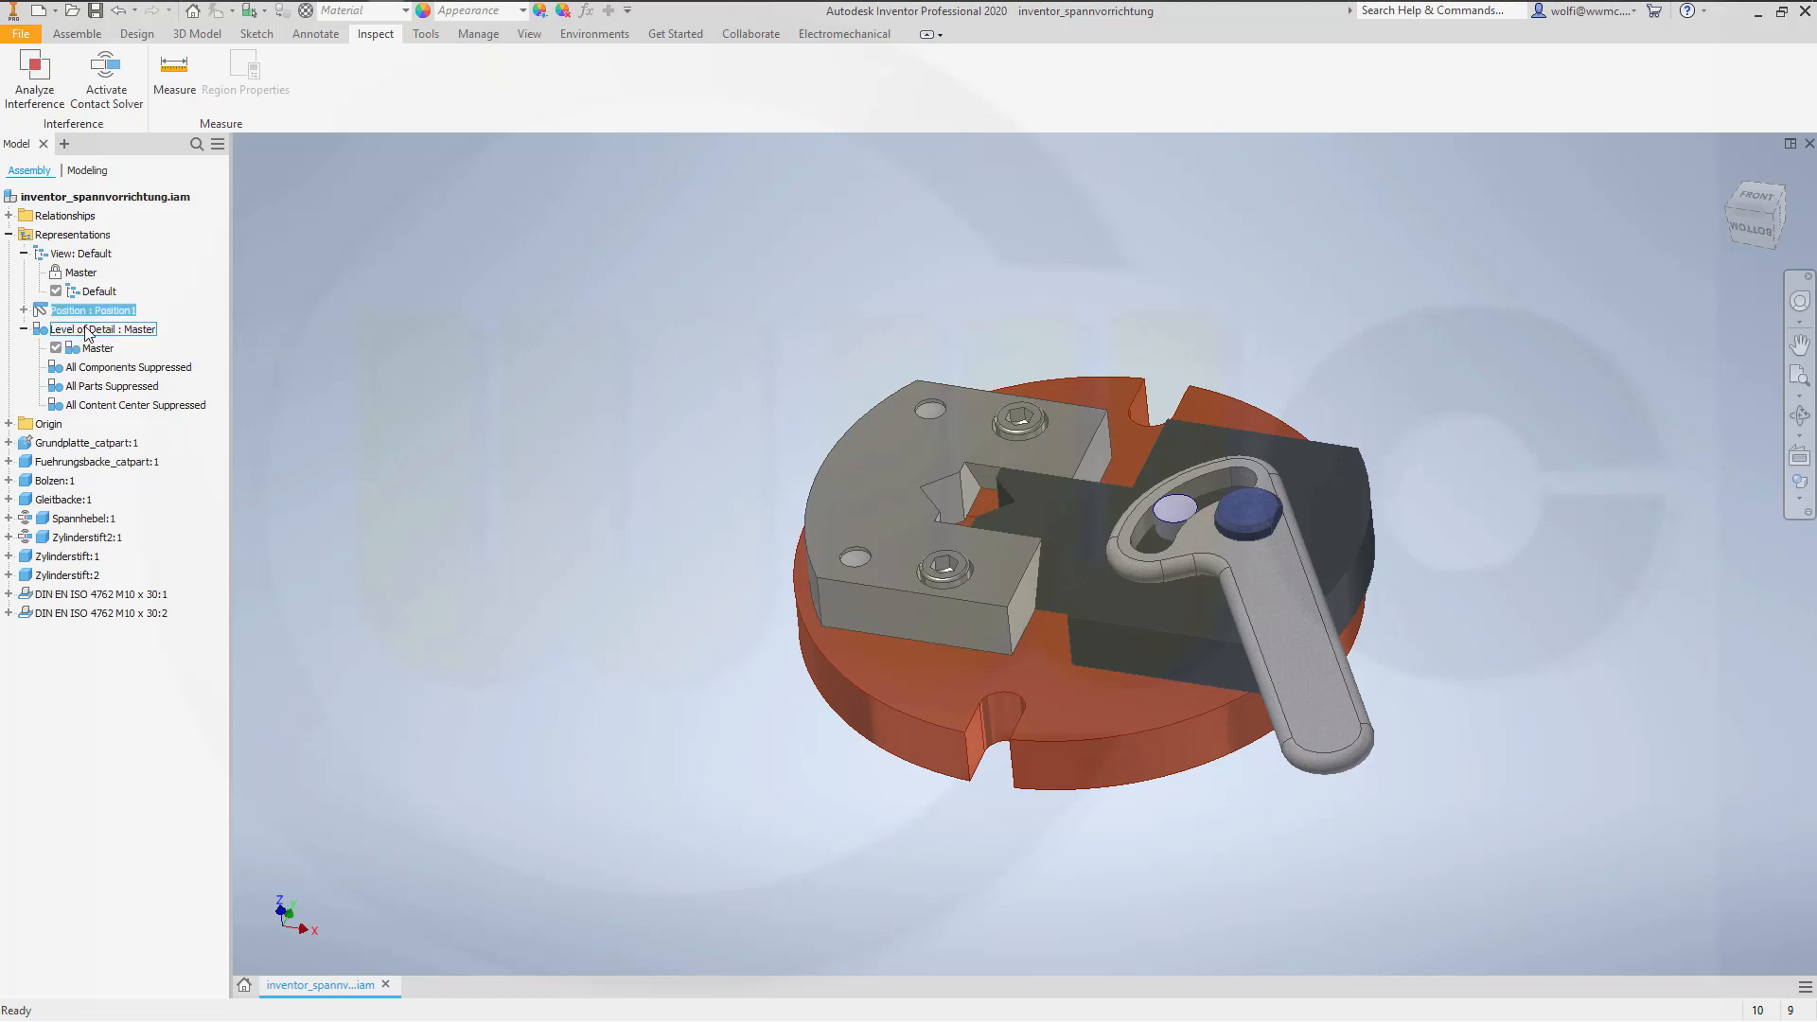
click(27, 308)
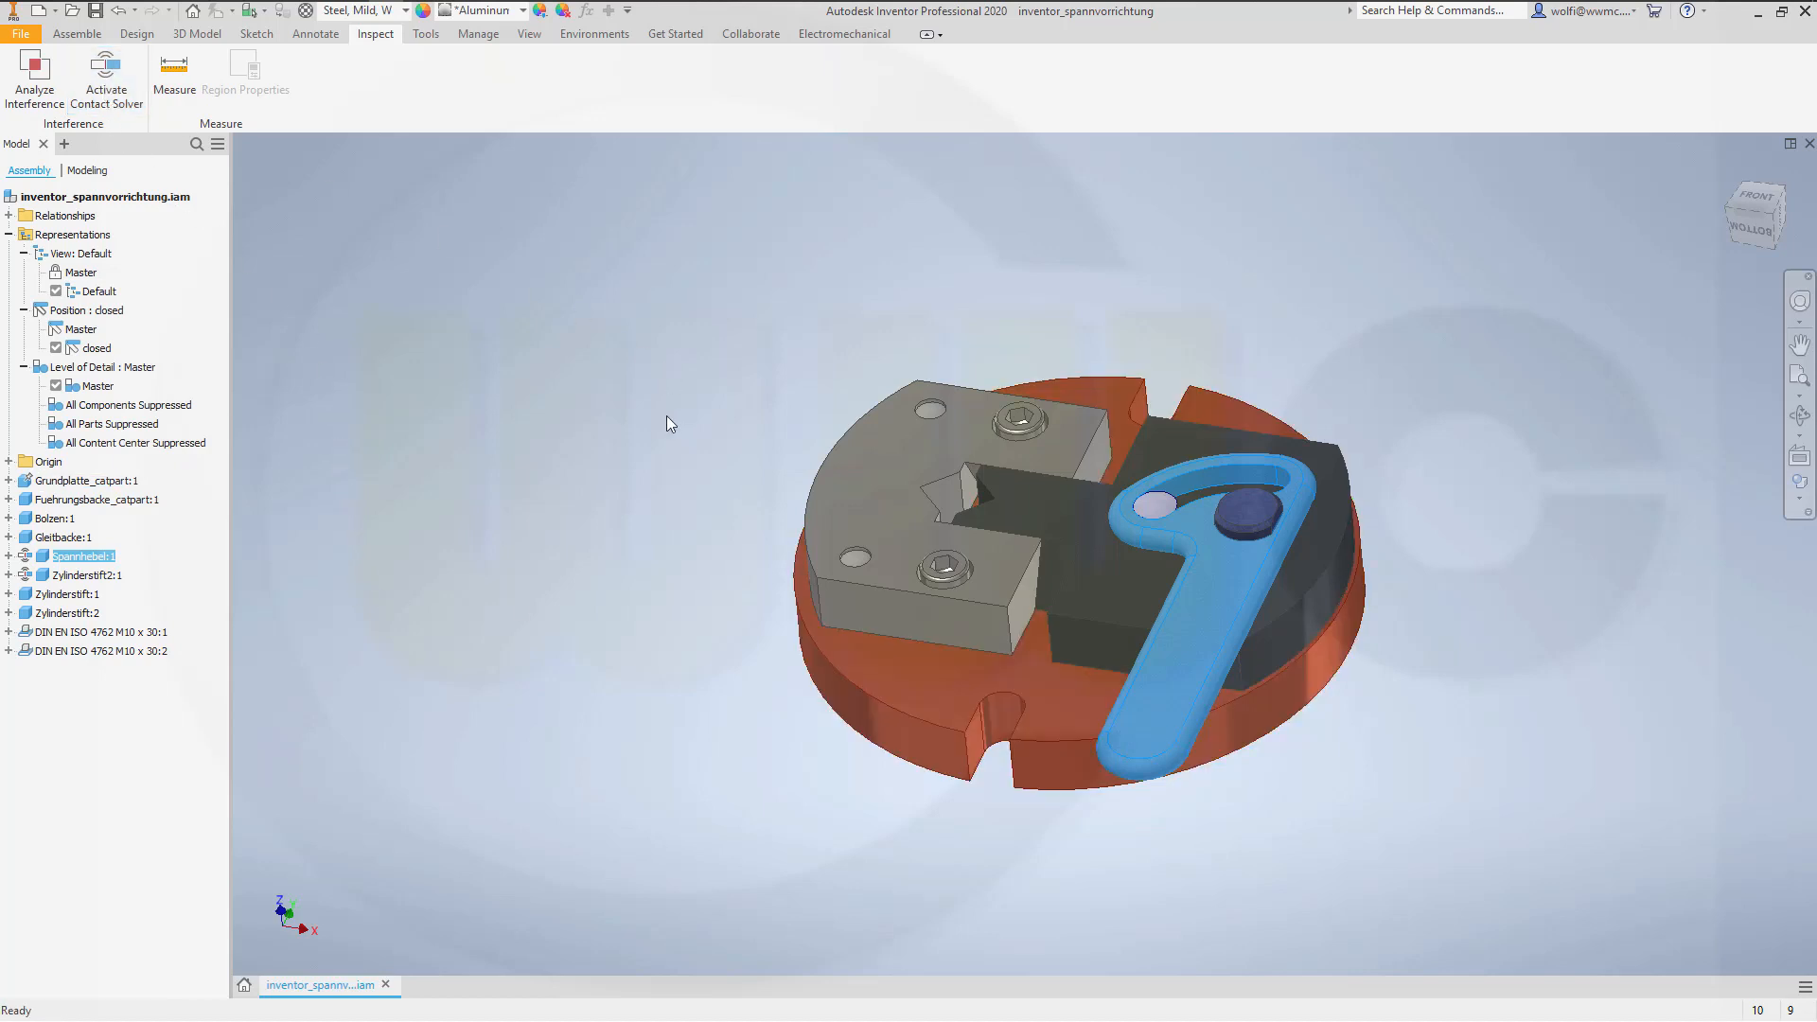
mouse_move(600, 420)
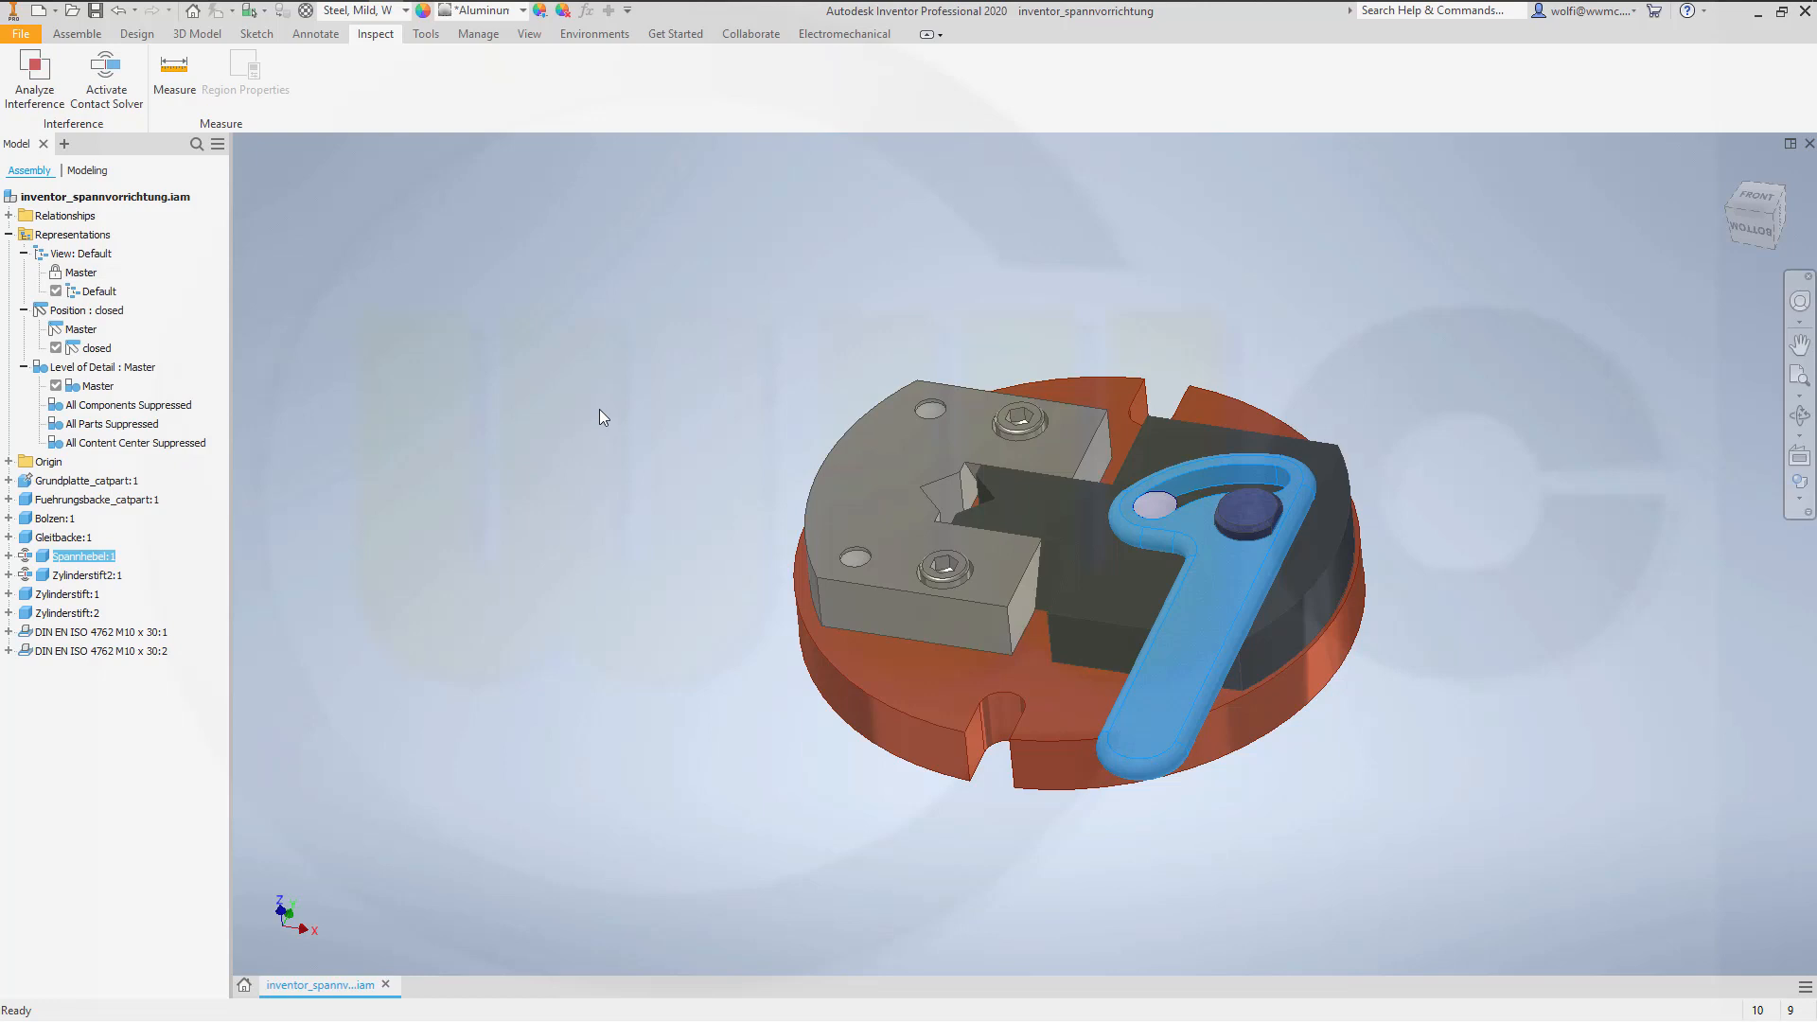
mouse_move(927, 354)
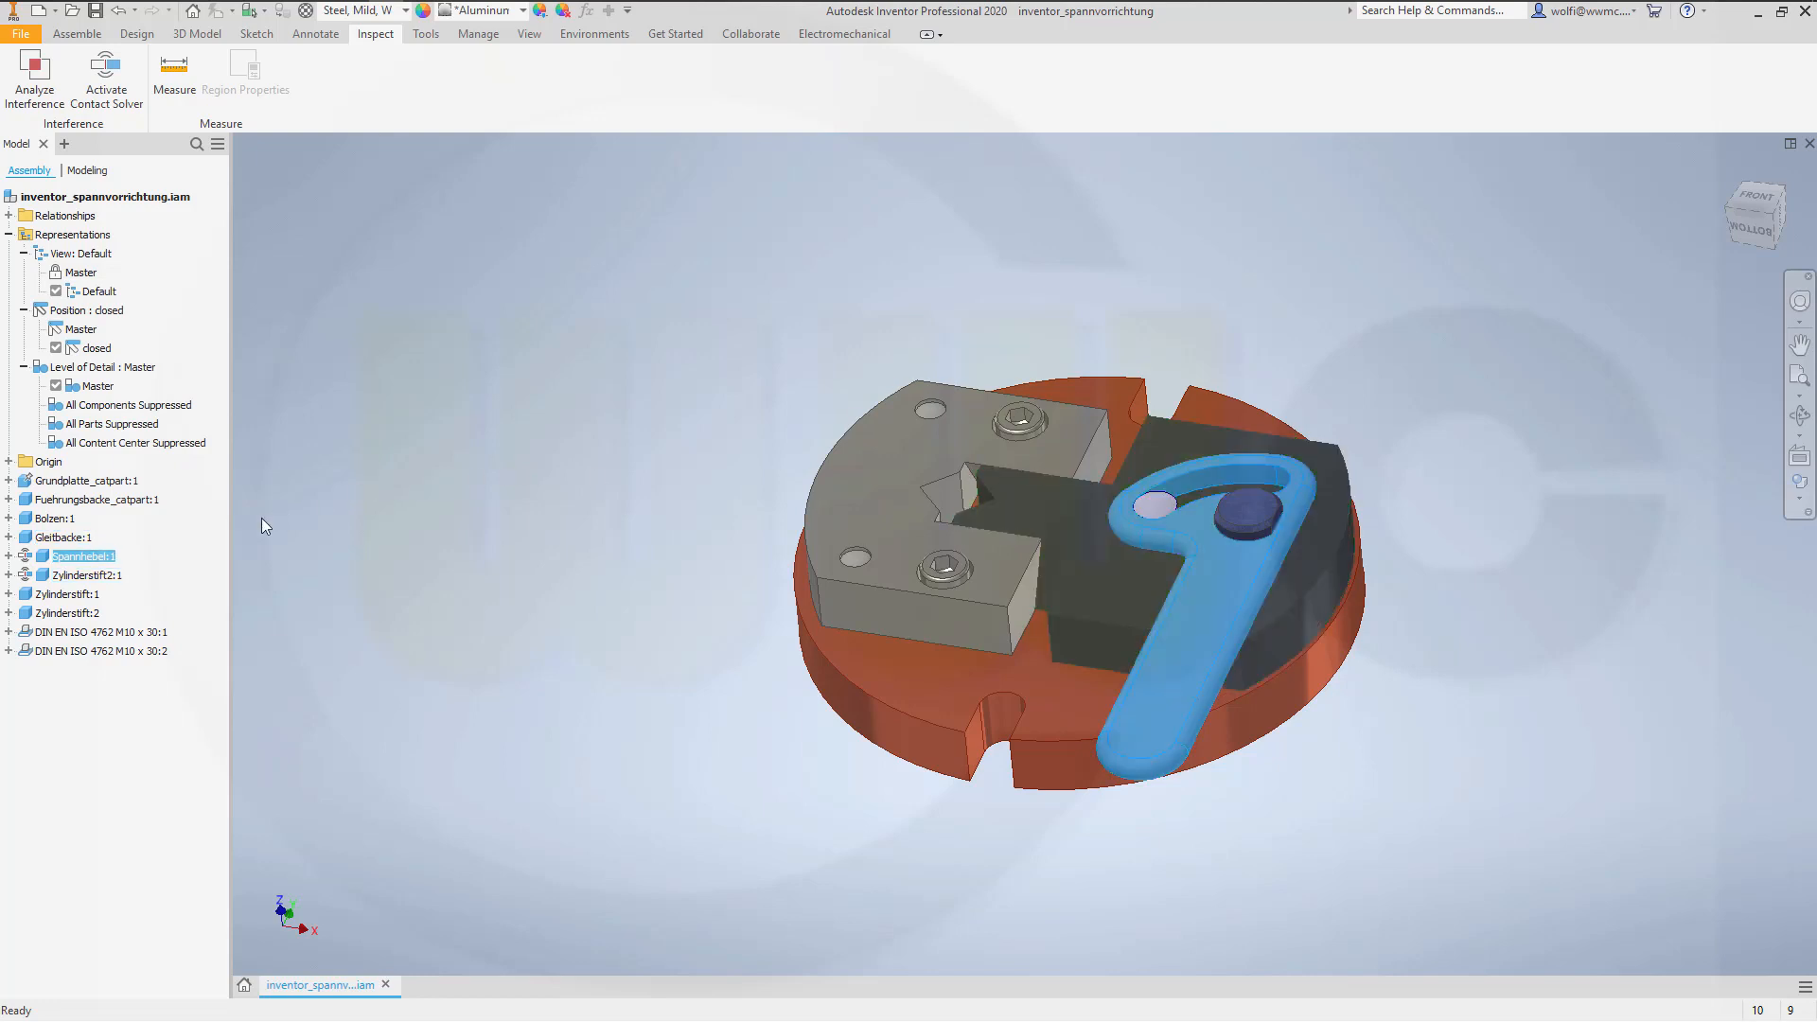
Step: Override Spannhebel:1 with Position Offset enabled in the 'closed' representation
right_click(81, 554)
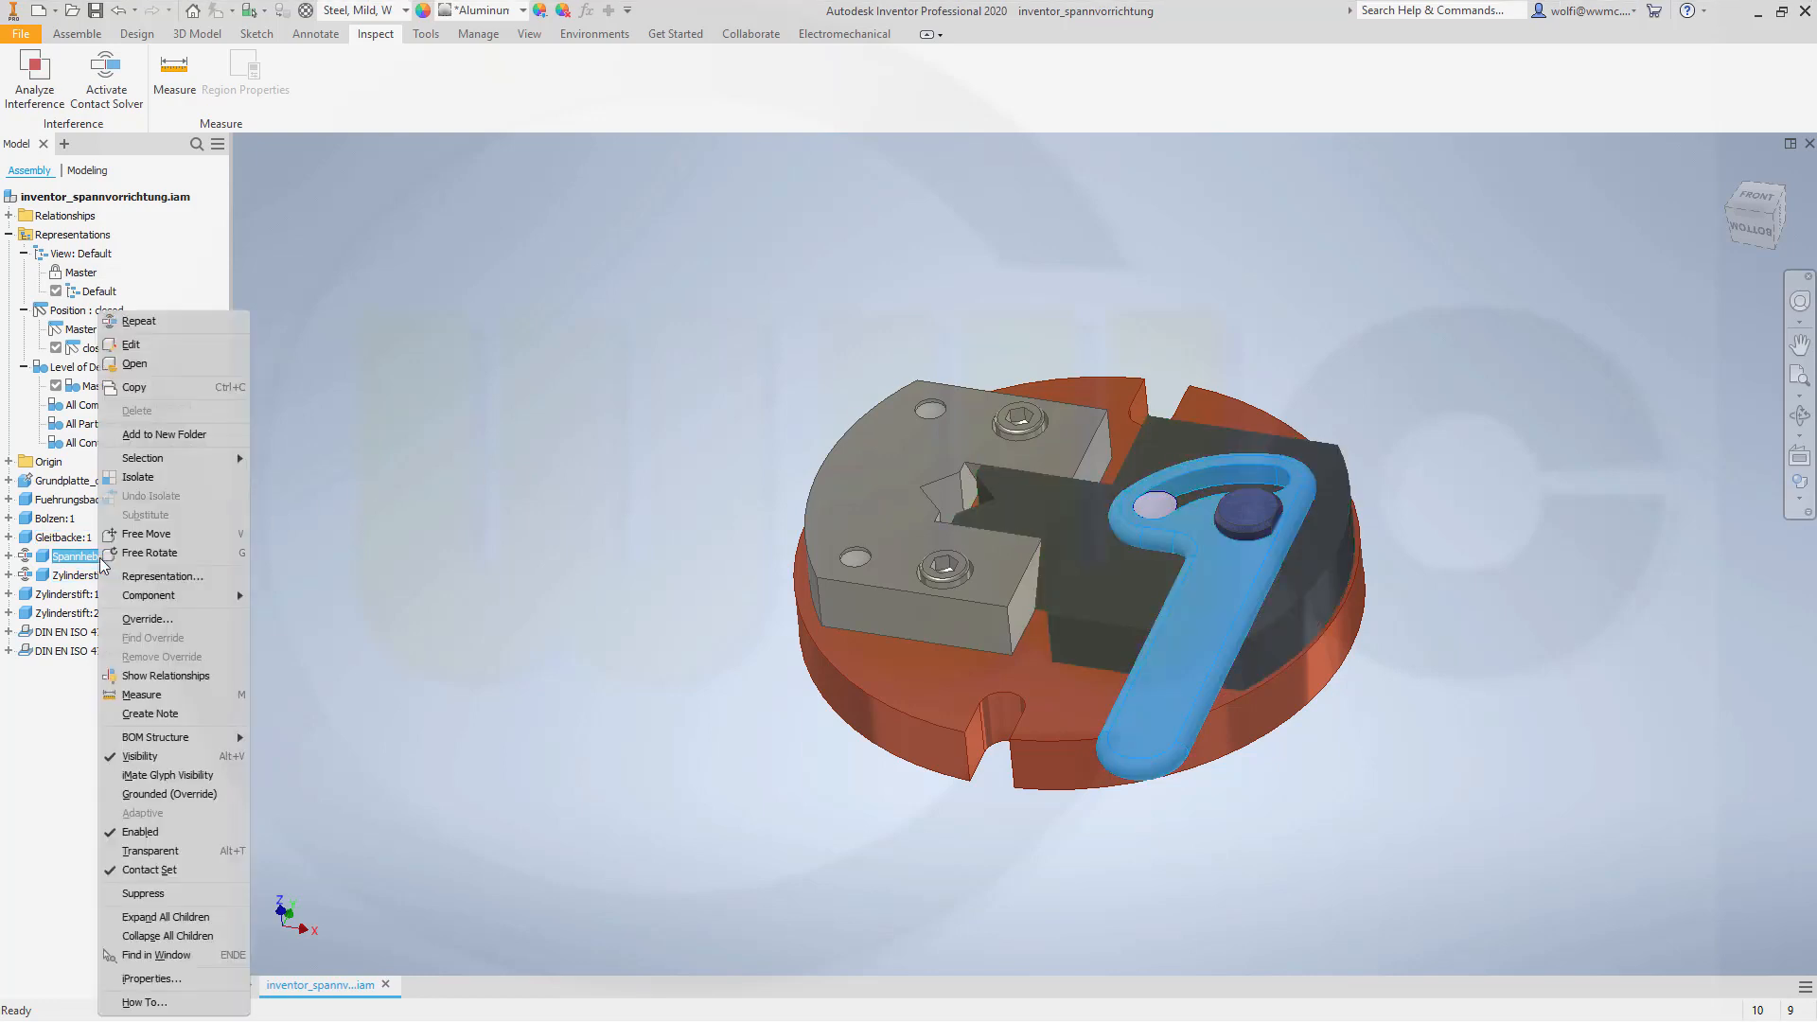
mouse_move(159, 575)
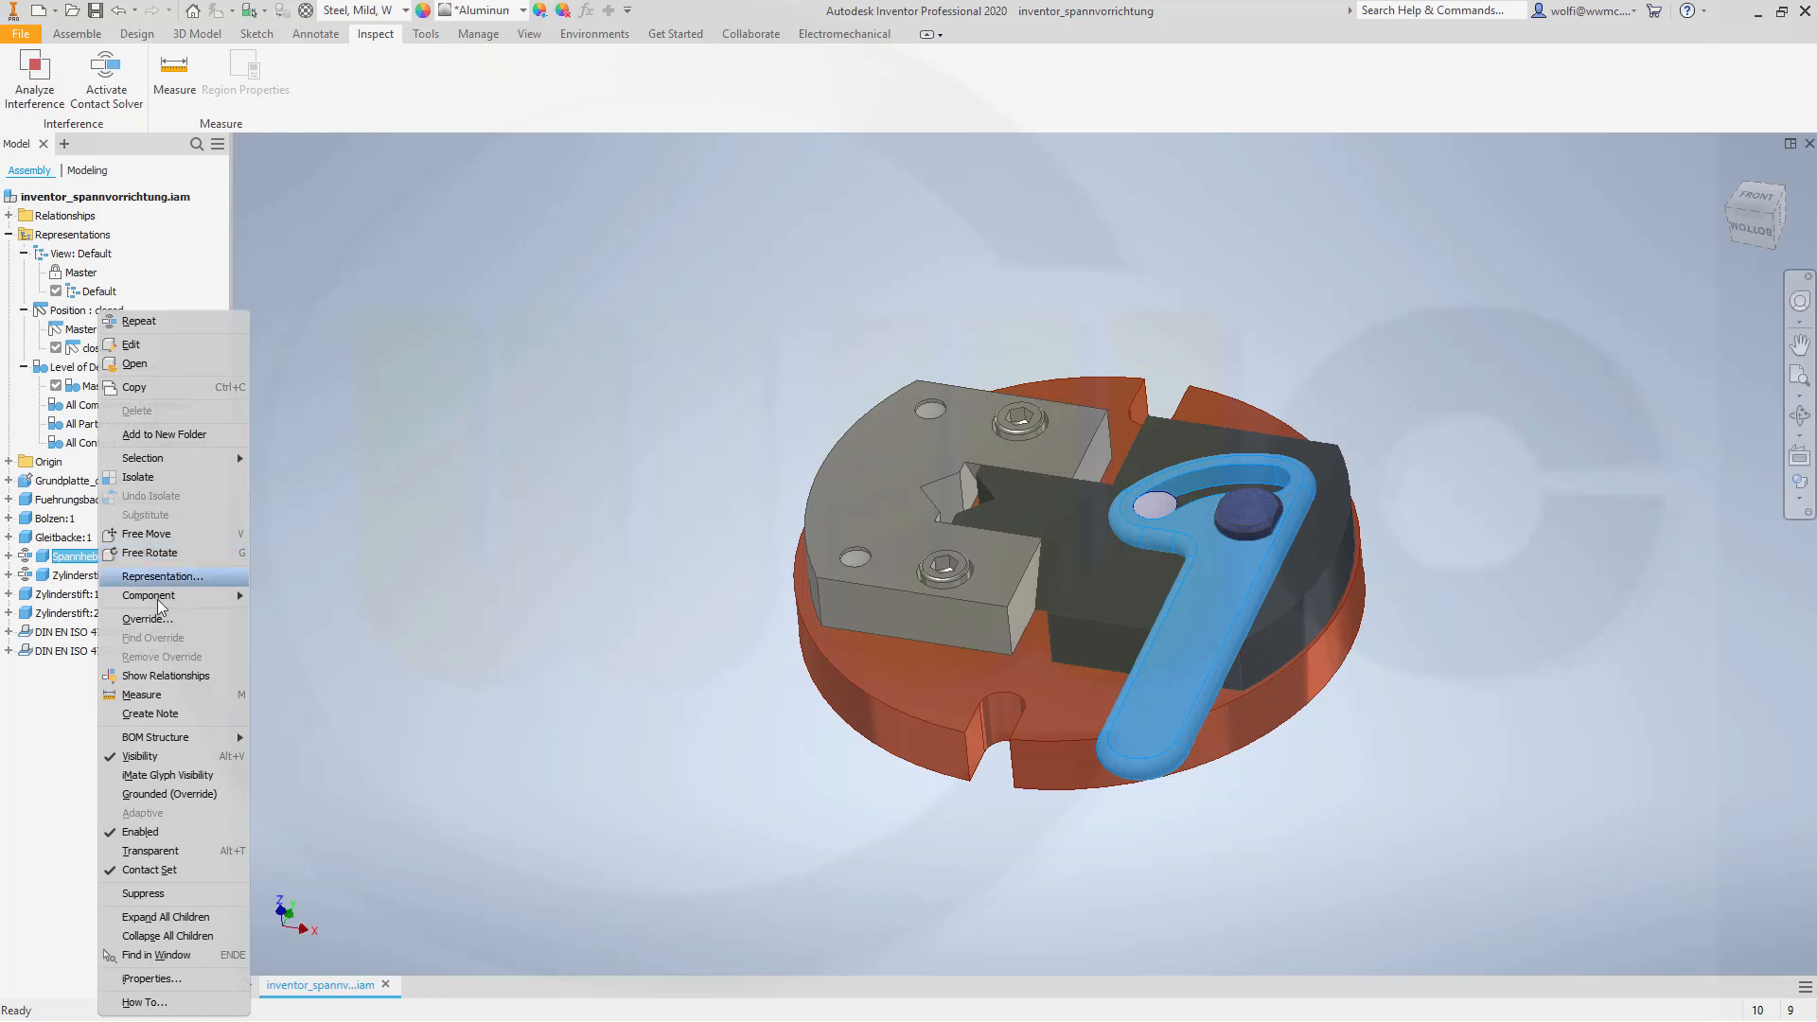
click(145, 617)
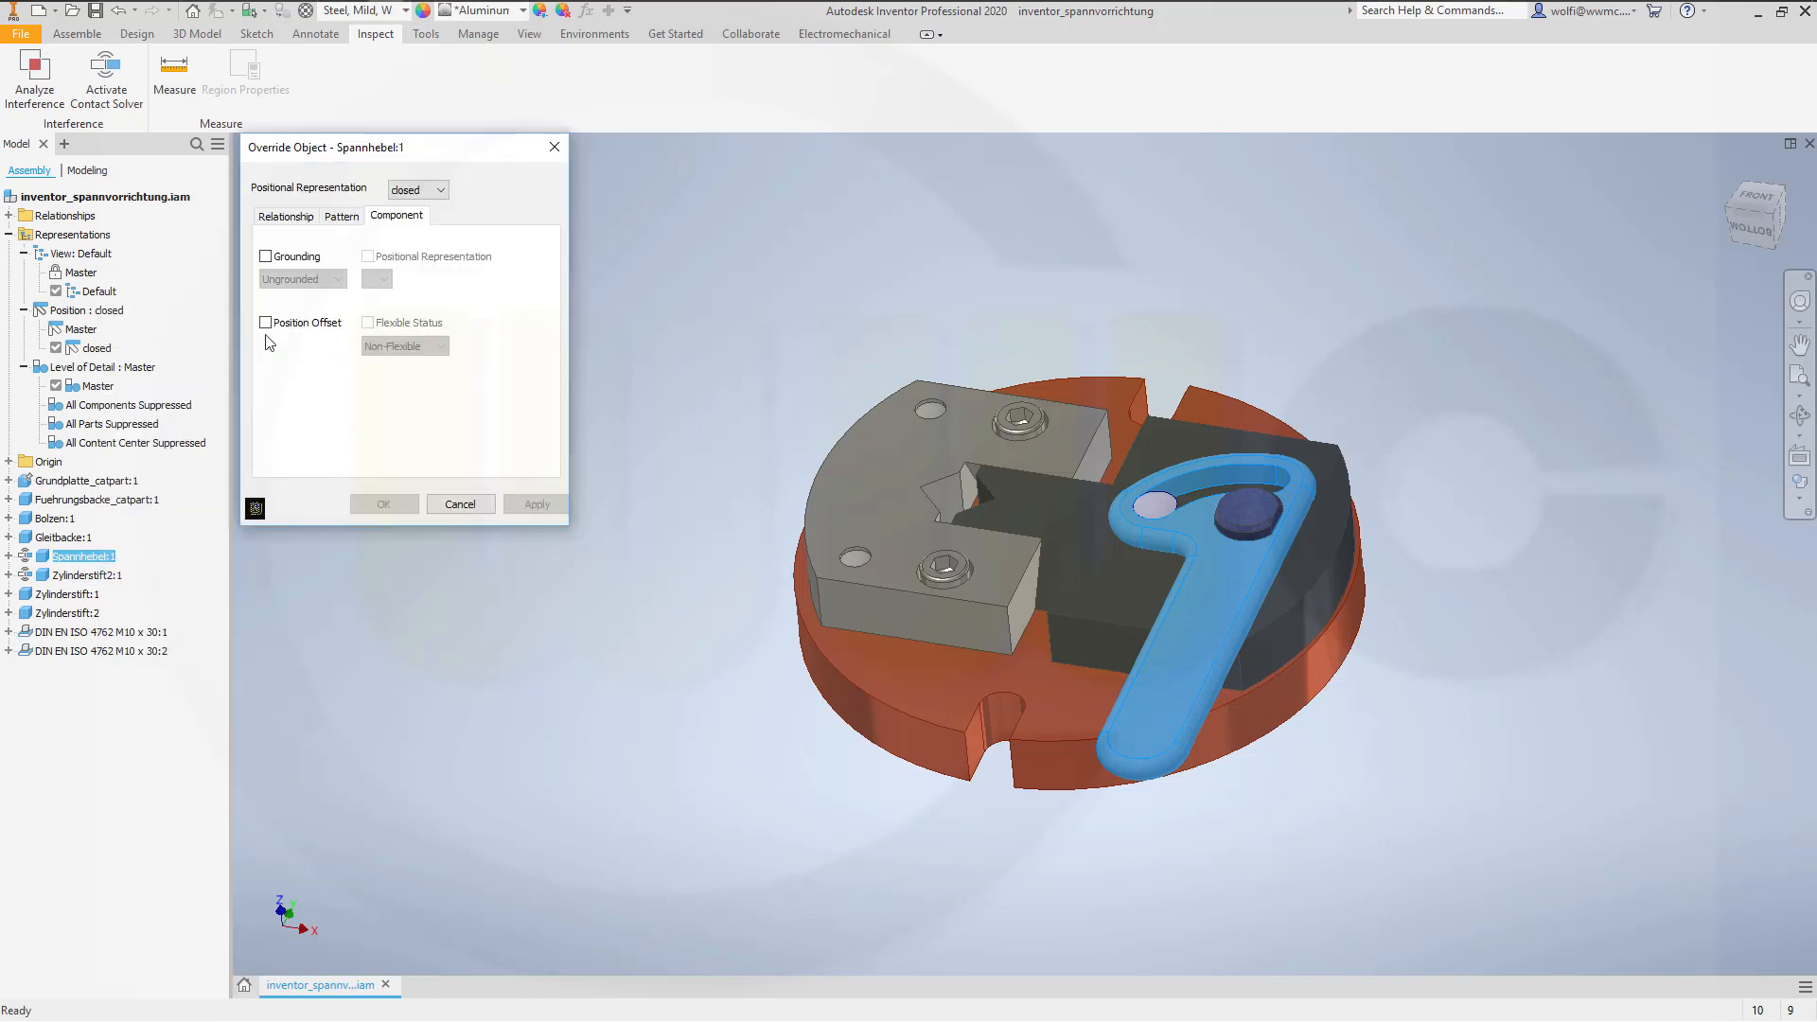
click(265, 321)
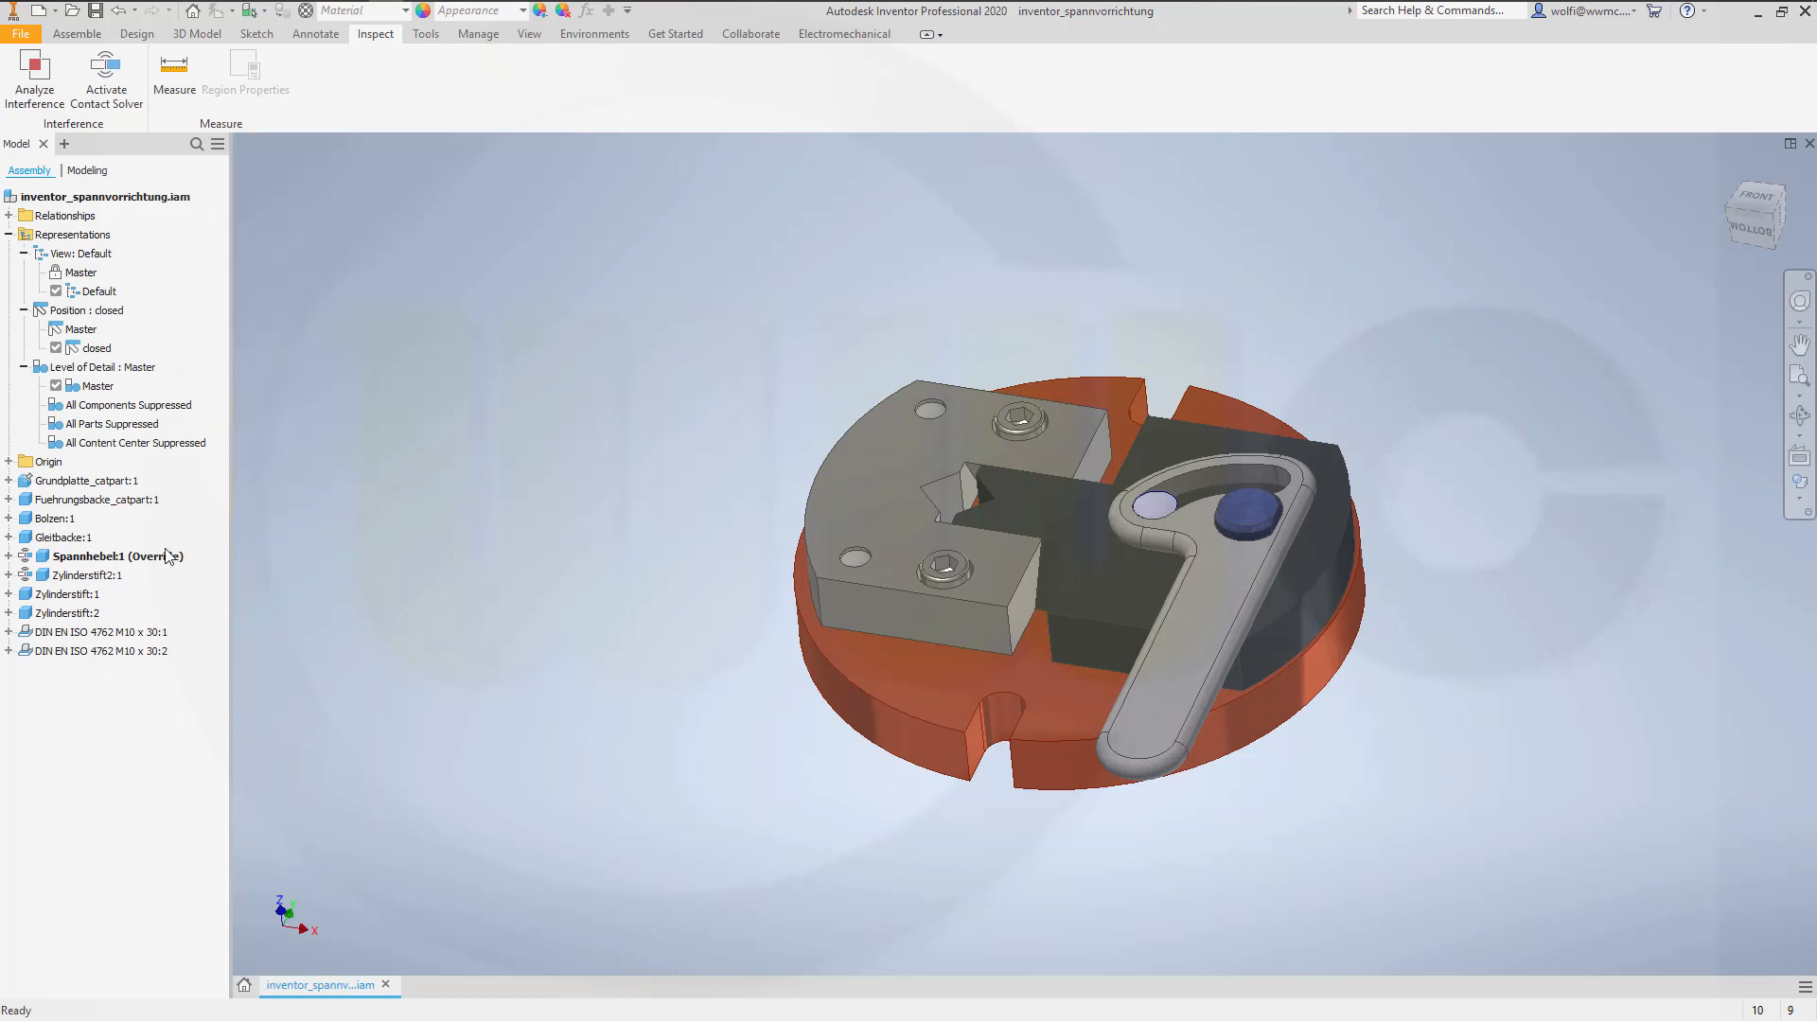
click(81, 575)
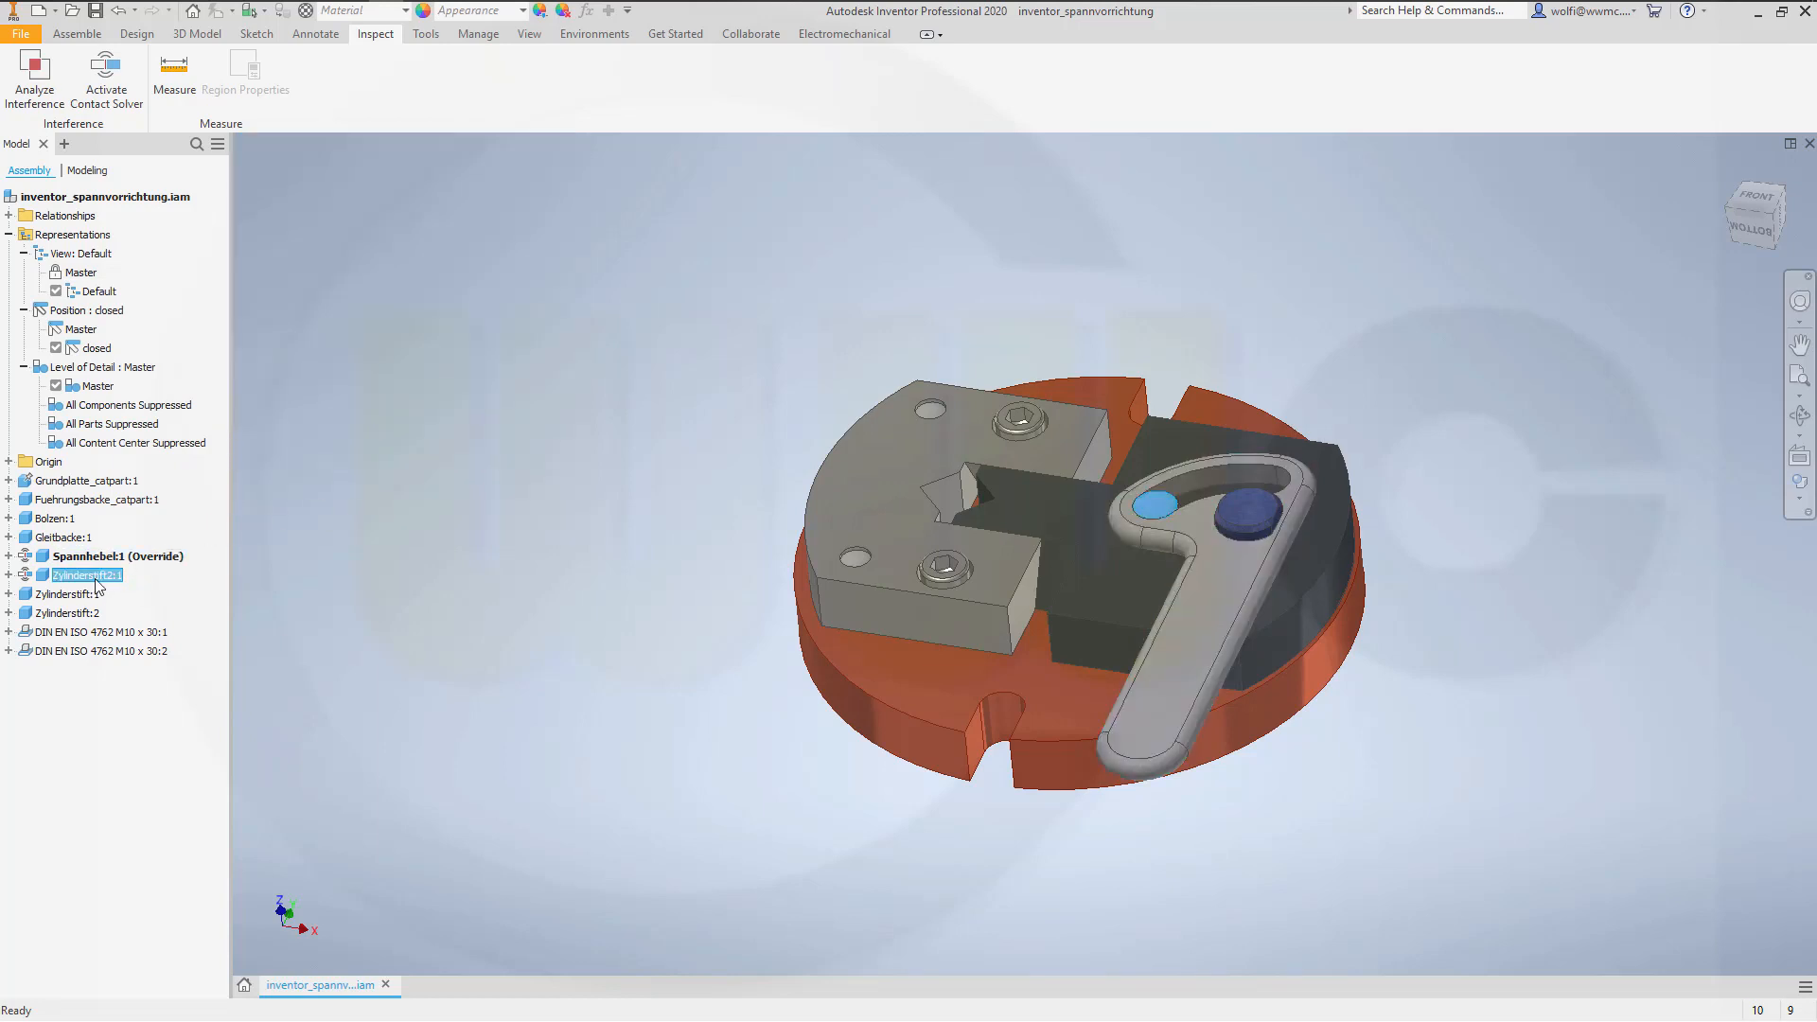
Step: Override the pin Zylinderstift2:1 with Position Offset in the 'closed' representation
right_click(82, 575)
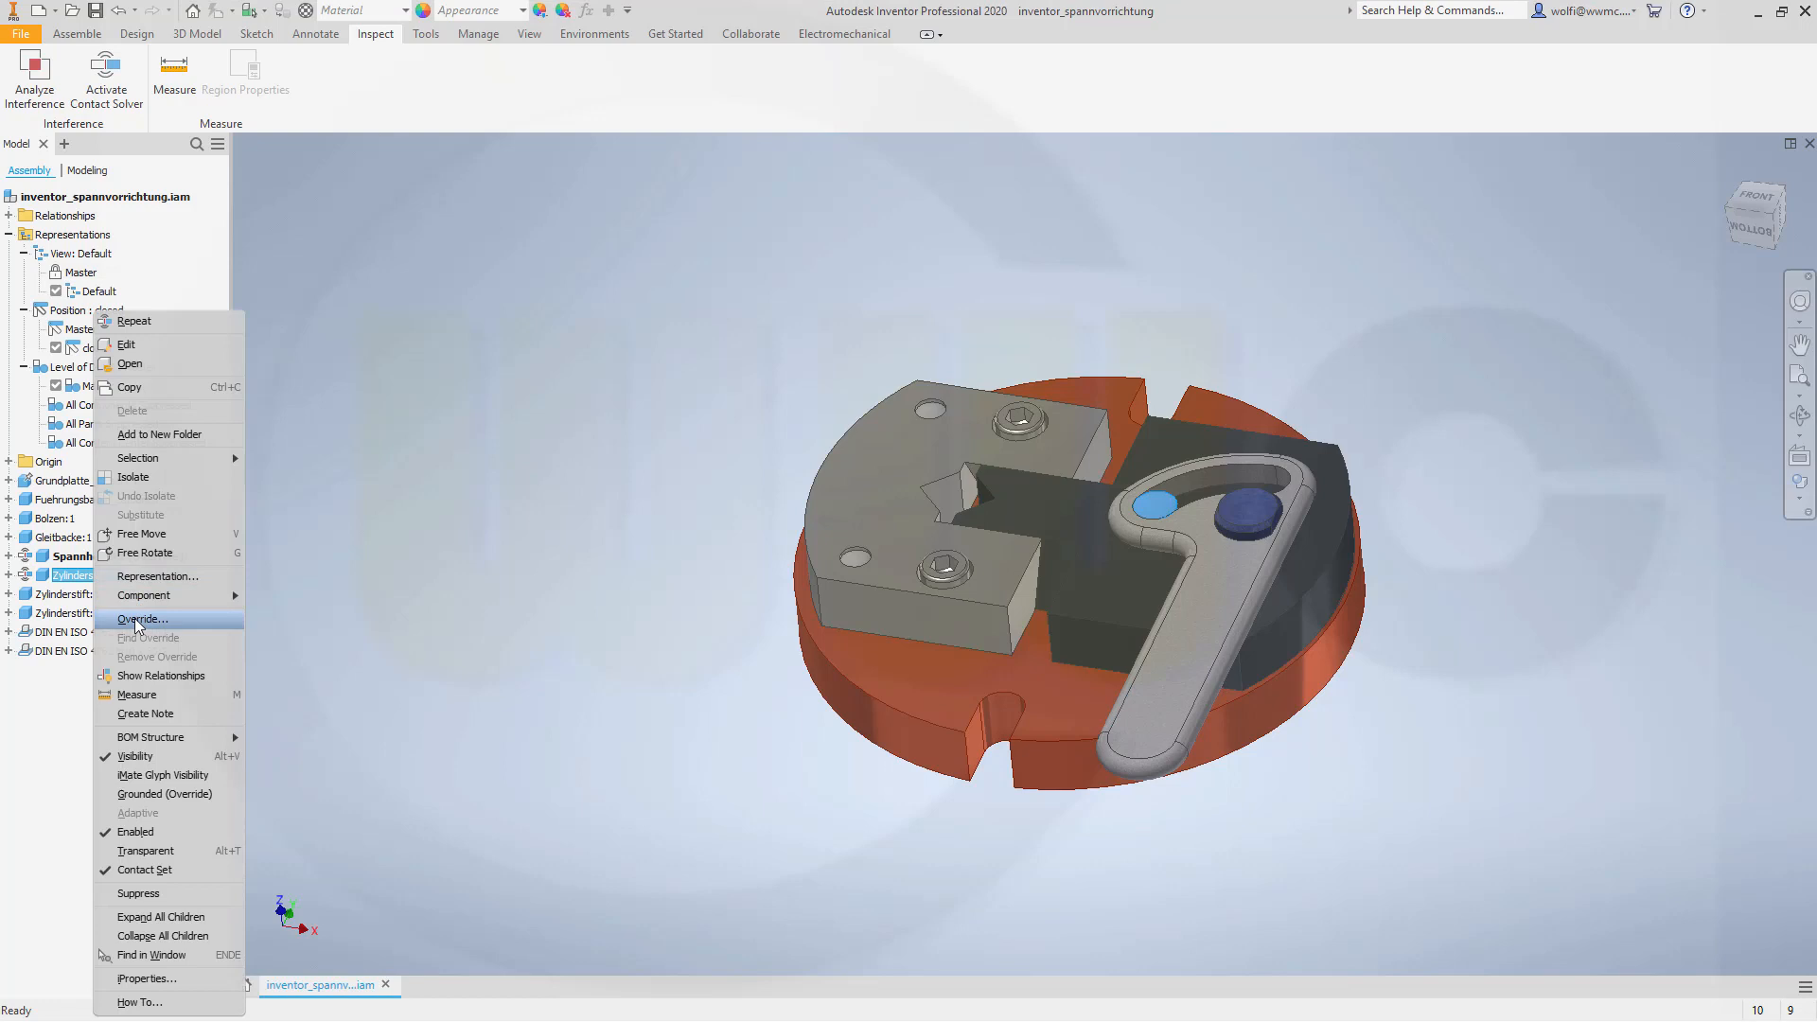
click(142, 617)
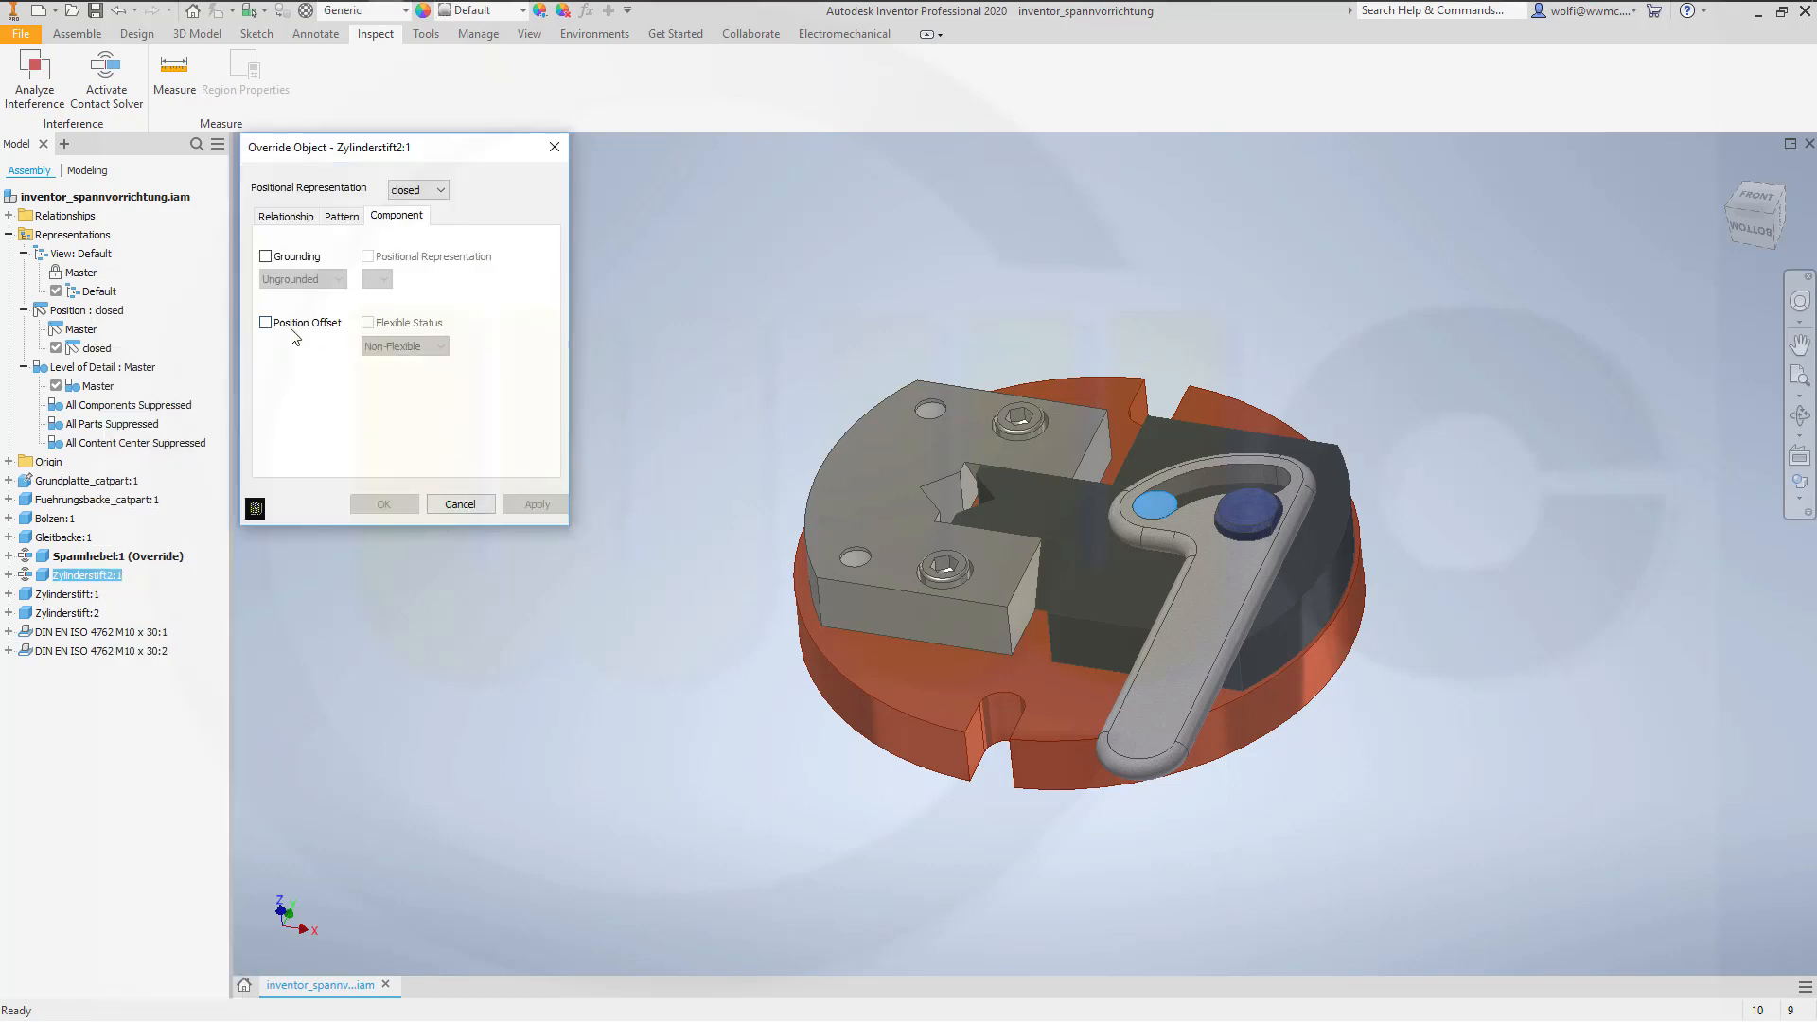
click(385, 503)
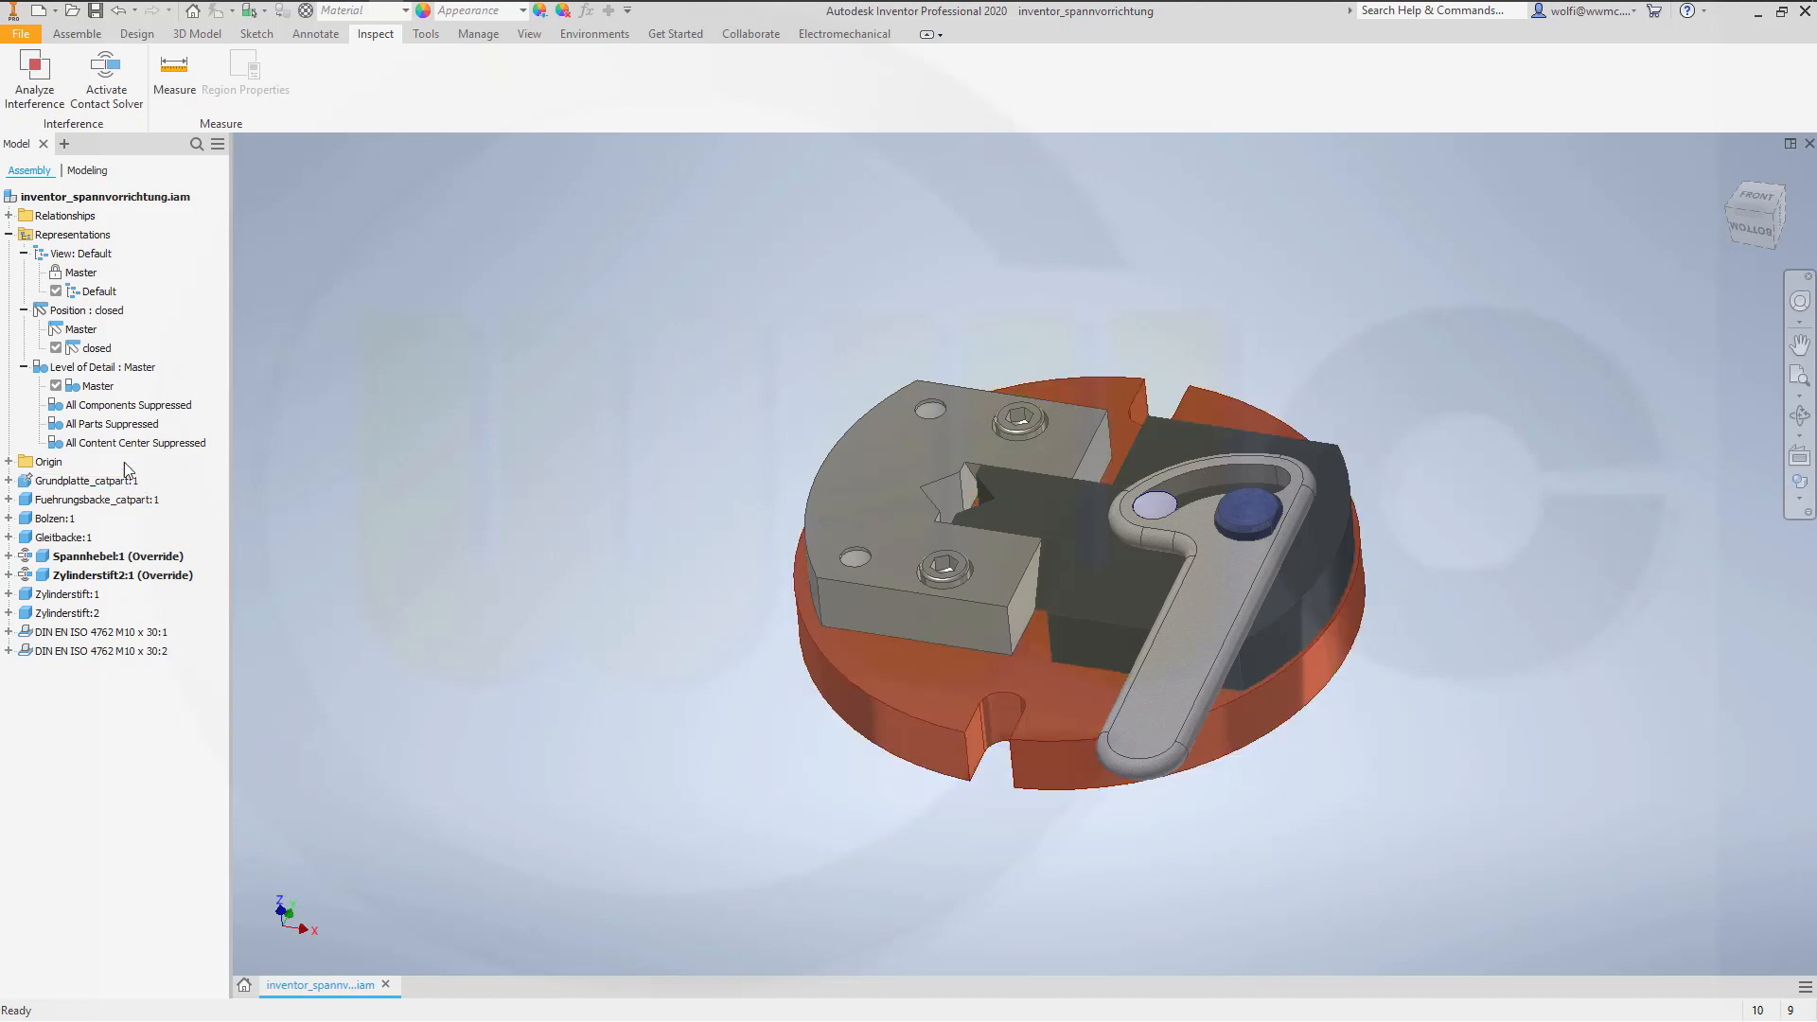
Step: Override the sliding jaw Gleitbacke:1 with Position Offset in the 'closed' representation
click(61, 535)
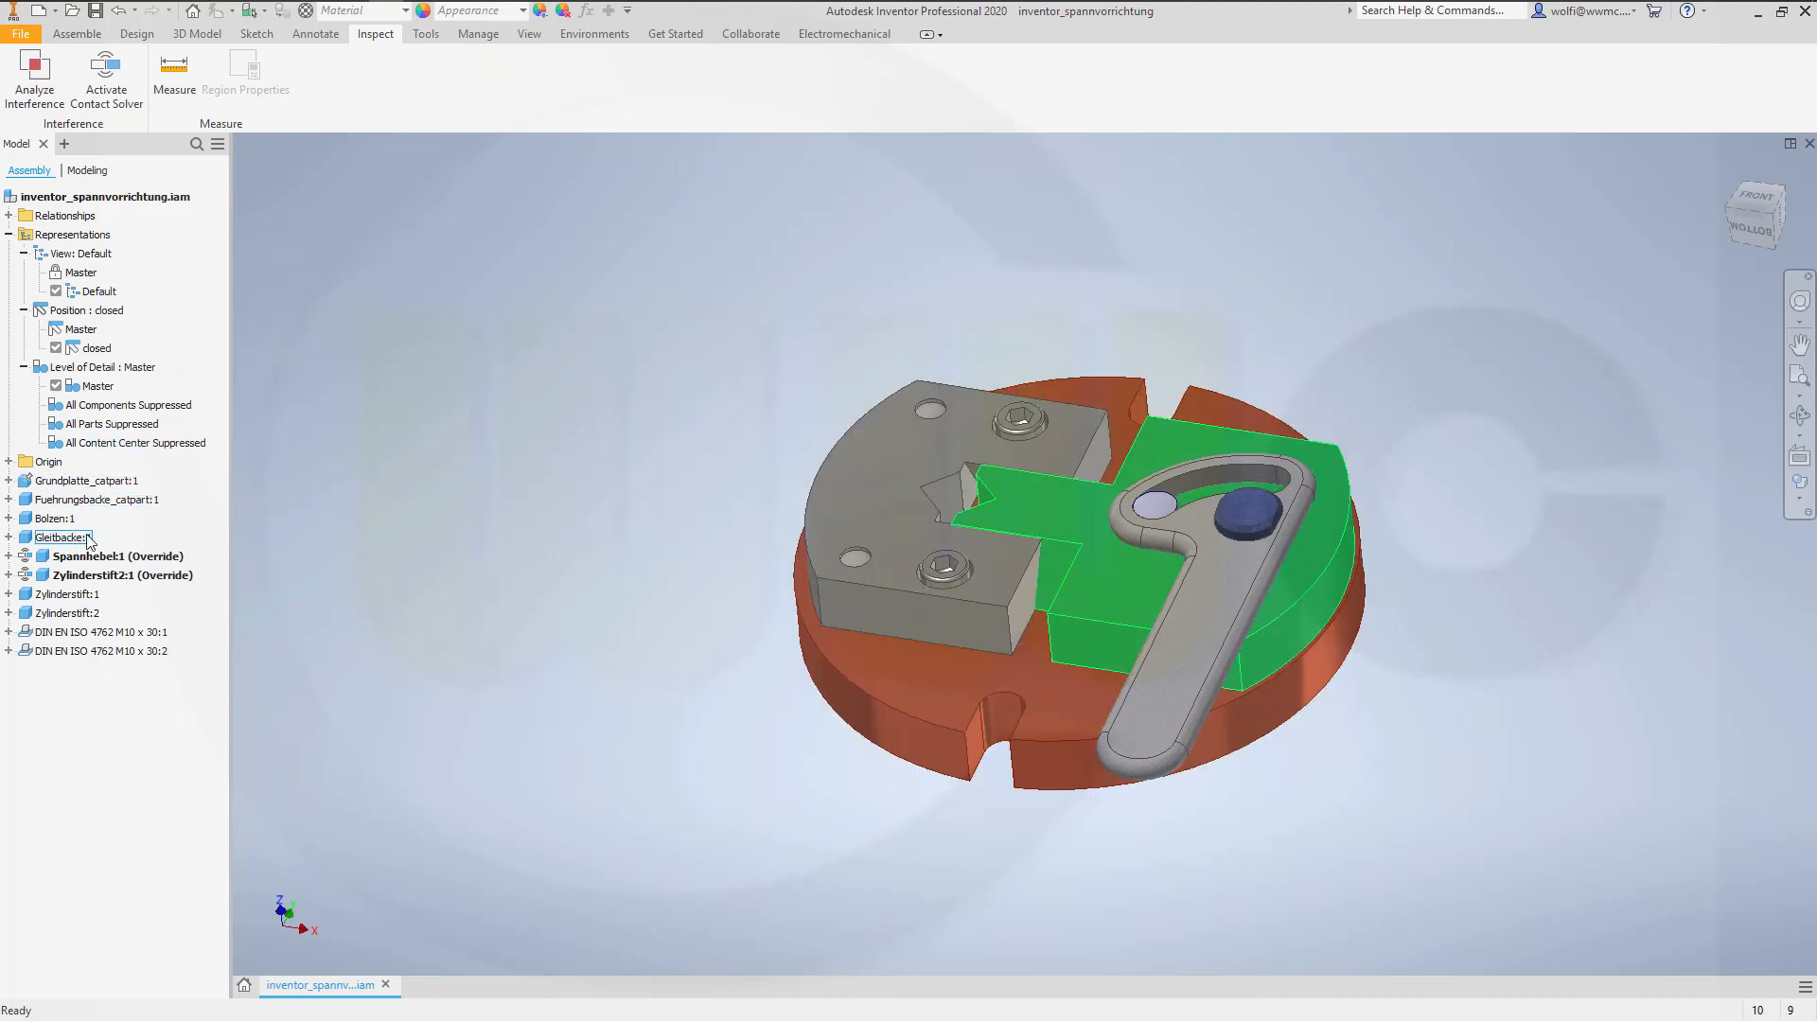
right_click(58, 535)
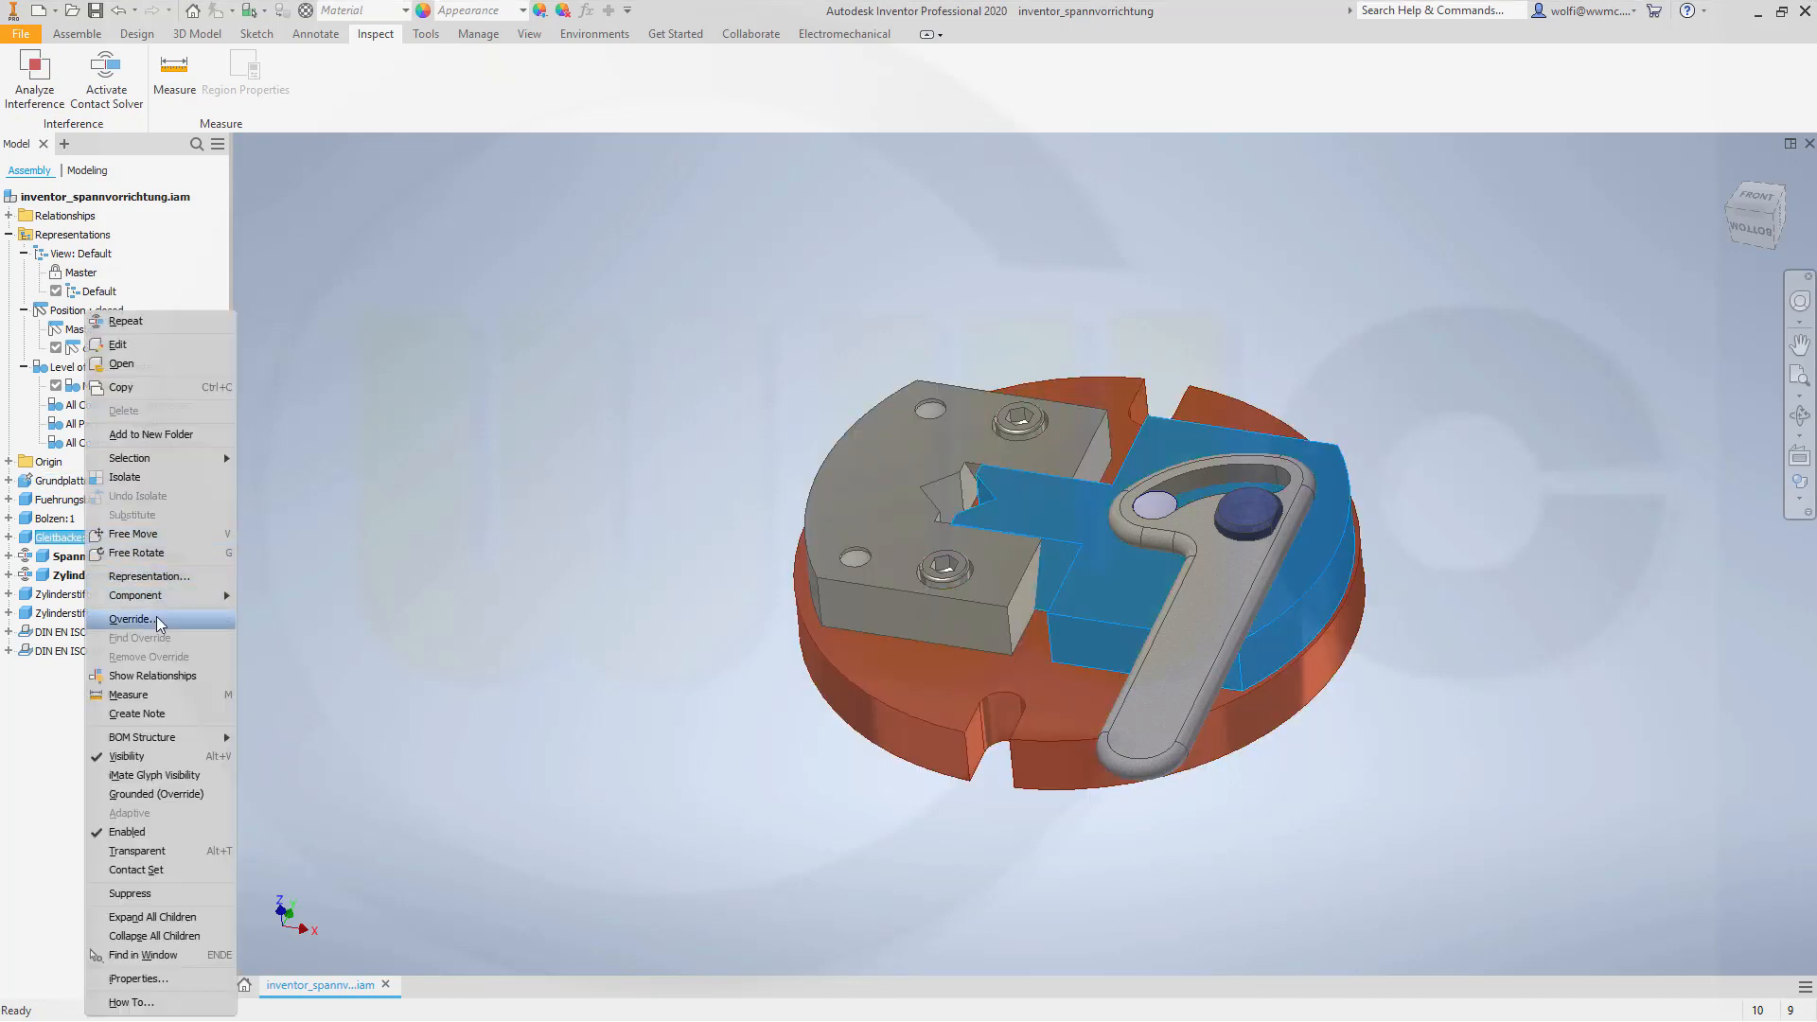
click(130, 617)
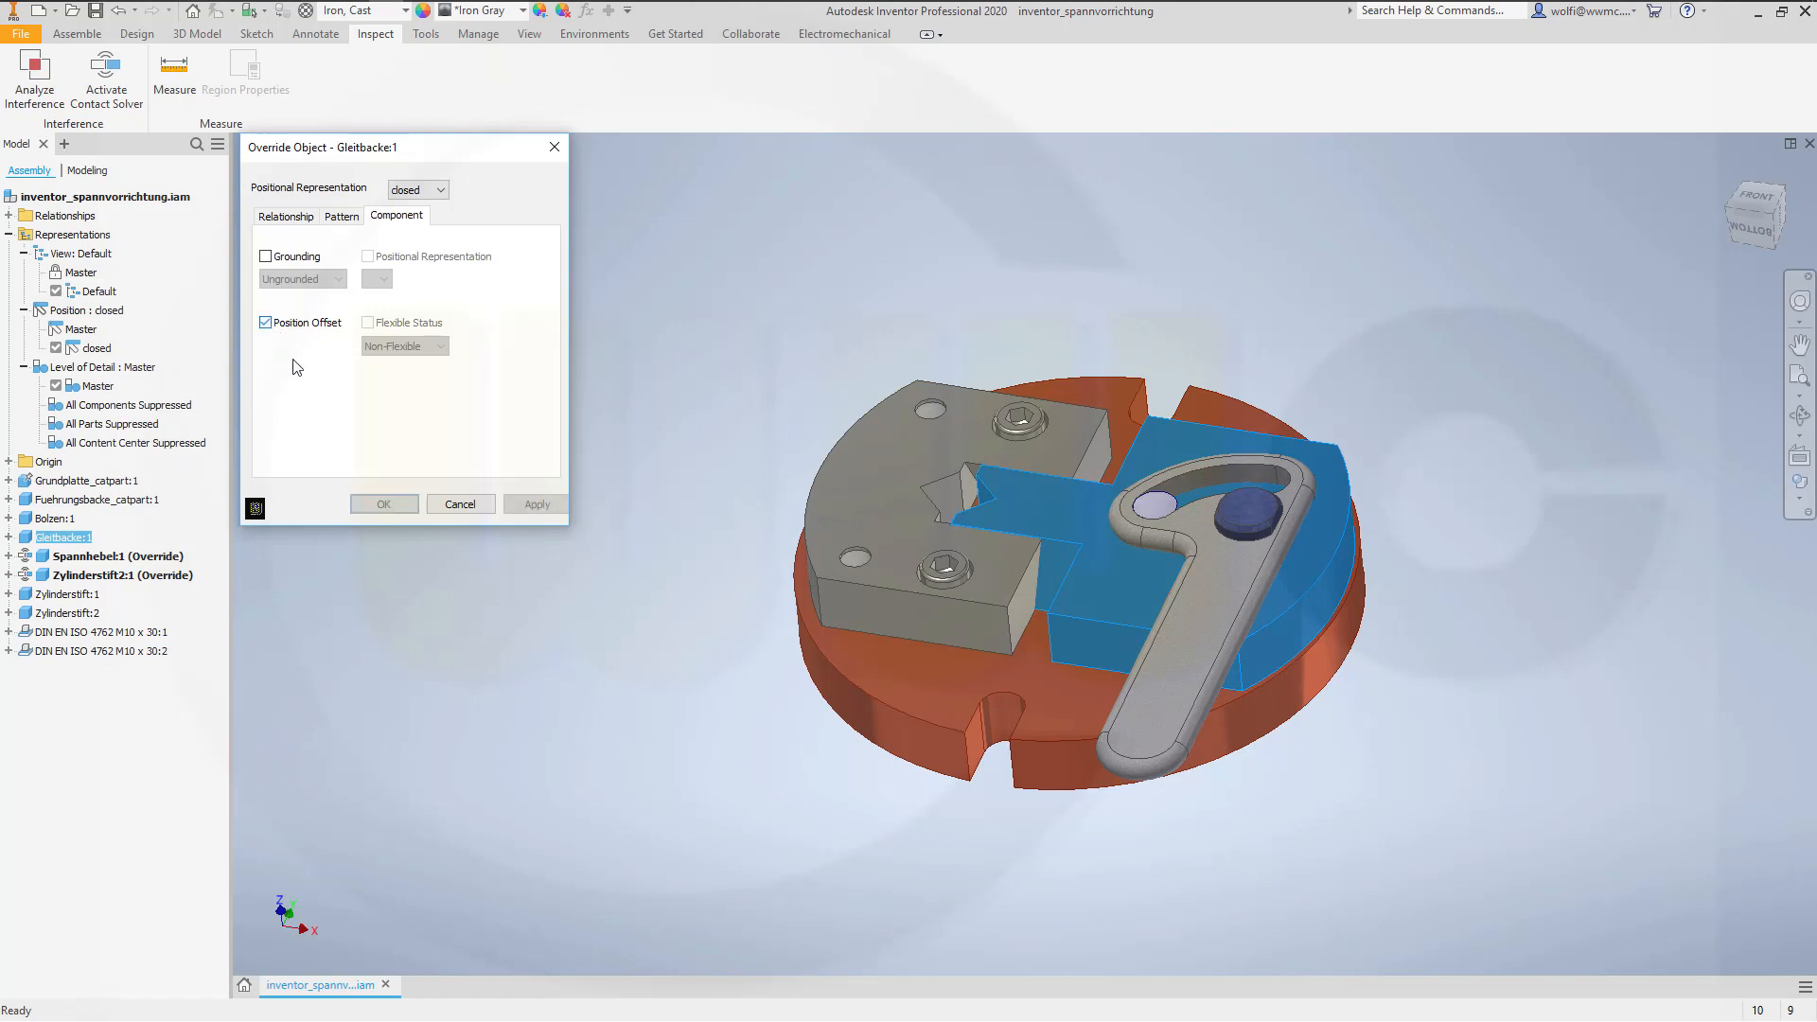
click(384, 503)
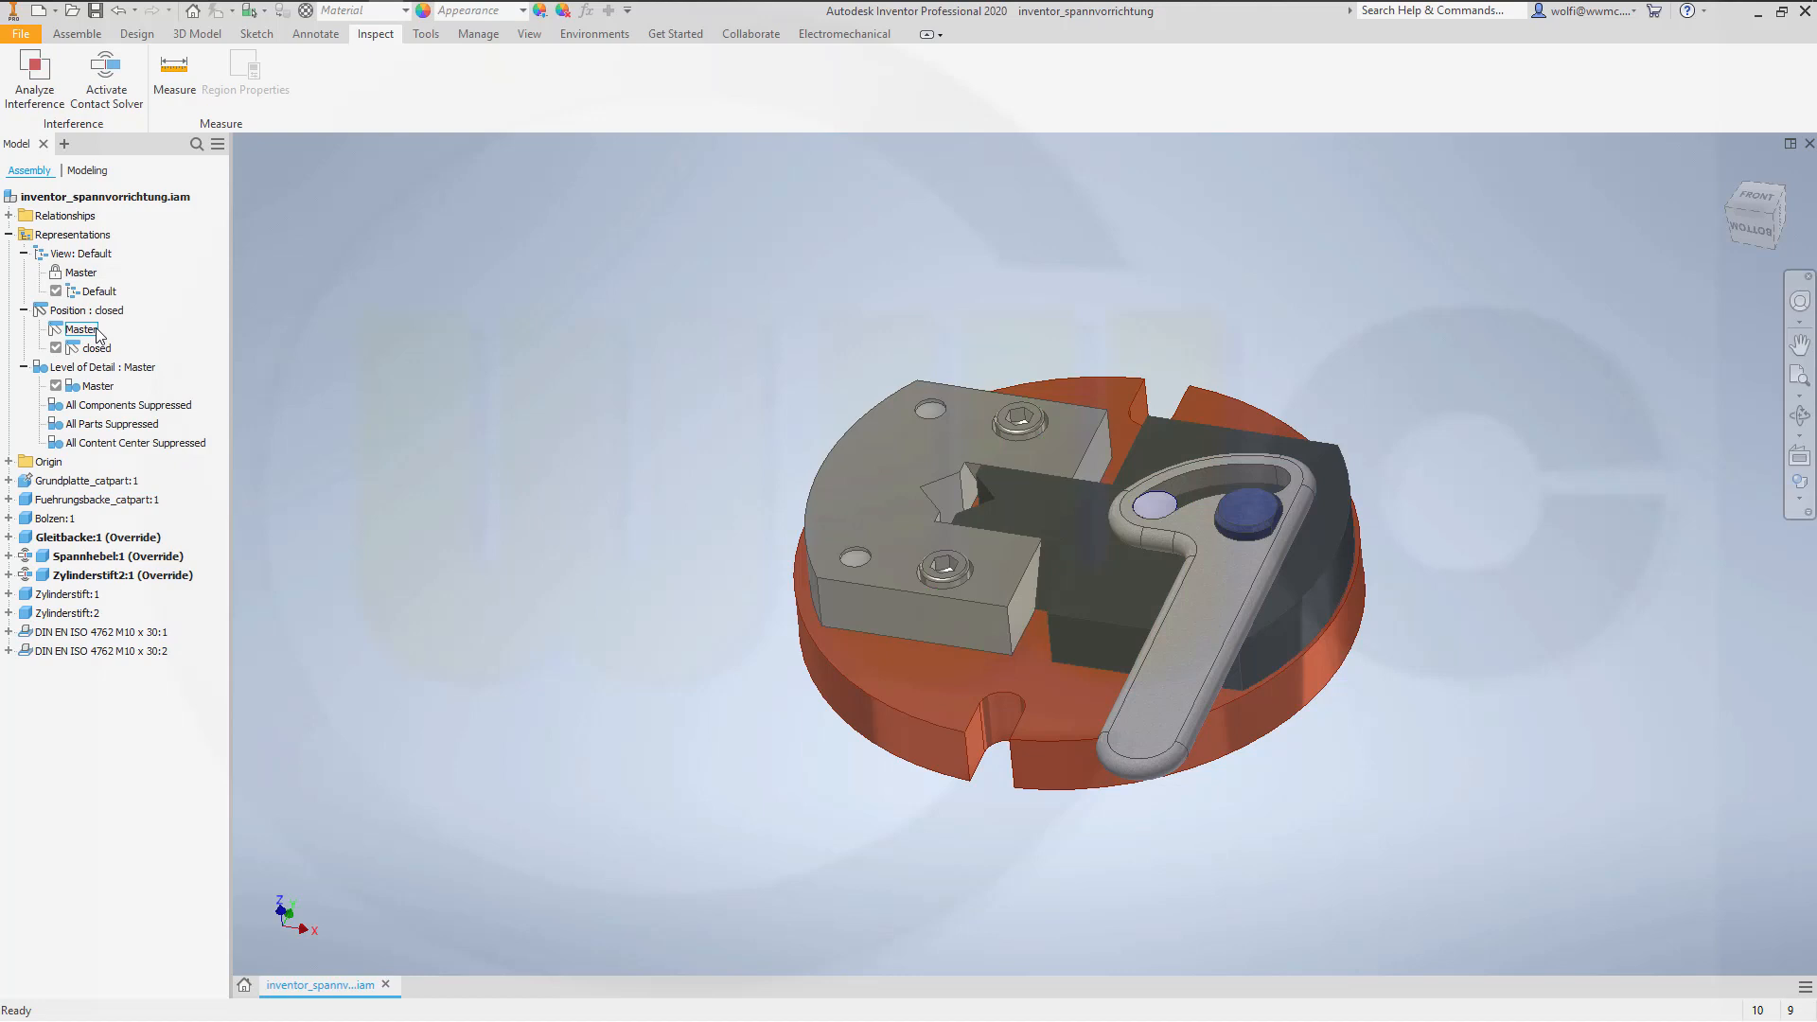
double_click(81, 327)
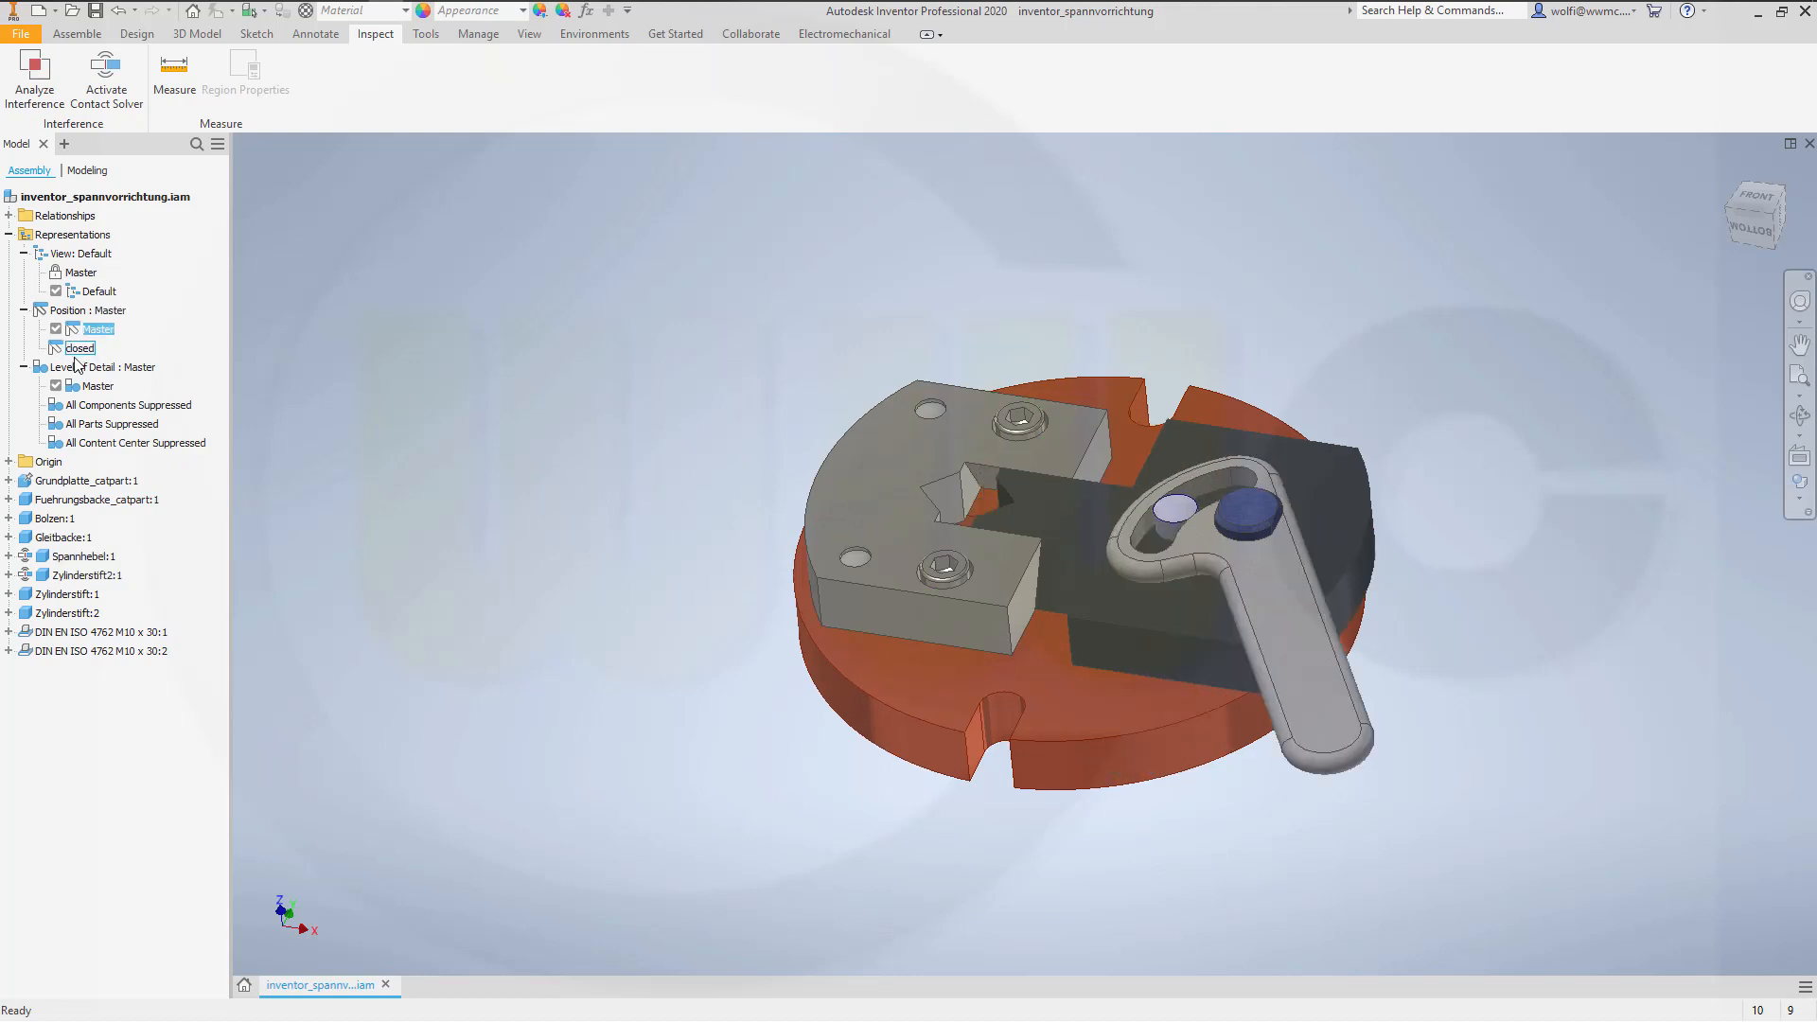
double_click(79, 349)
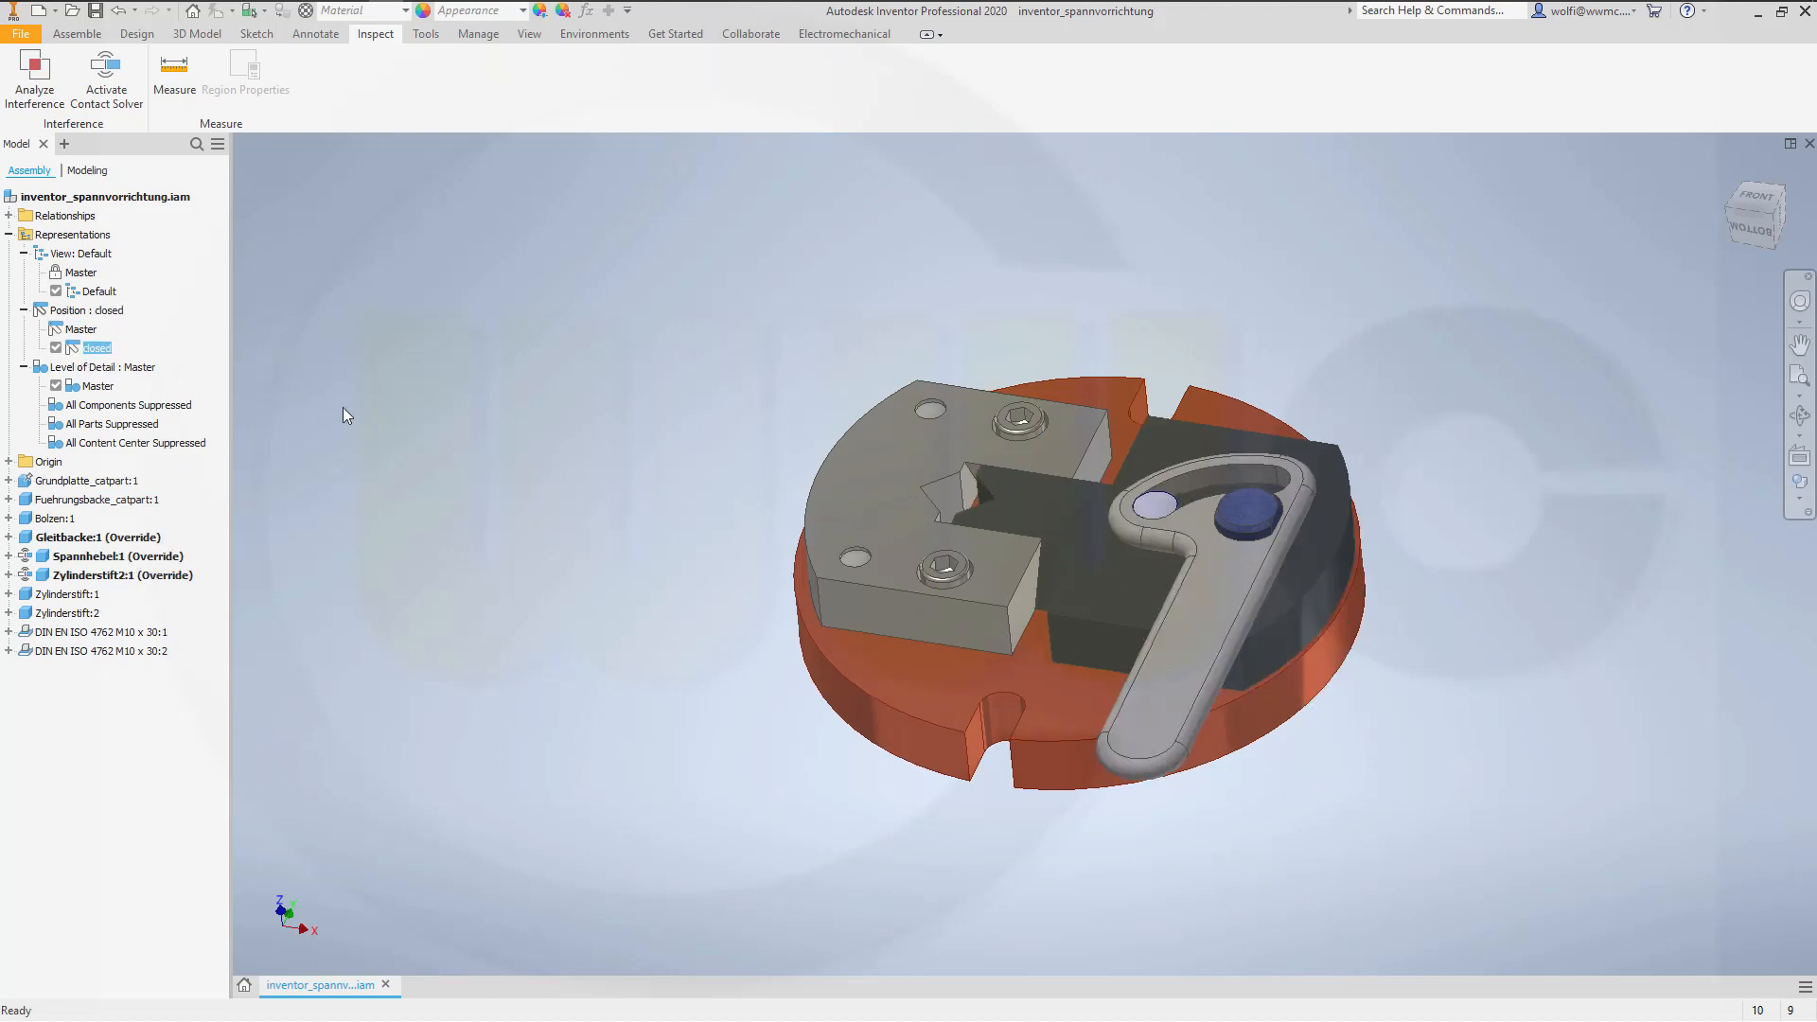
click(87, 478)
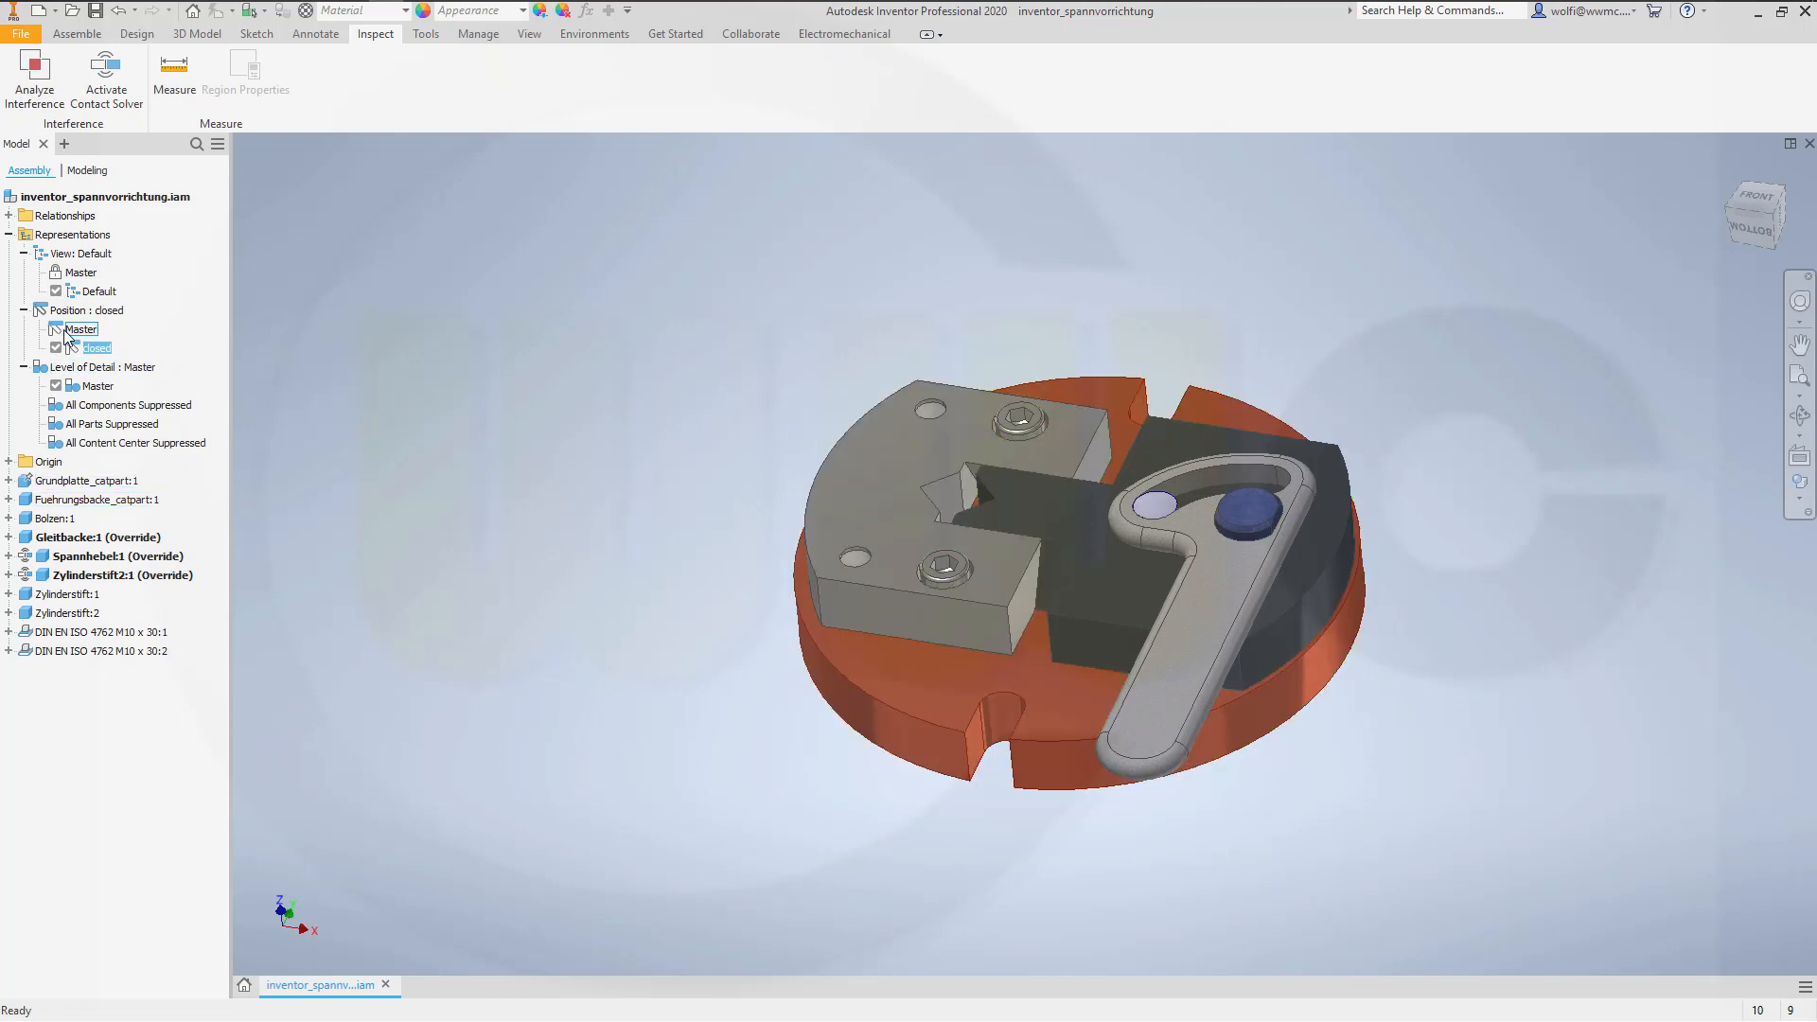
Step: Create another positional representation from the Position node and name it 'open'
right_click(83, 308)
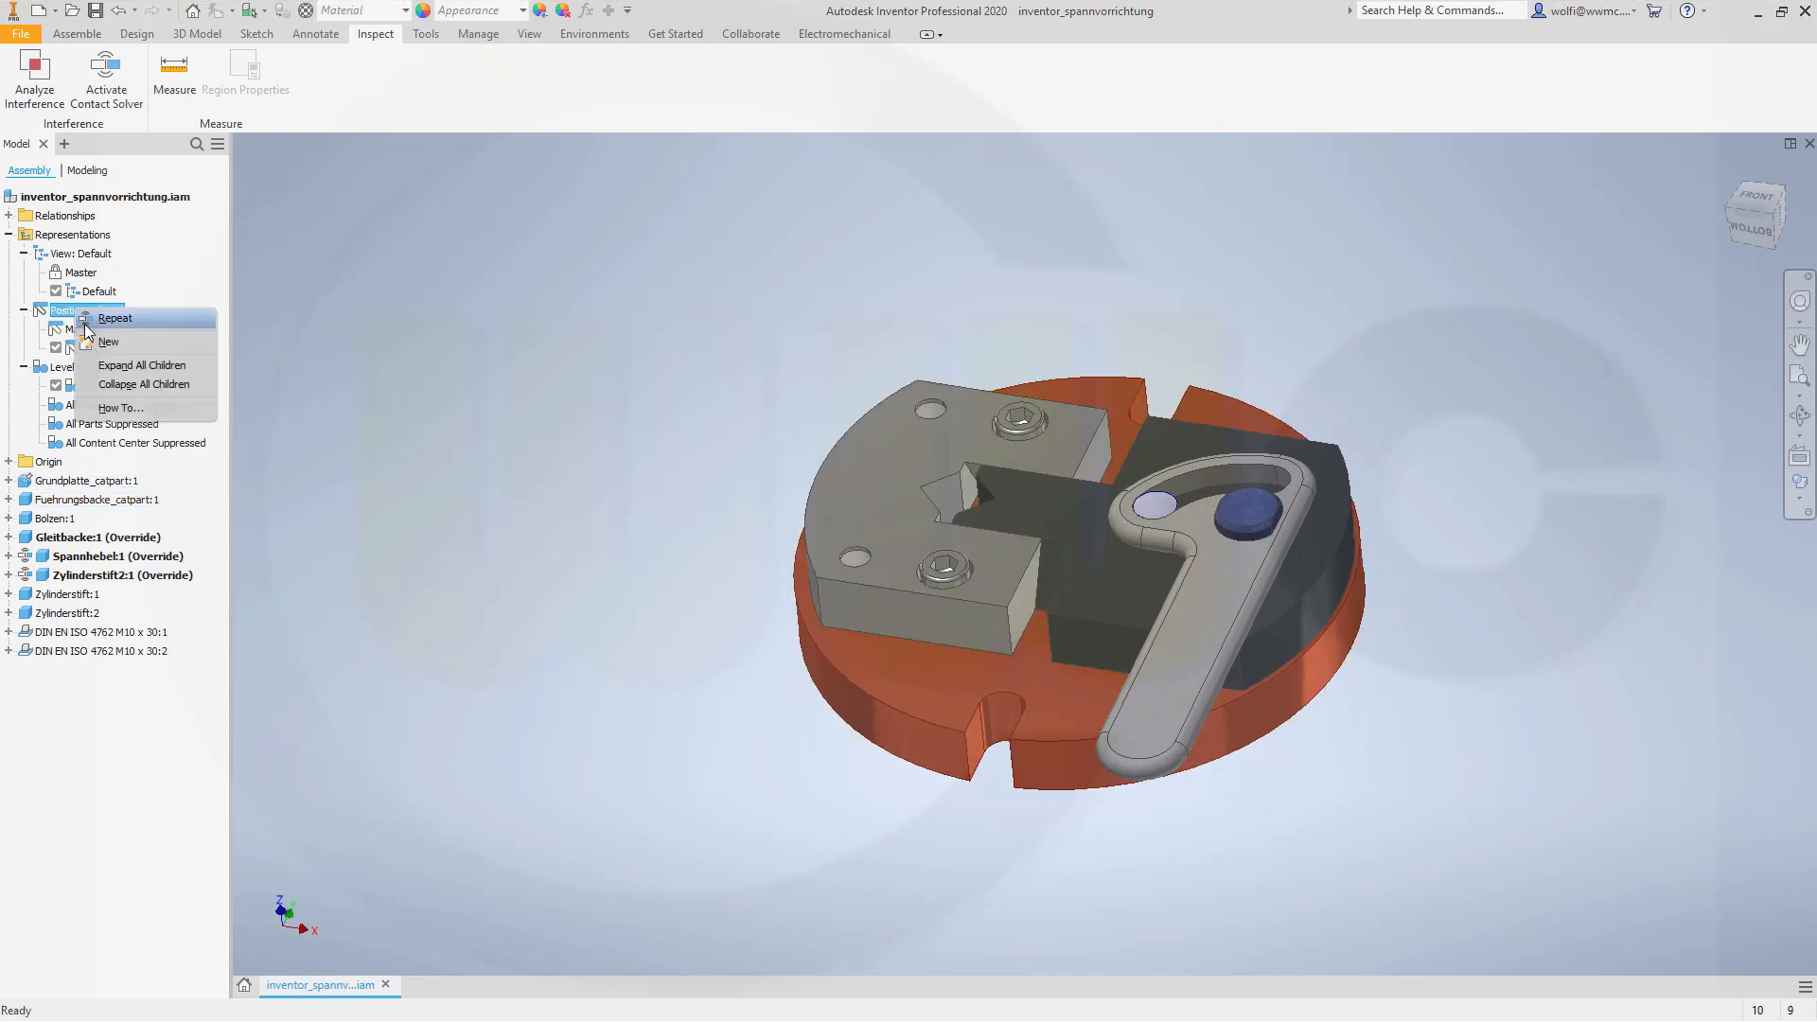
click(108, 340)
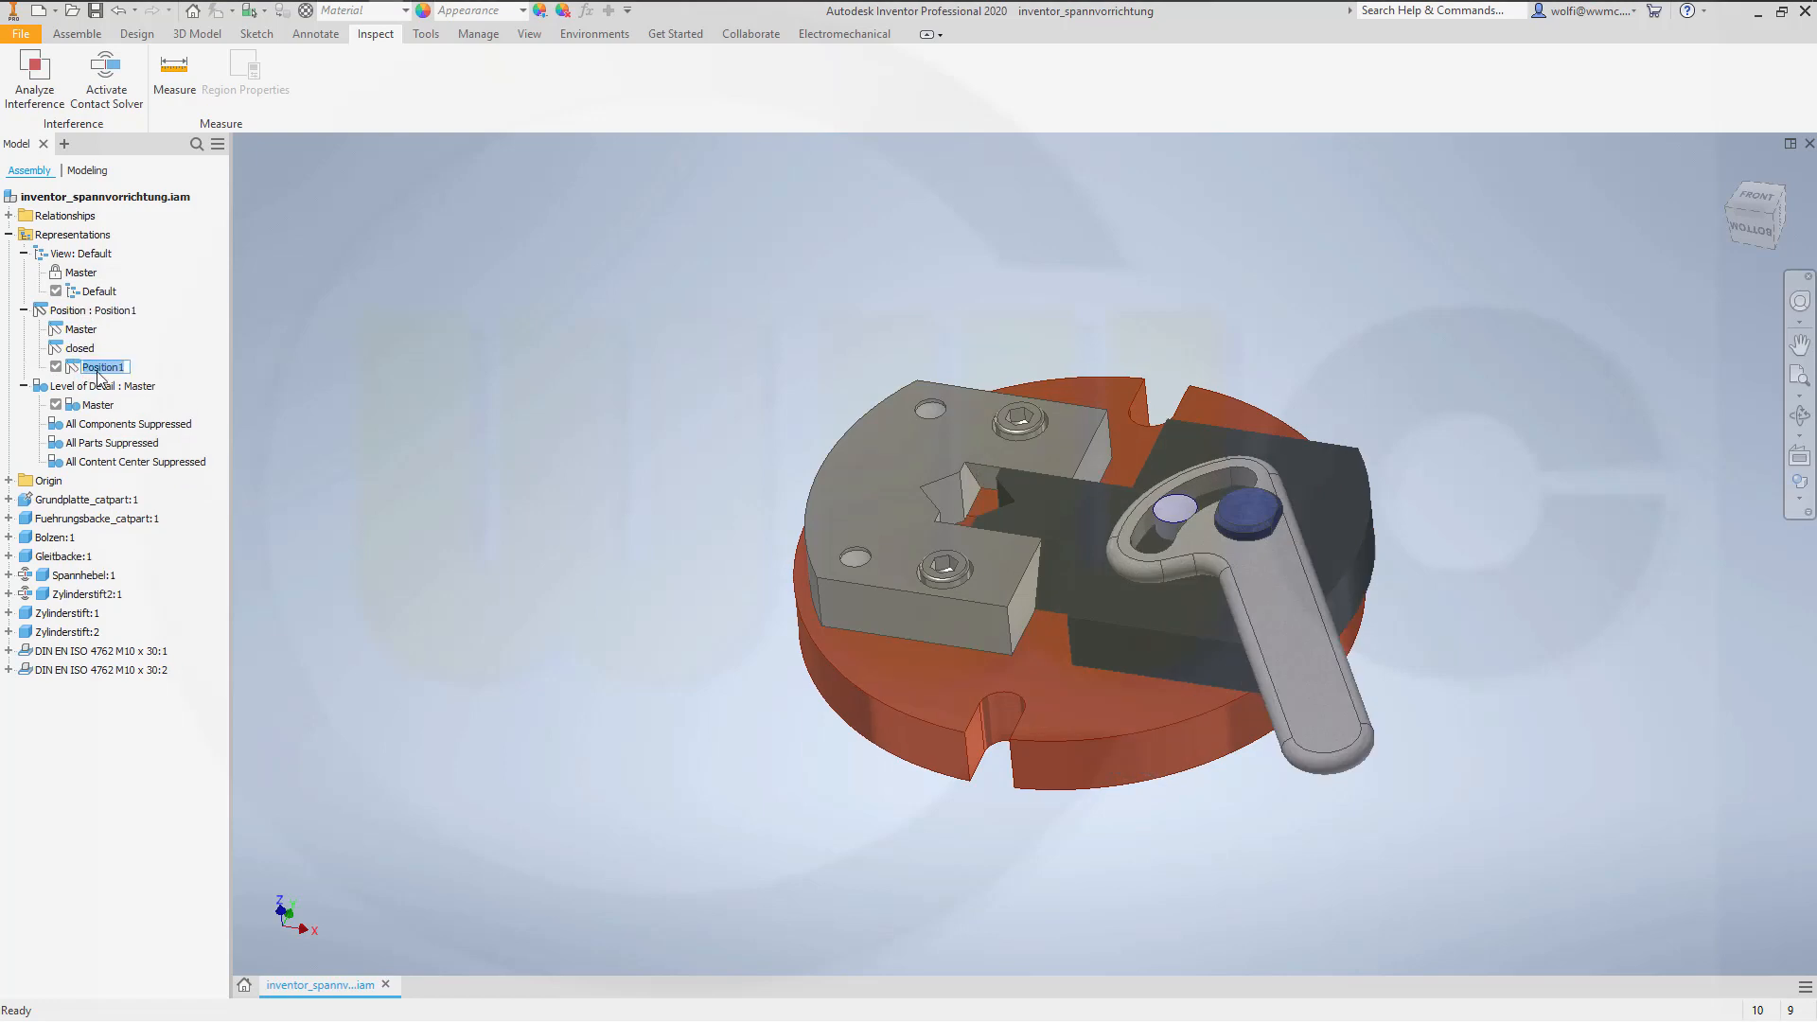
text(open)
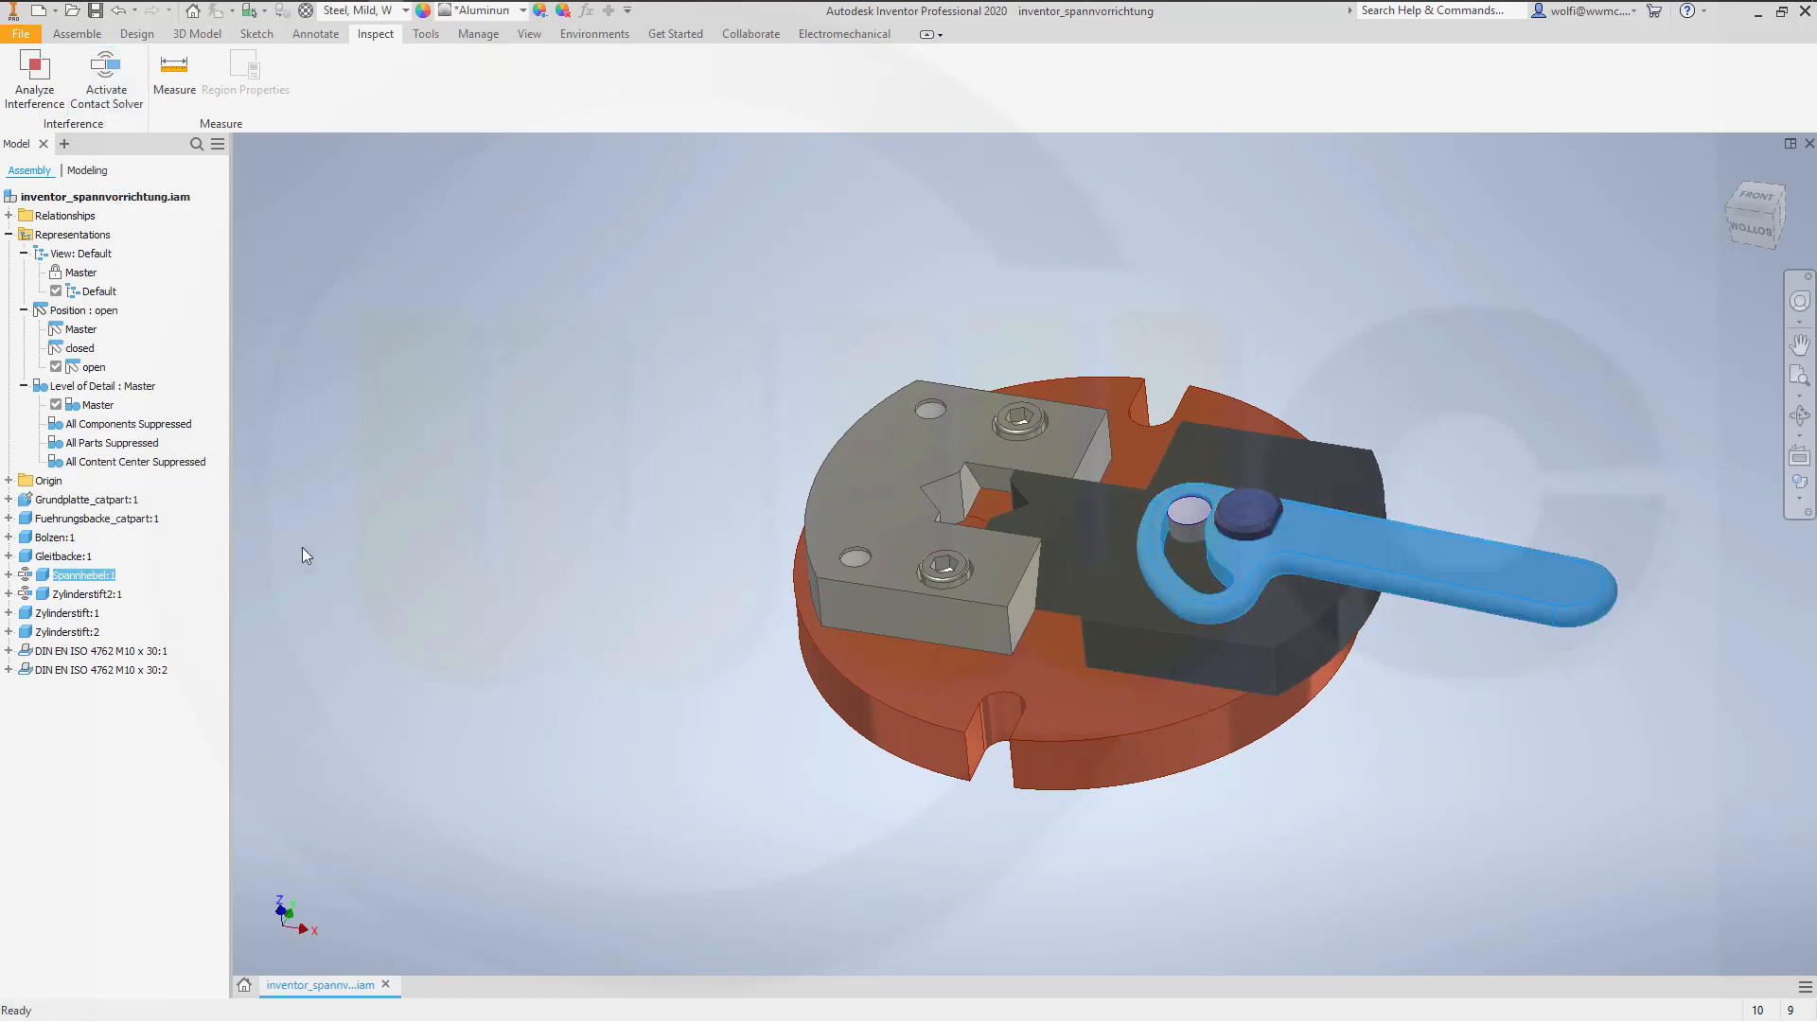
mouse_move(399, 526)
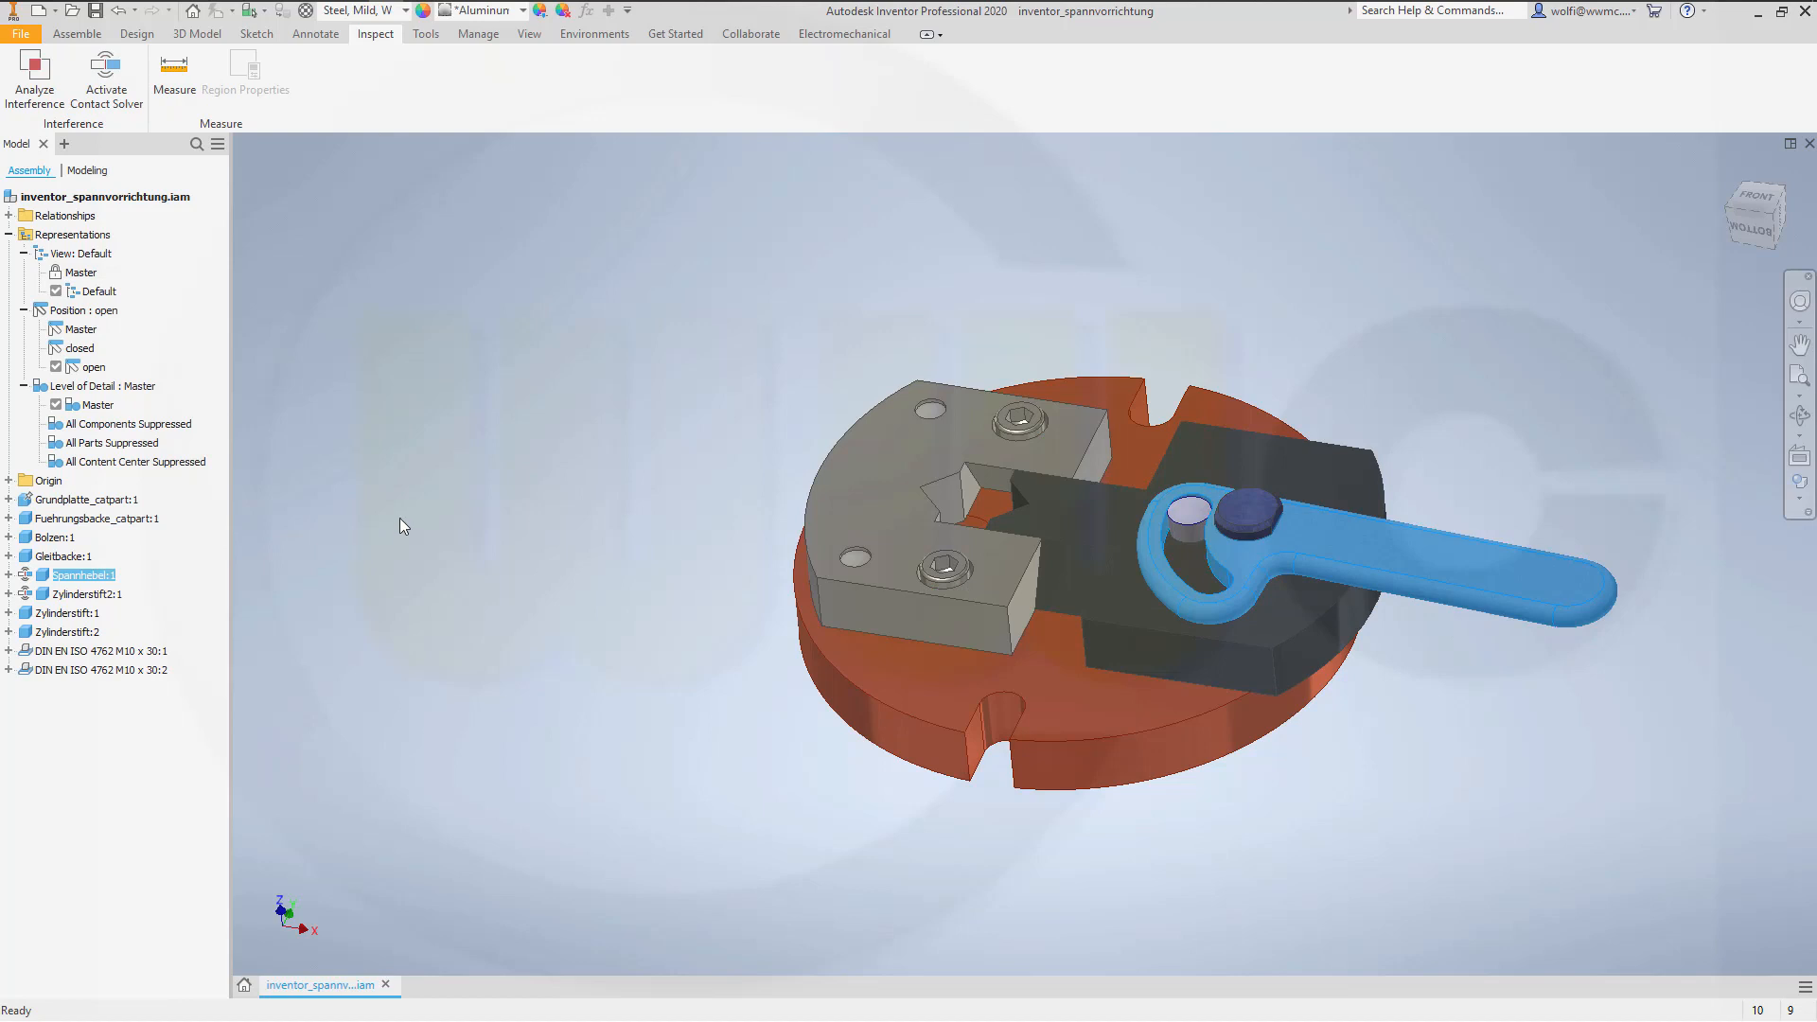
mouse_move(344, 514)
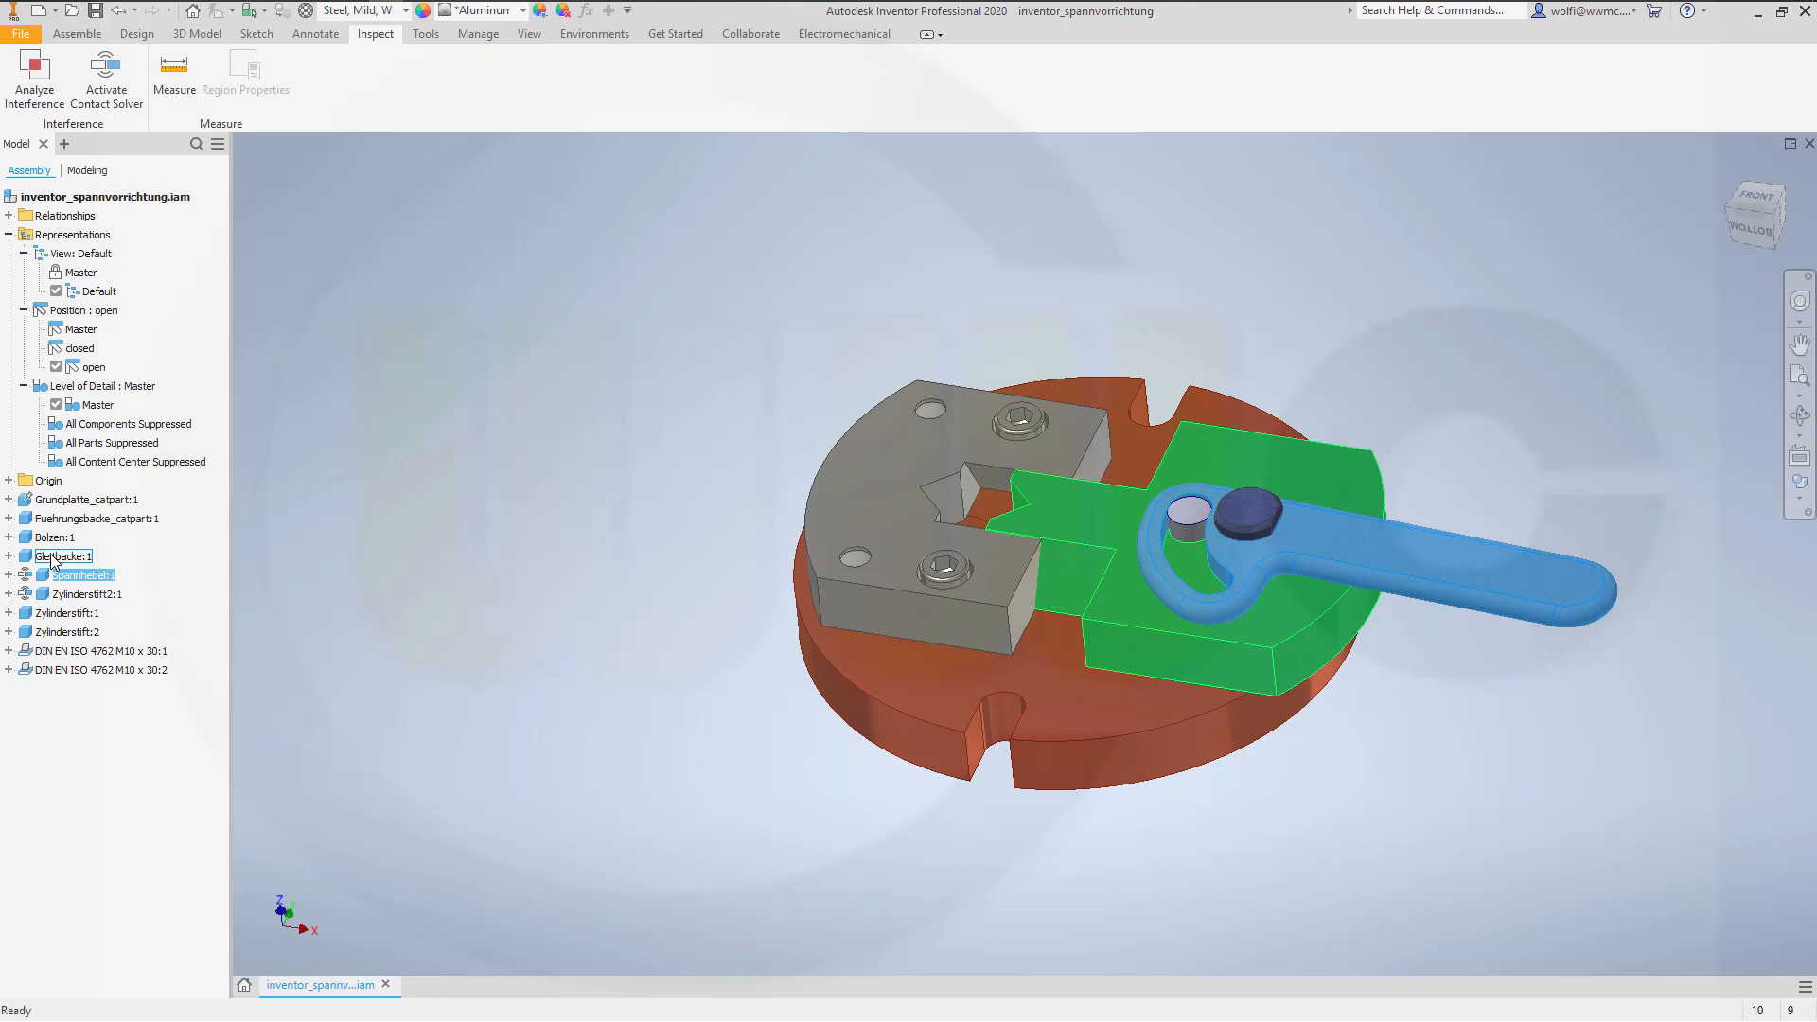
Step: Override the jaw Gleitbacke:1 with Position Offset in the 'open' representation
right_click(81, 576)
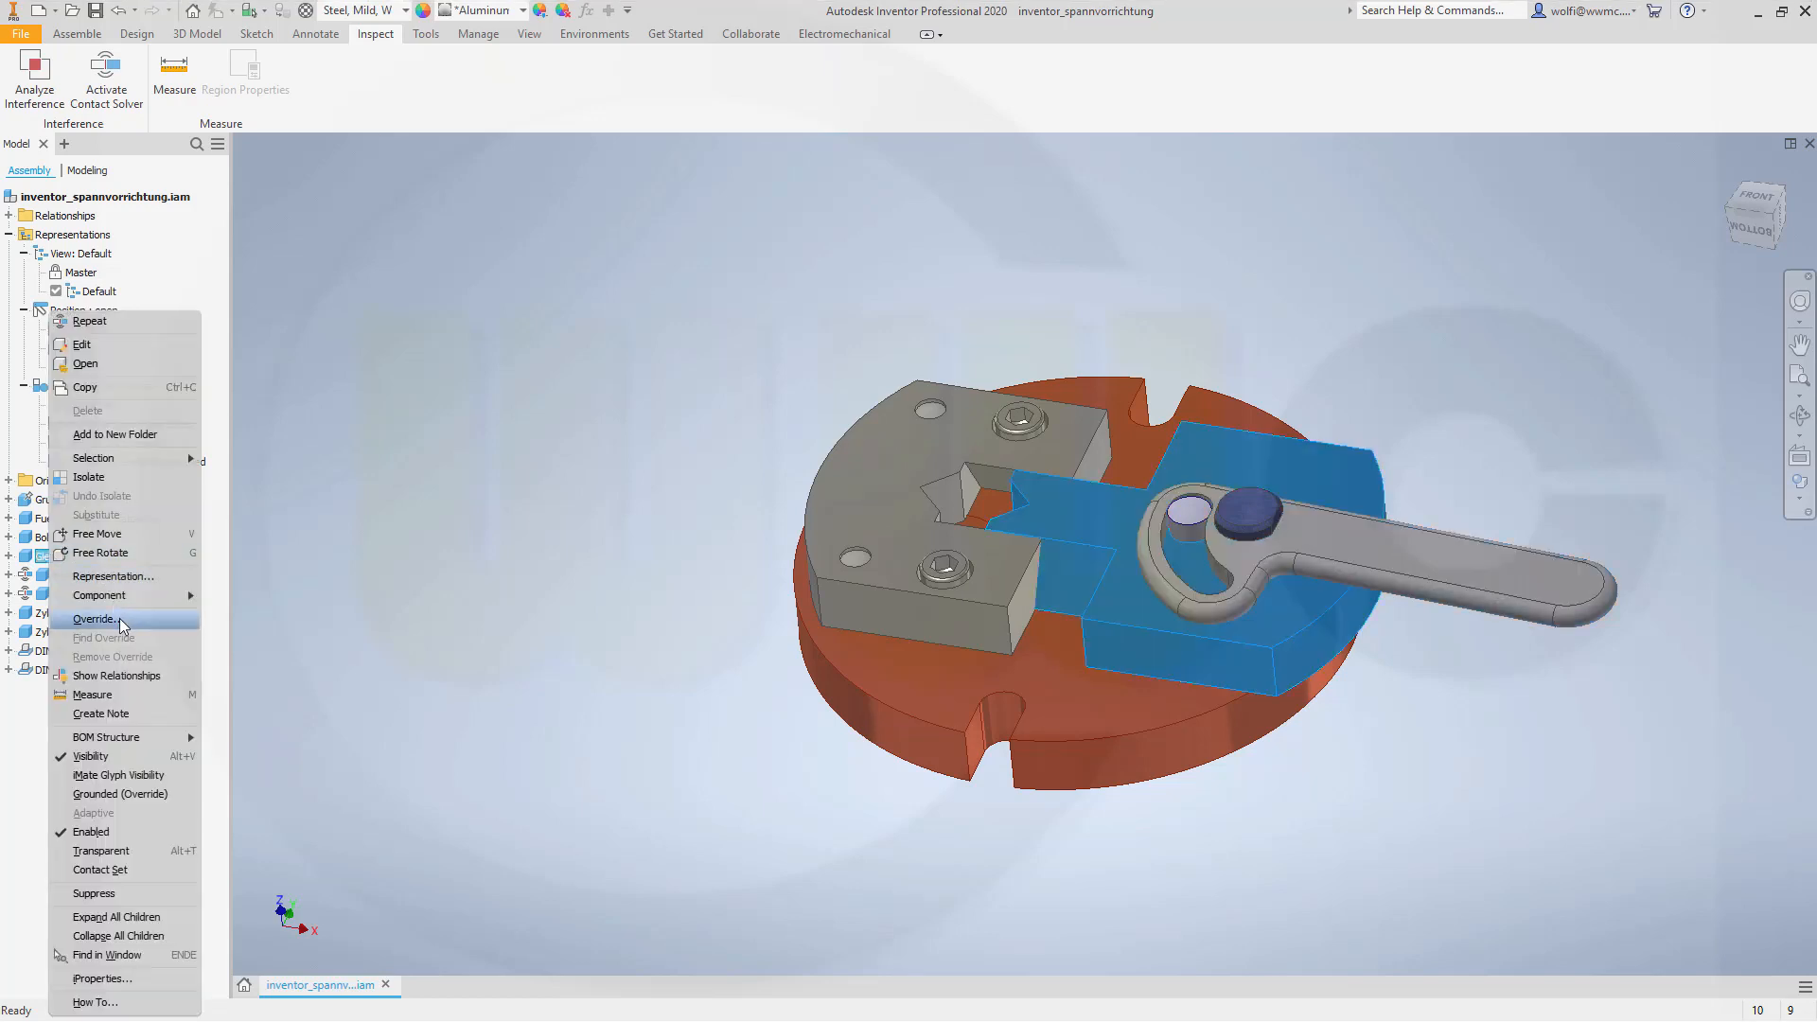
click(95, 617)
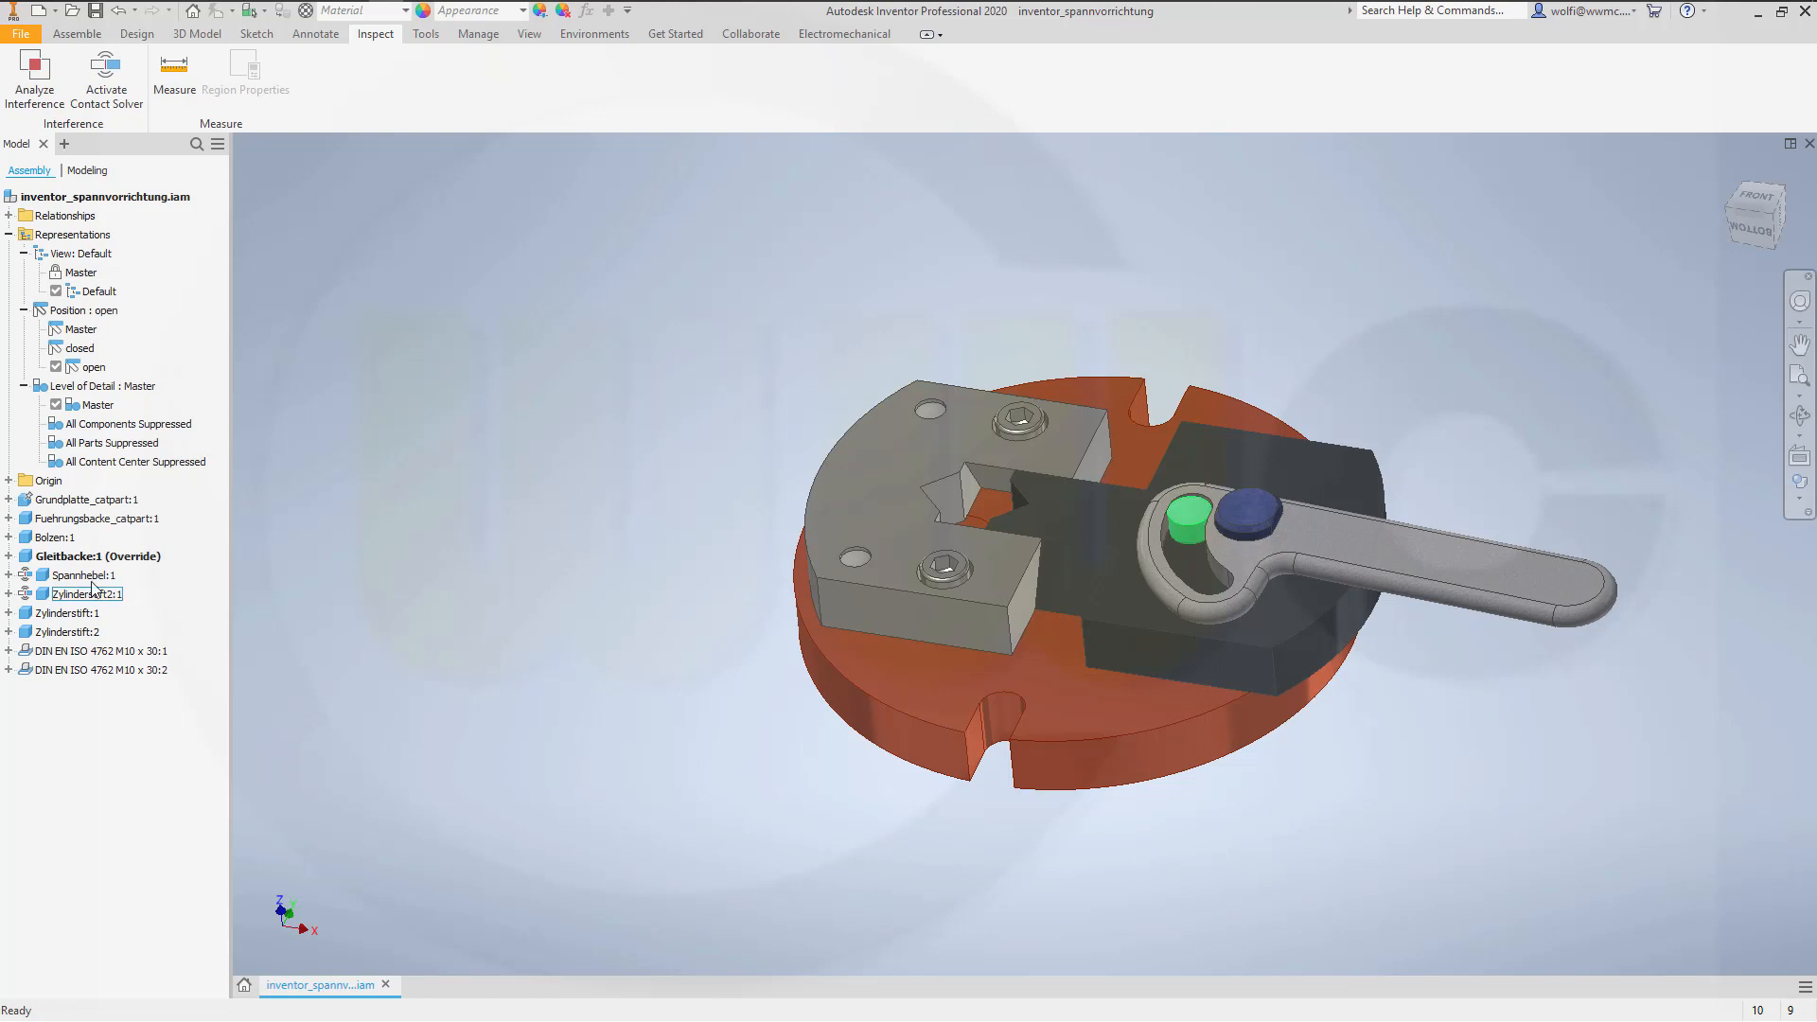
double_click(80, 575)
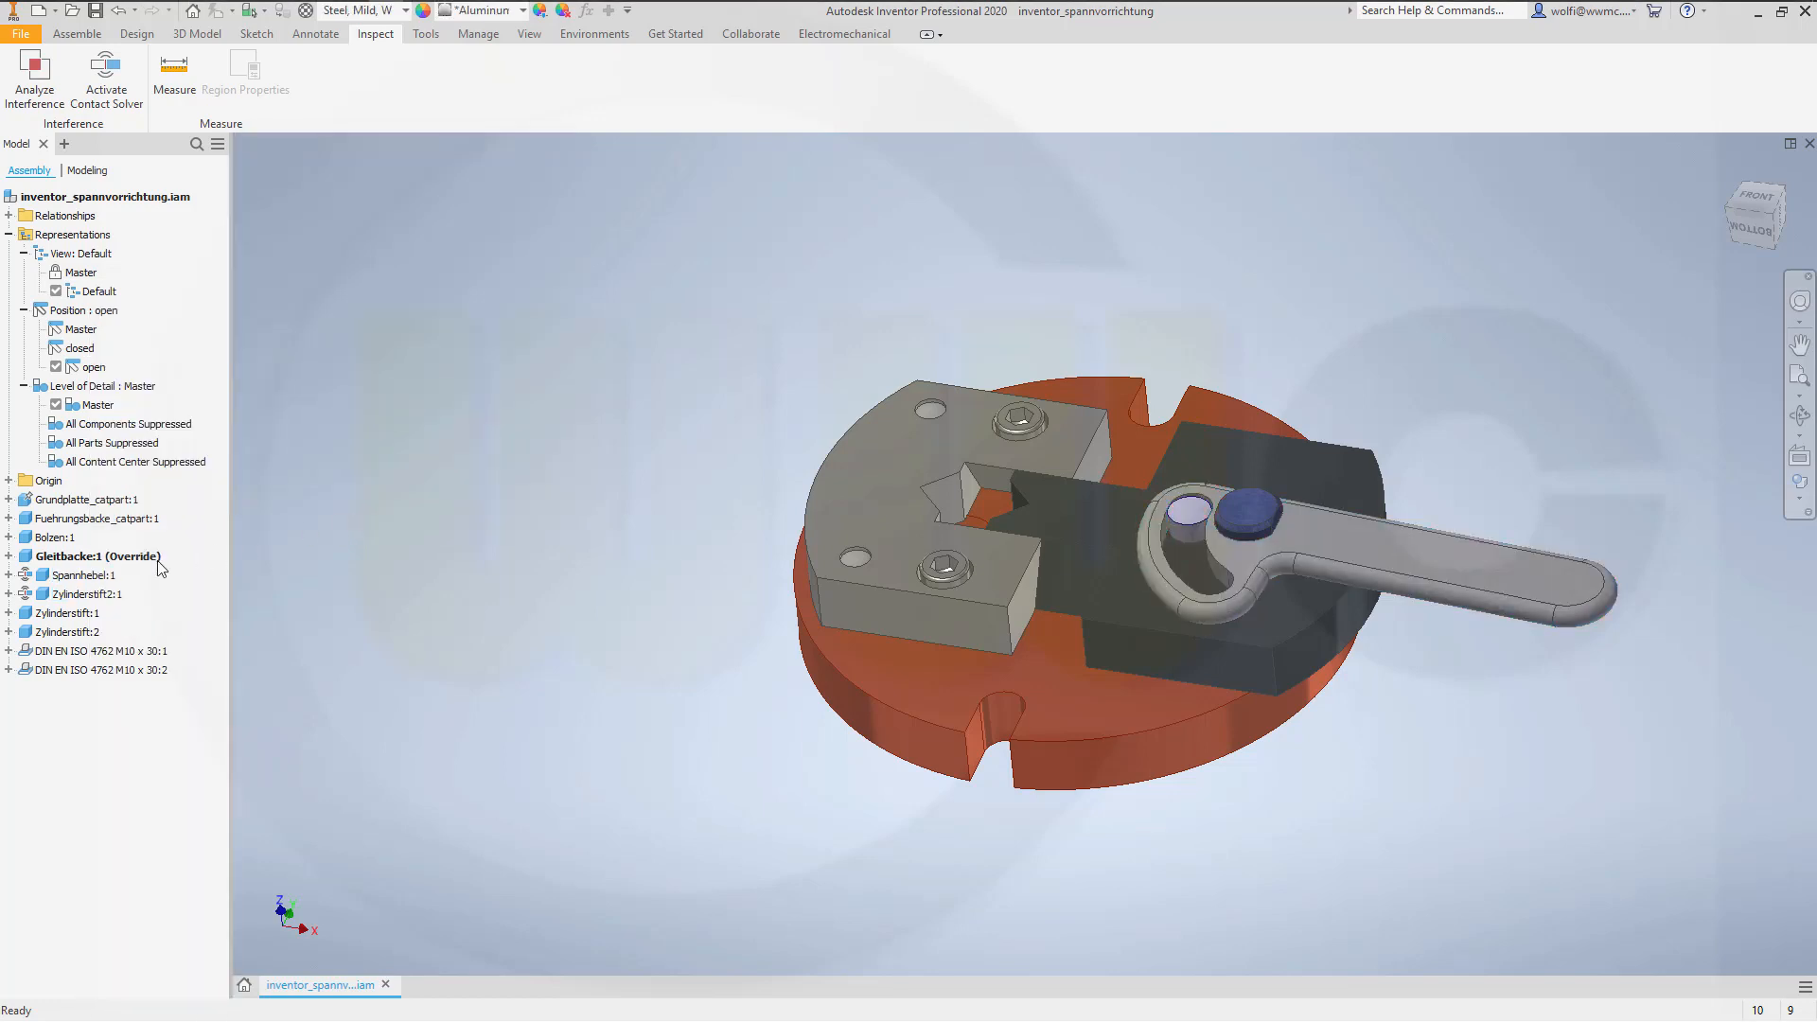
Step: Override the pin Zylinderstift2:1 with Position Offset in the 'open' representation
right_click(70, 592)
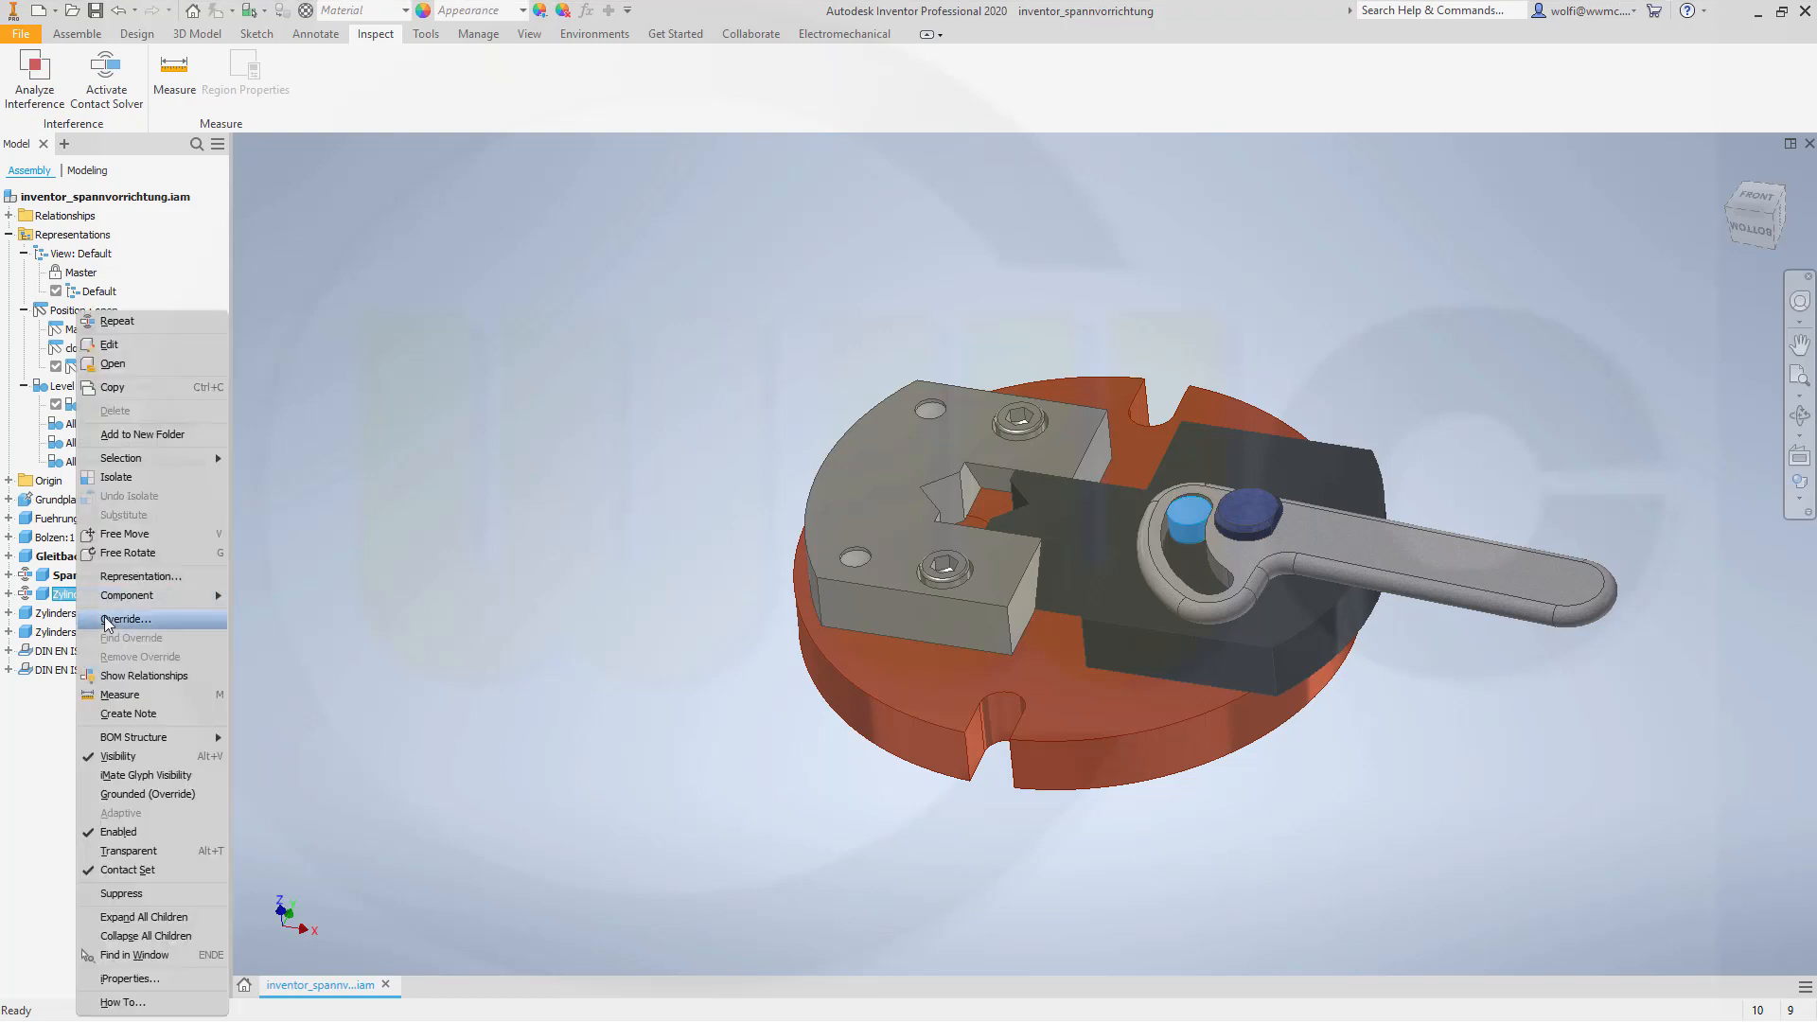
click(127, 617)
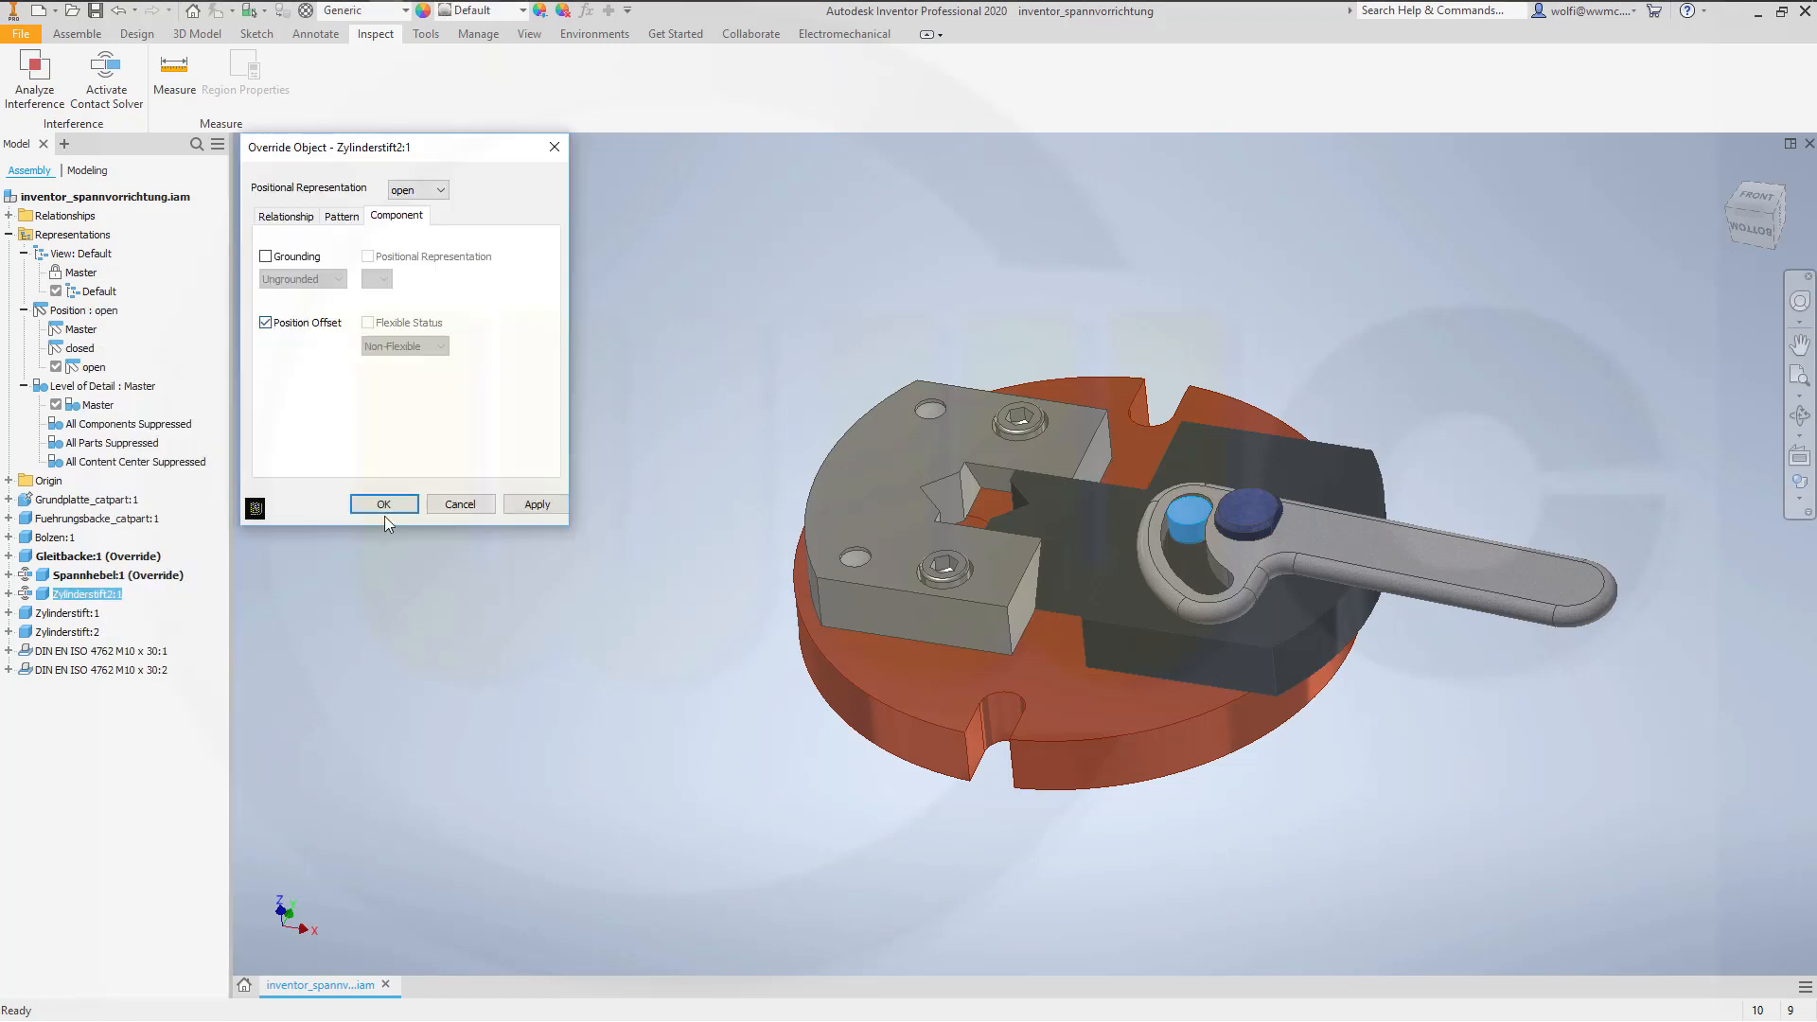
click(385, 503)
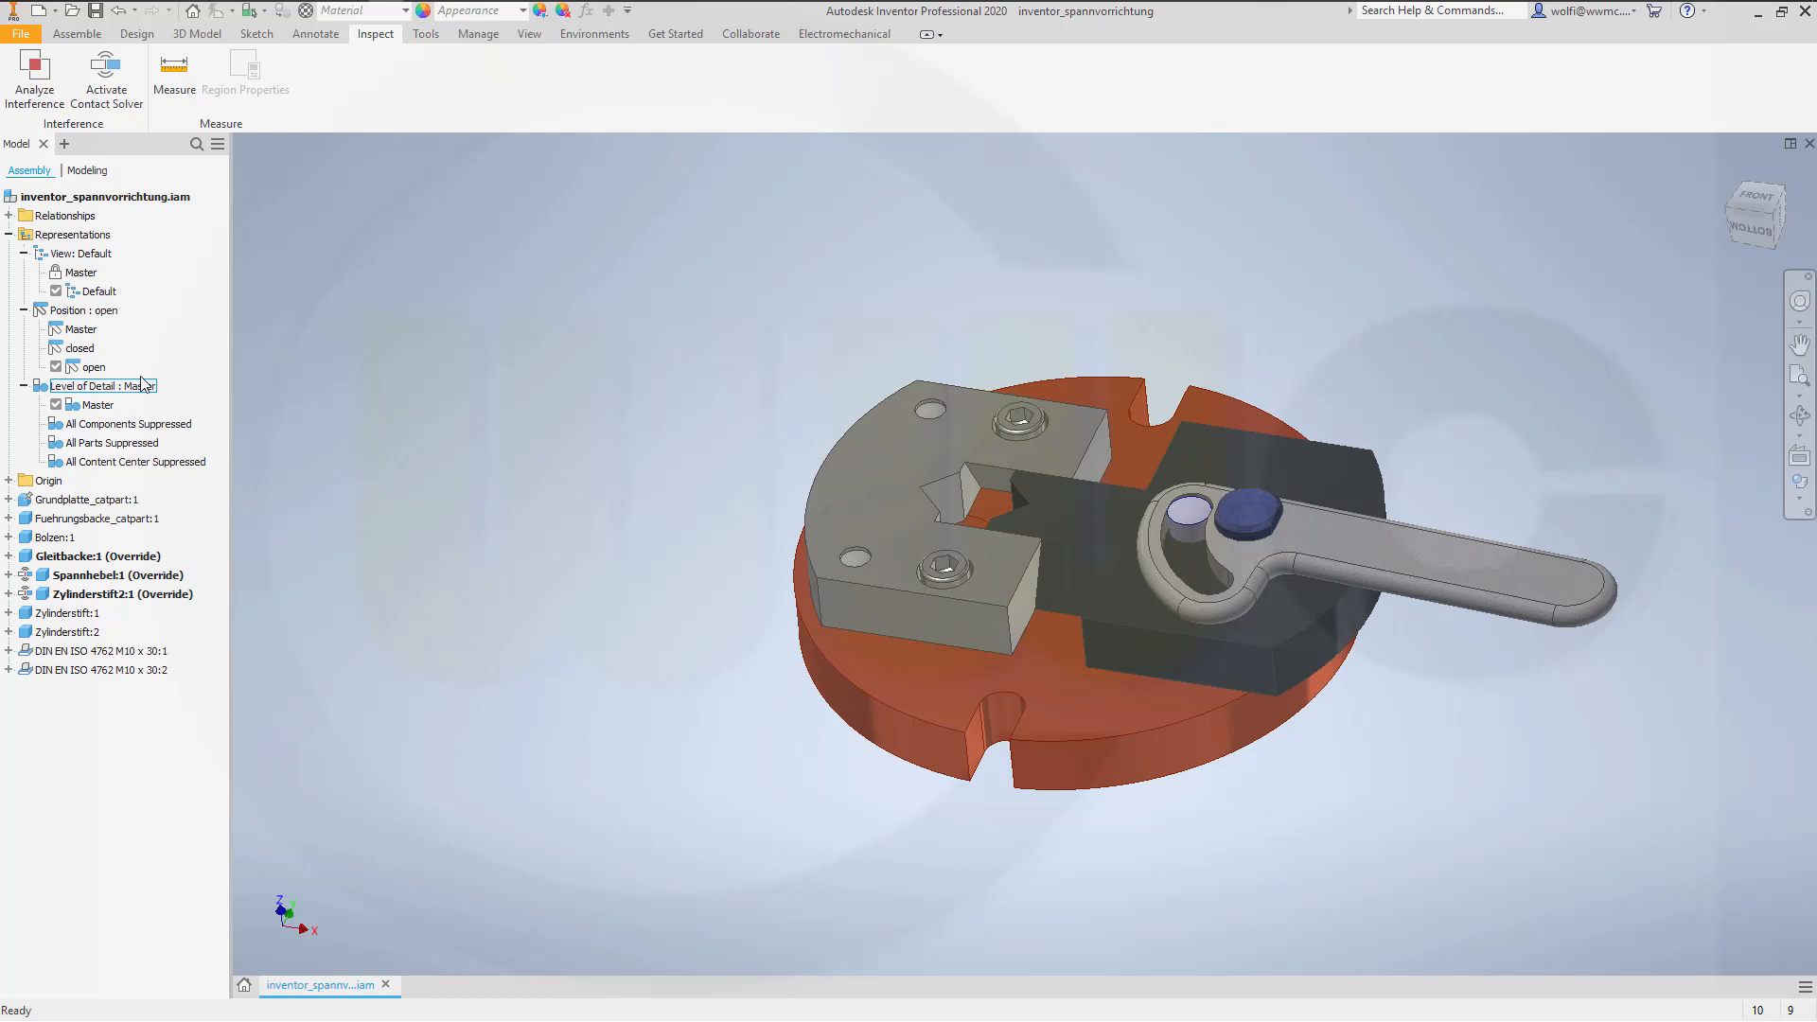
Step: Activate Master, closed, open, closed in turn to check the lever motion, ending on Master
double_click(98, 329)
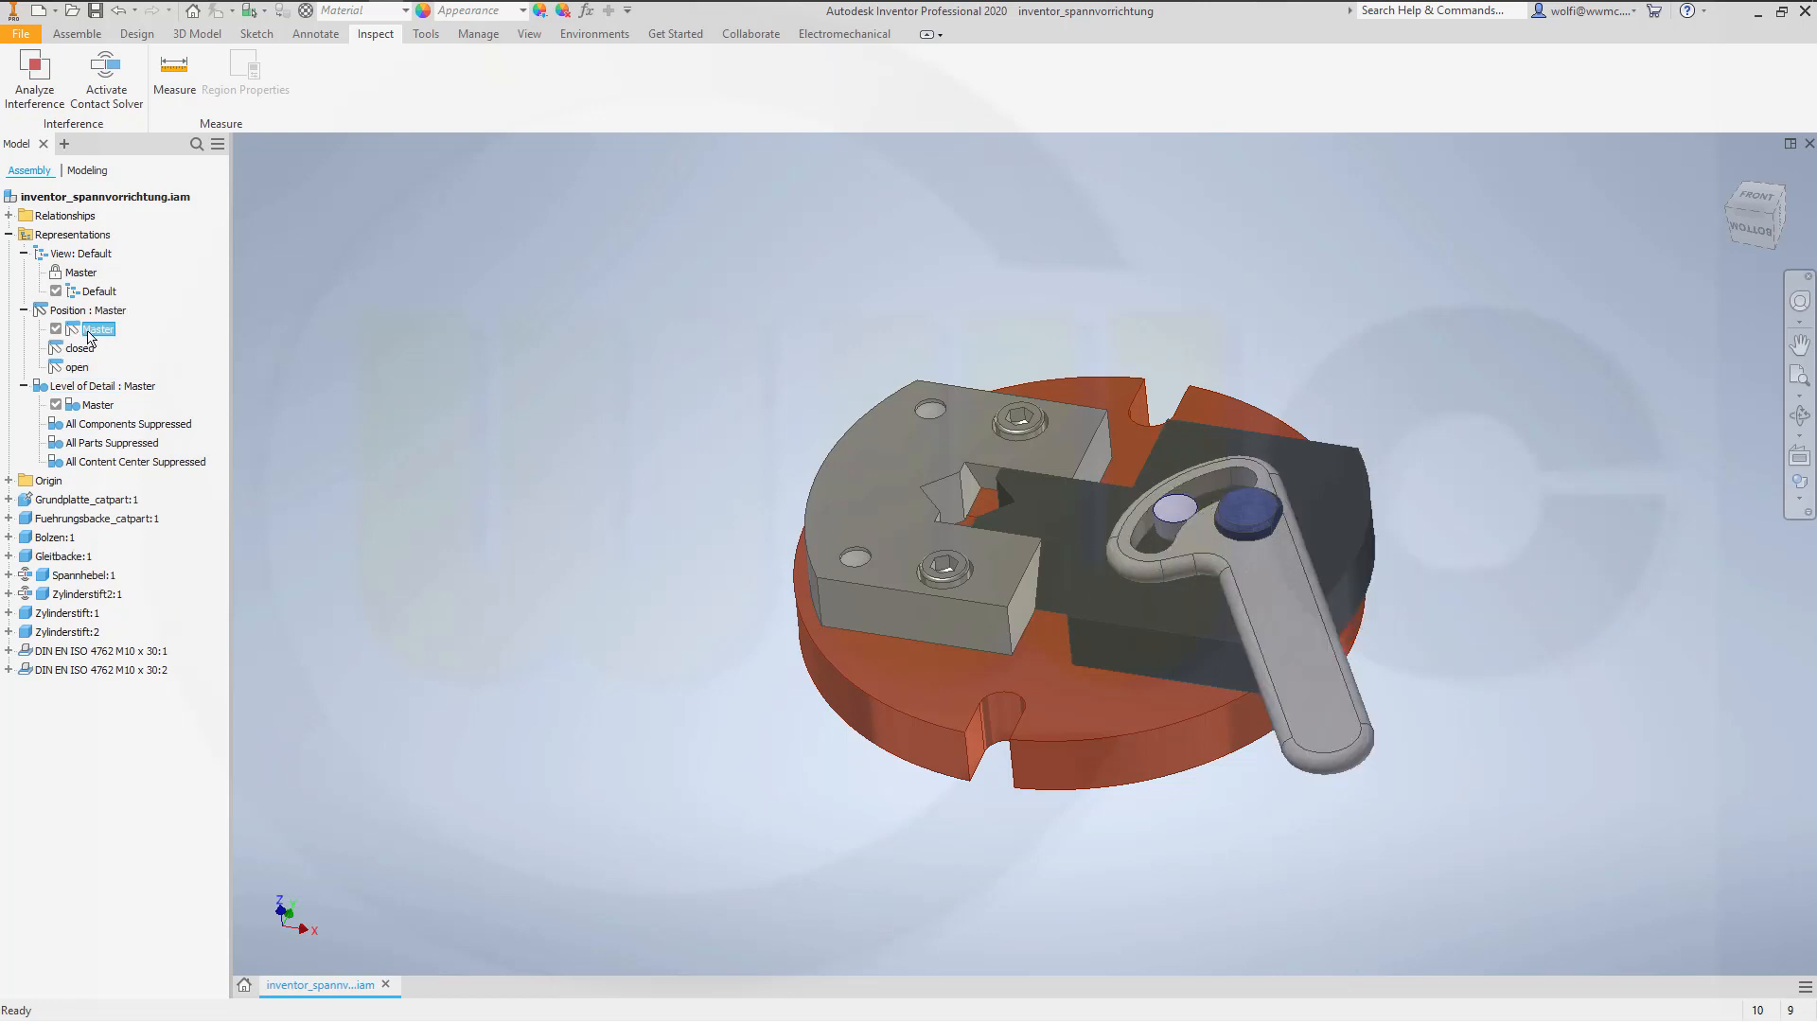
double_click(80, 348)
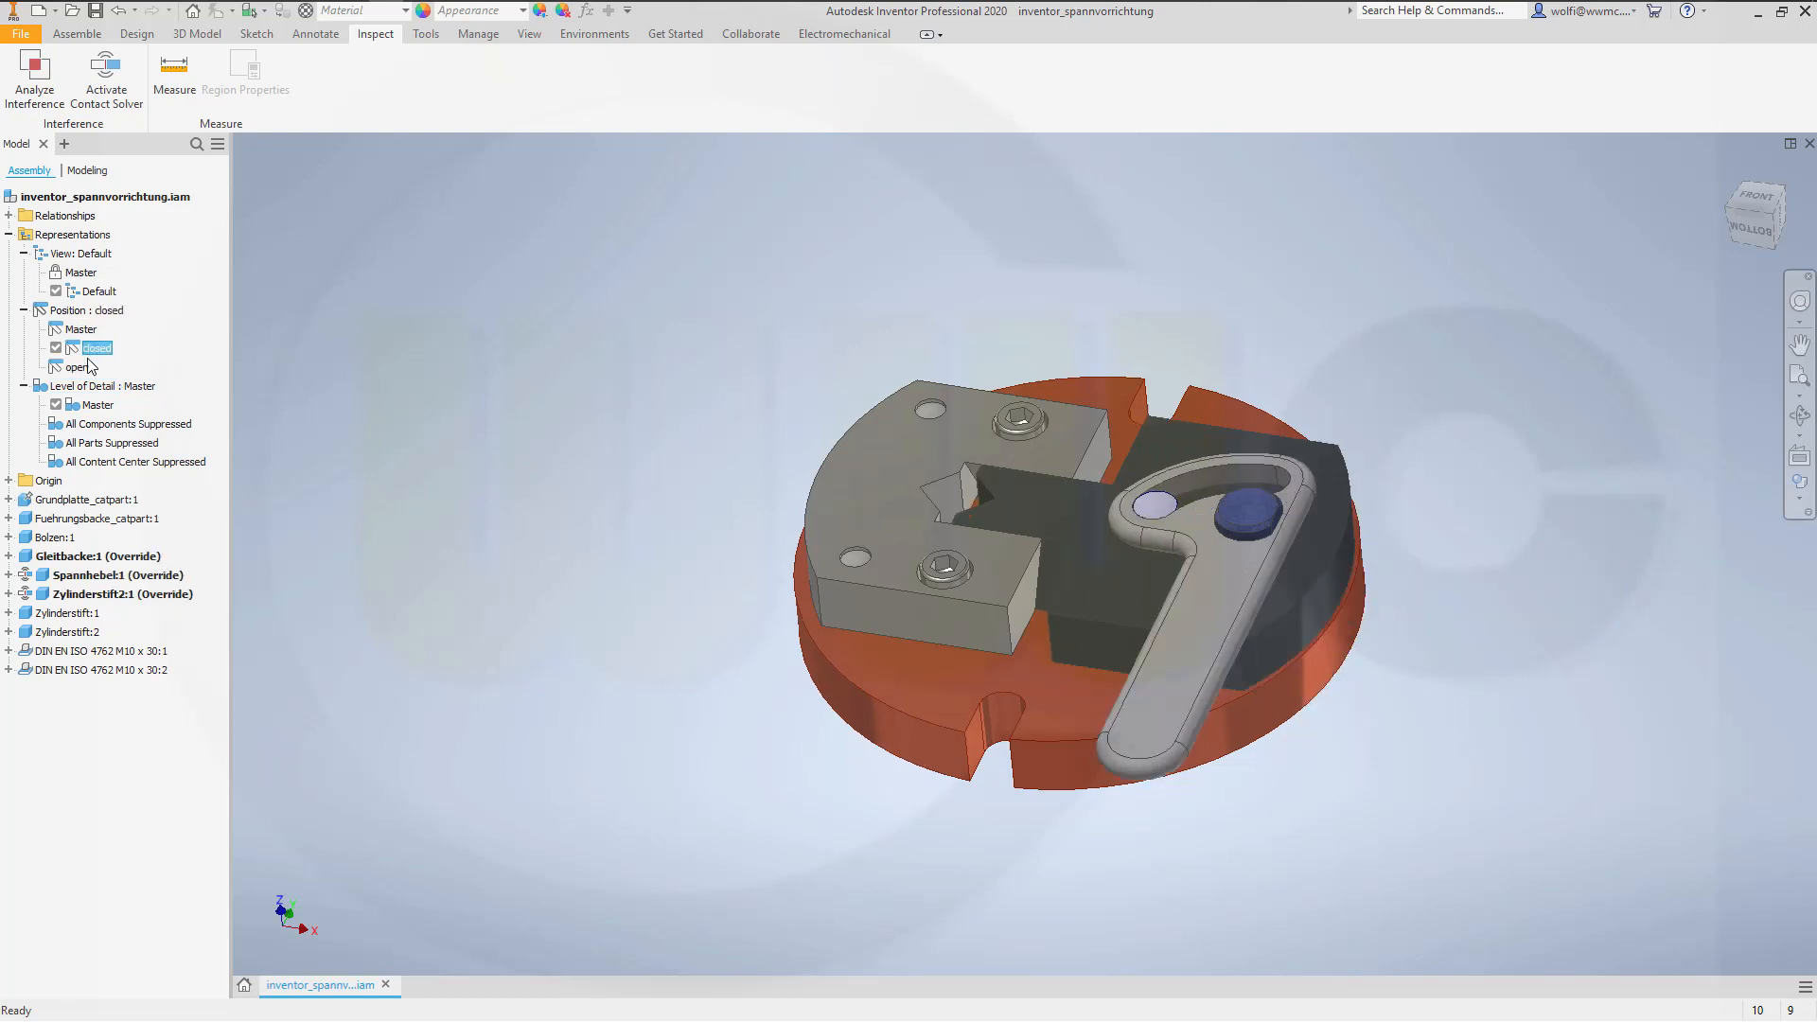
double_click(79, 365)
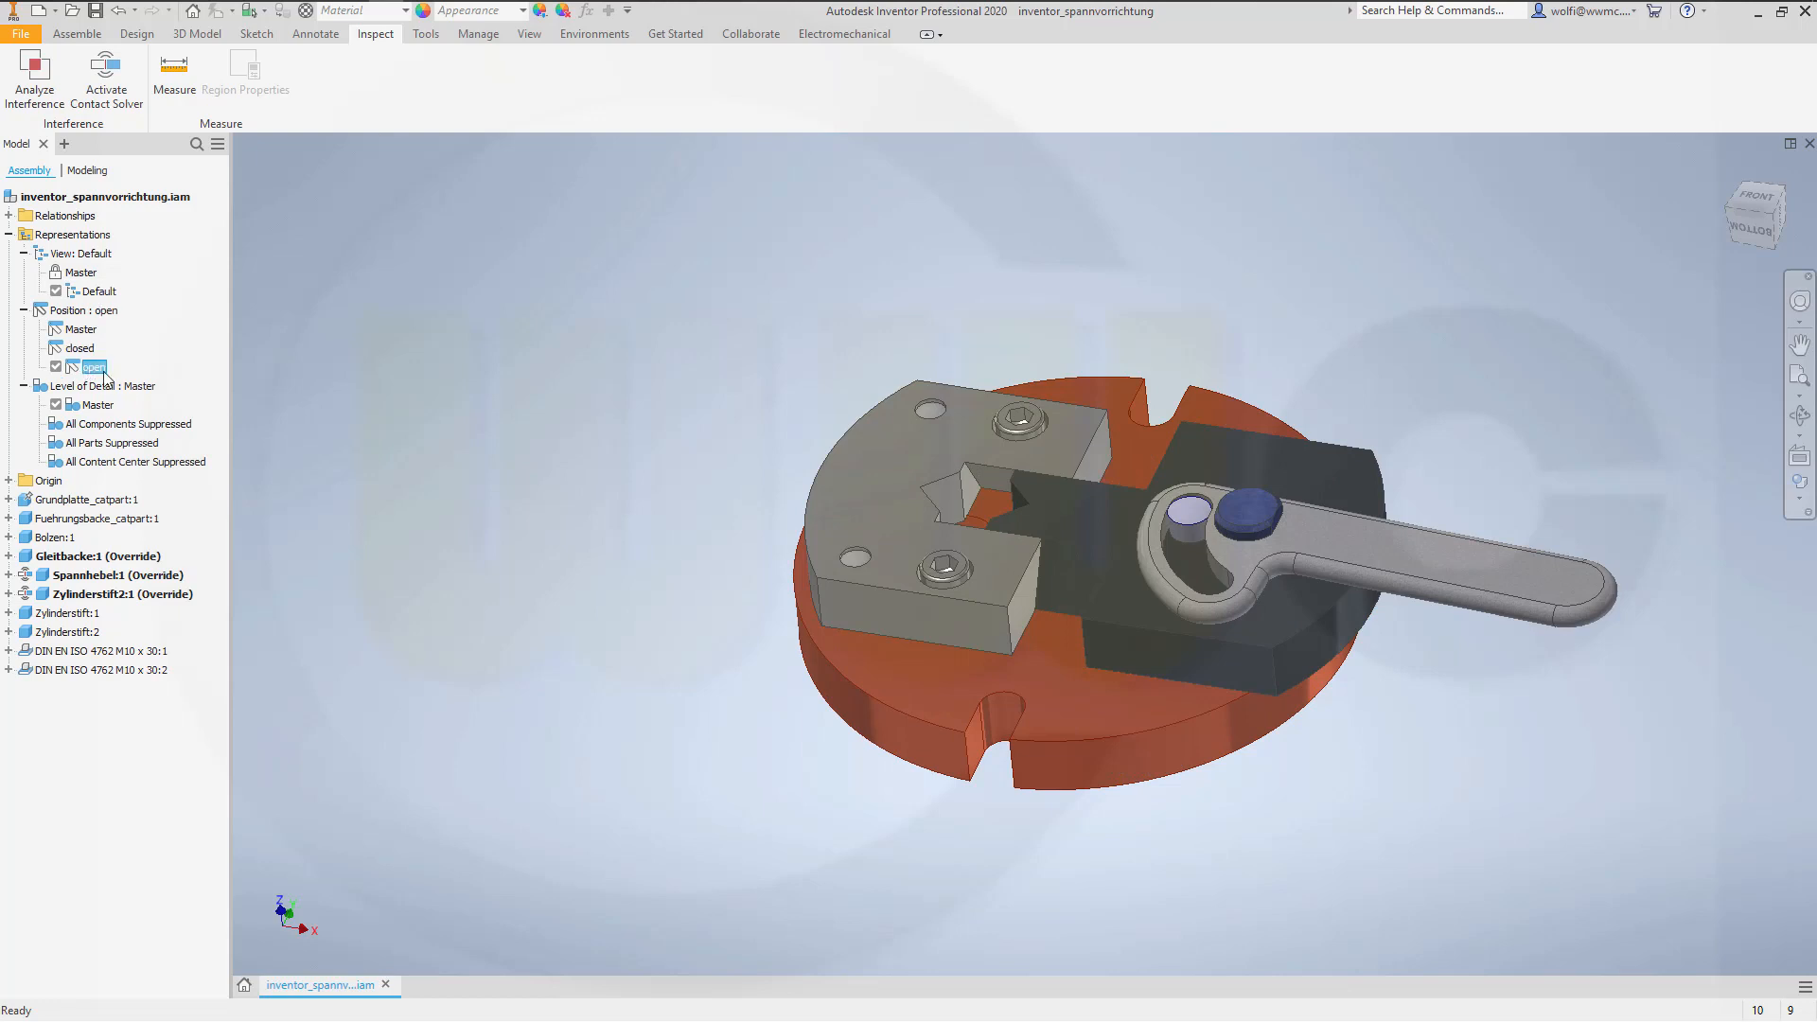
double_click(79, 348)
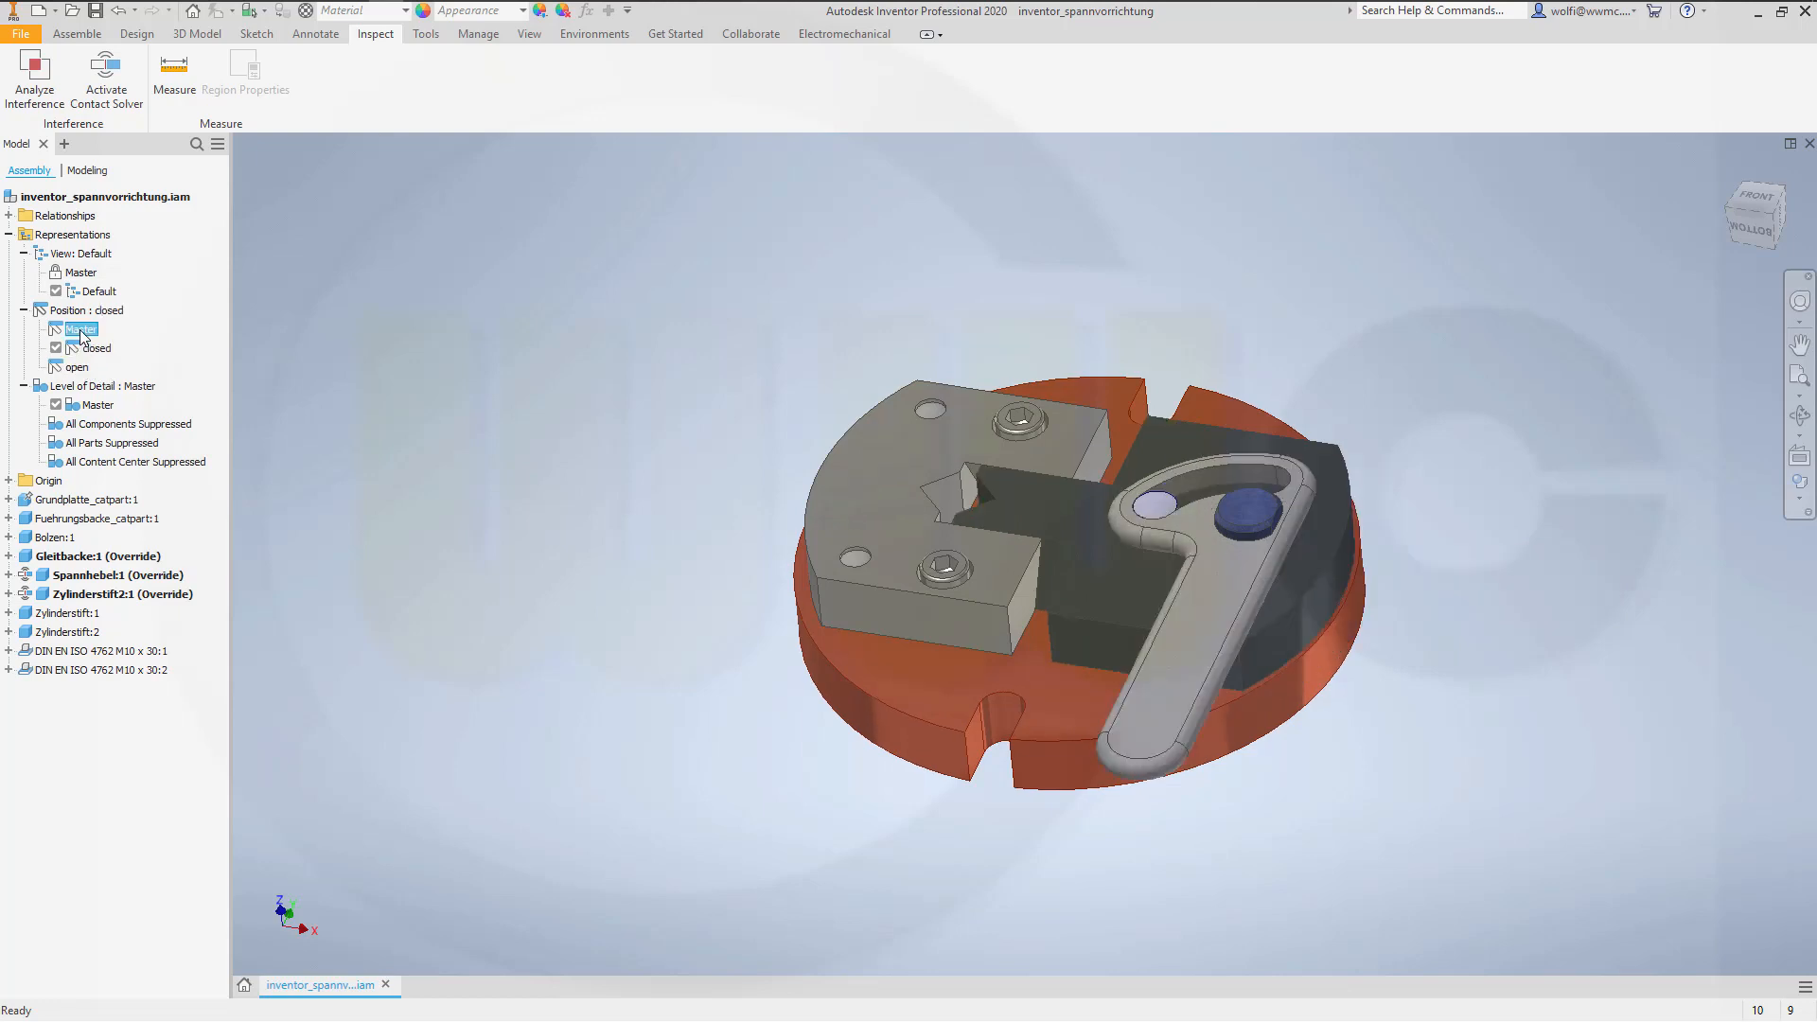
double_click(84, 330)
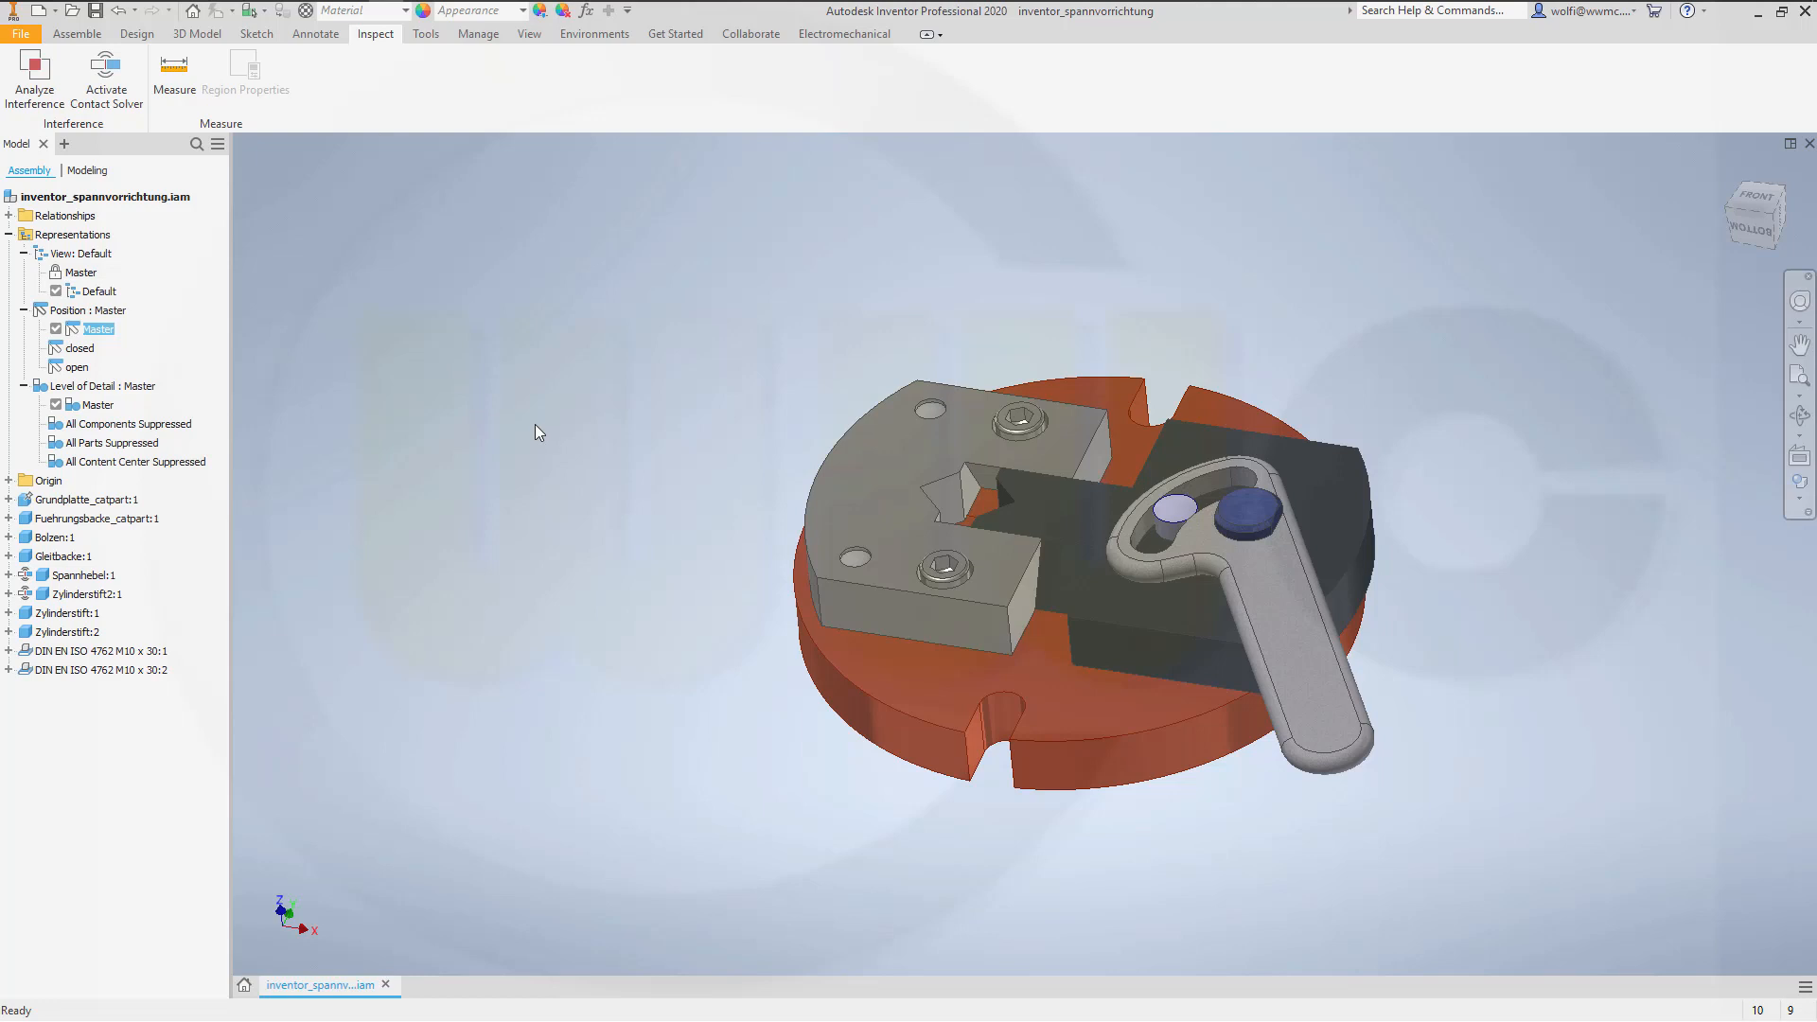
mouse_move(545, 428)
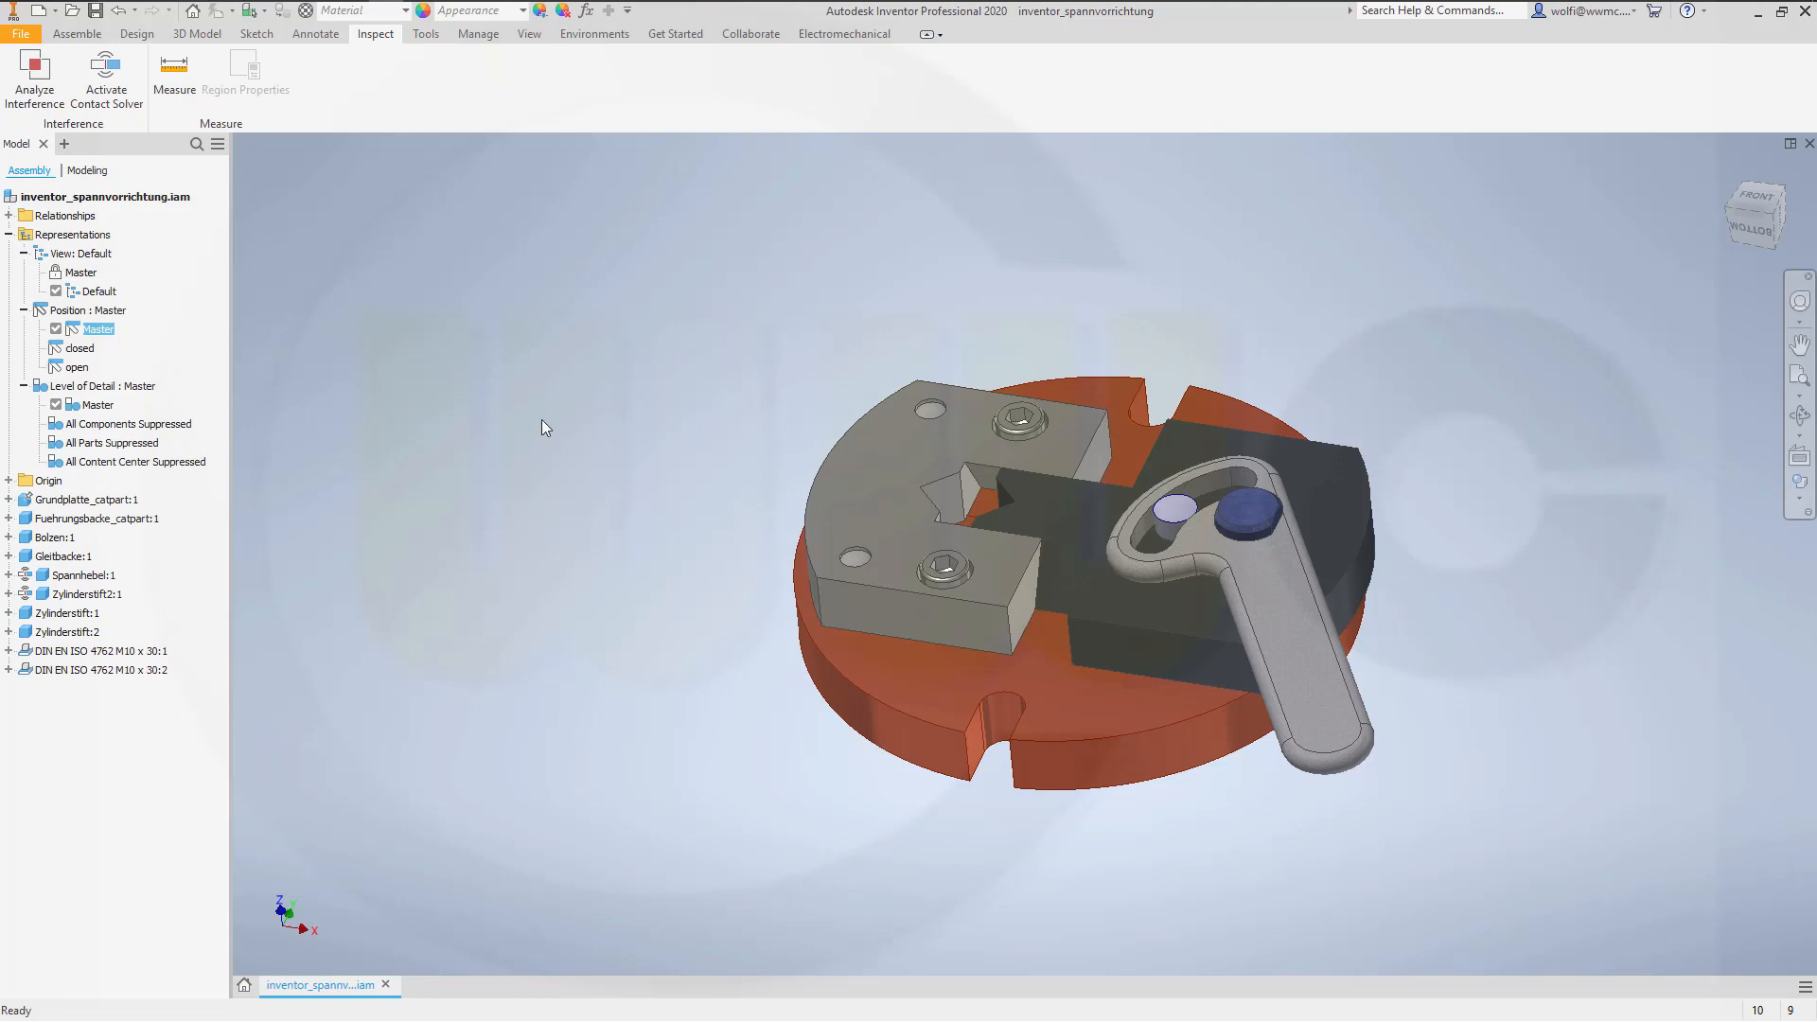
mouse_move(534, 426)
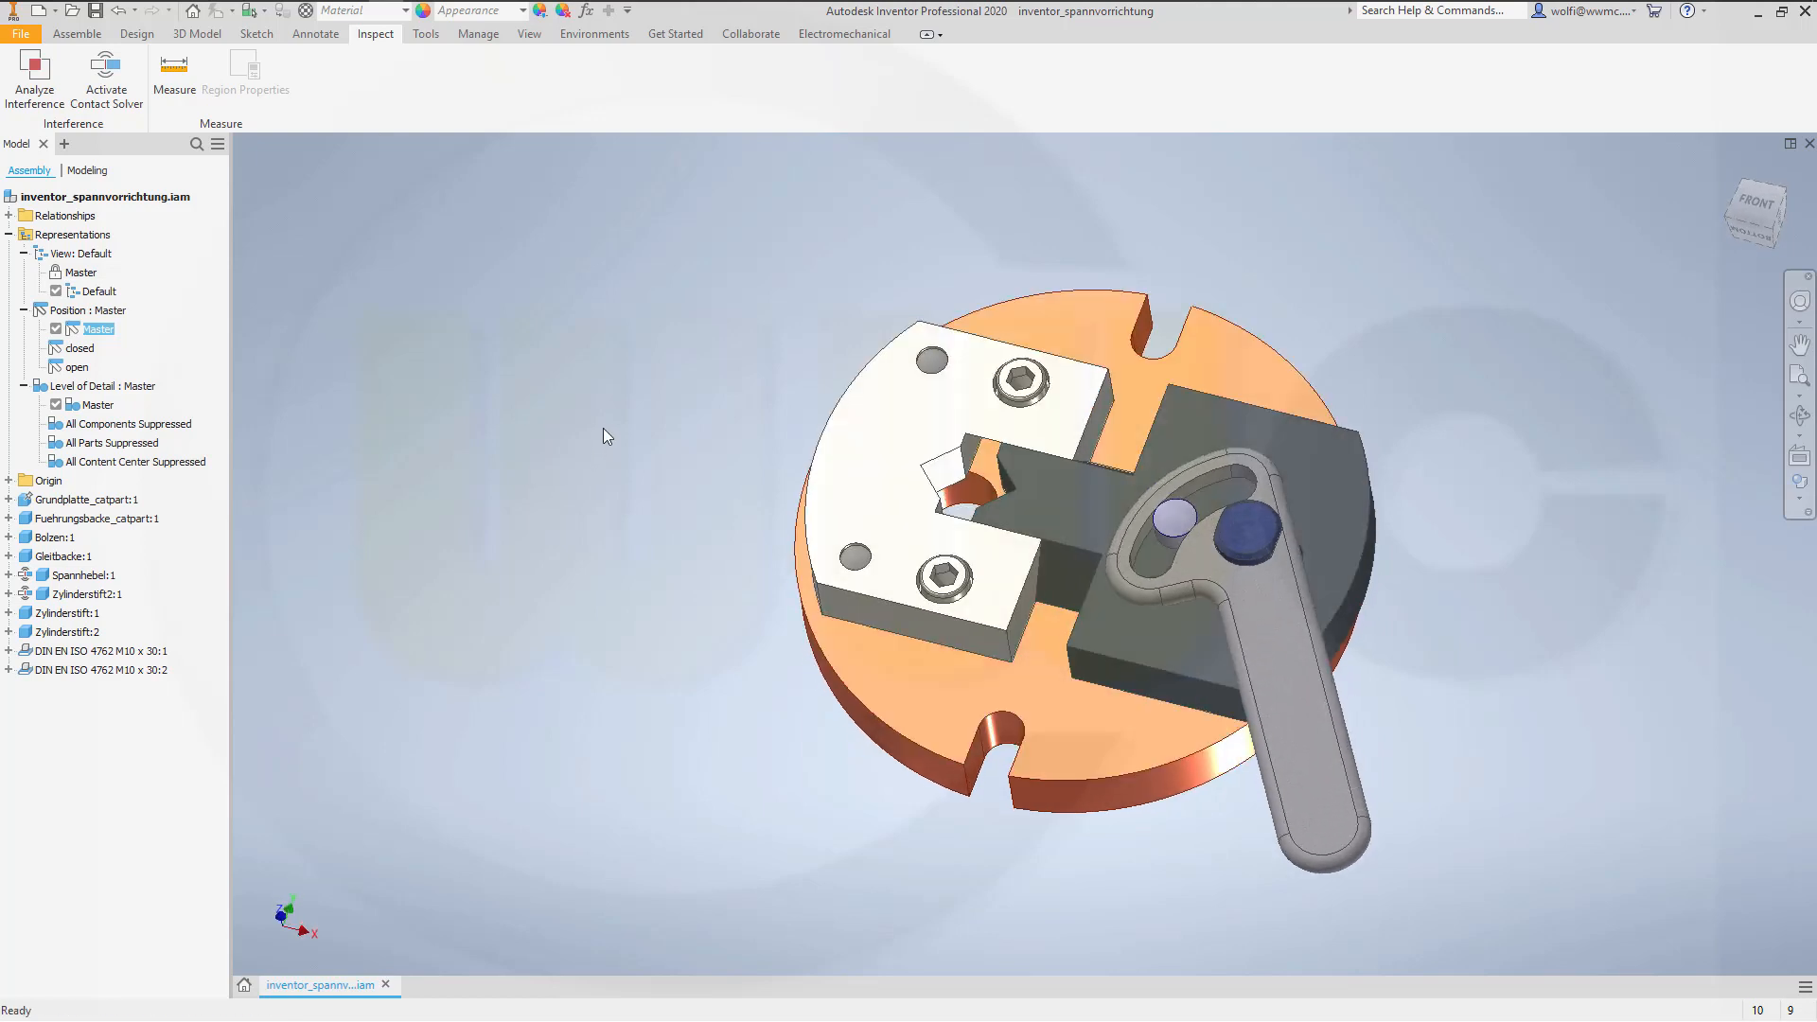
mouse_move(614, 396)
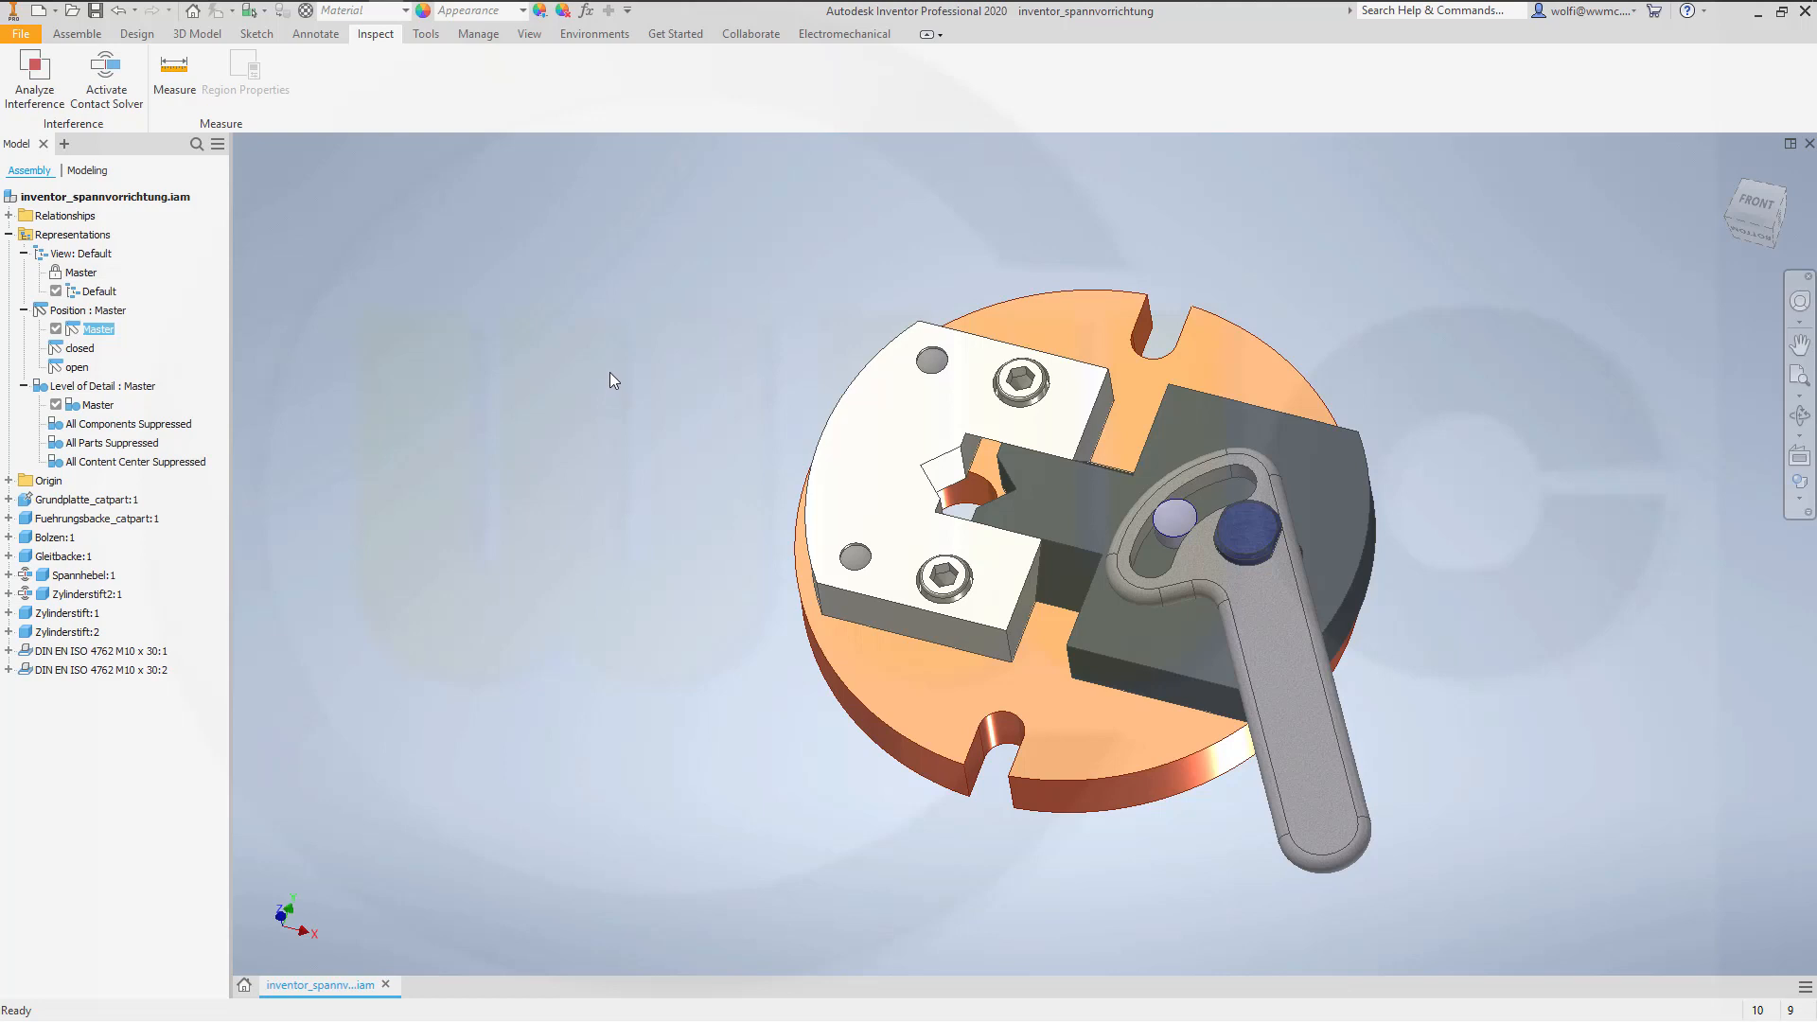
mouse_move(621, 366)
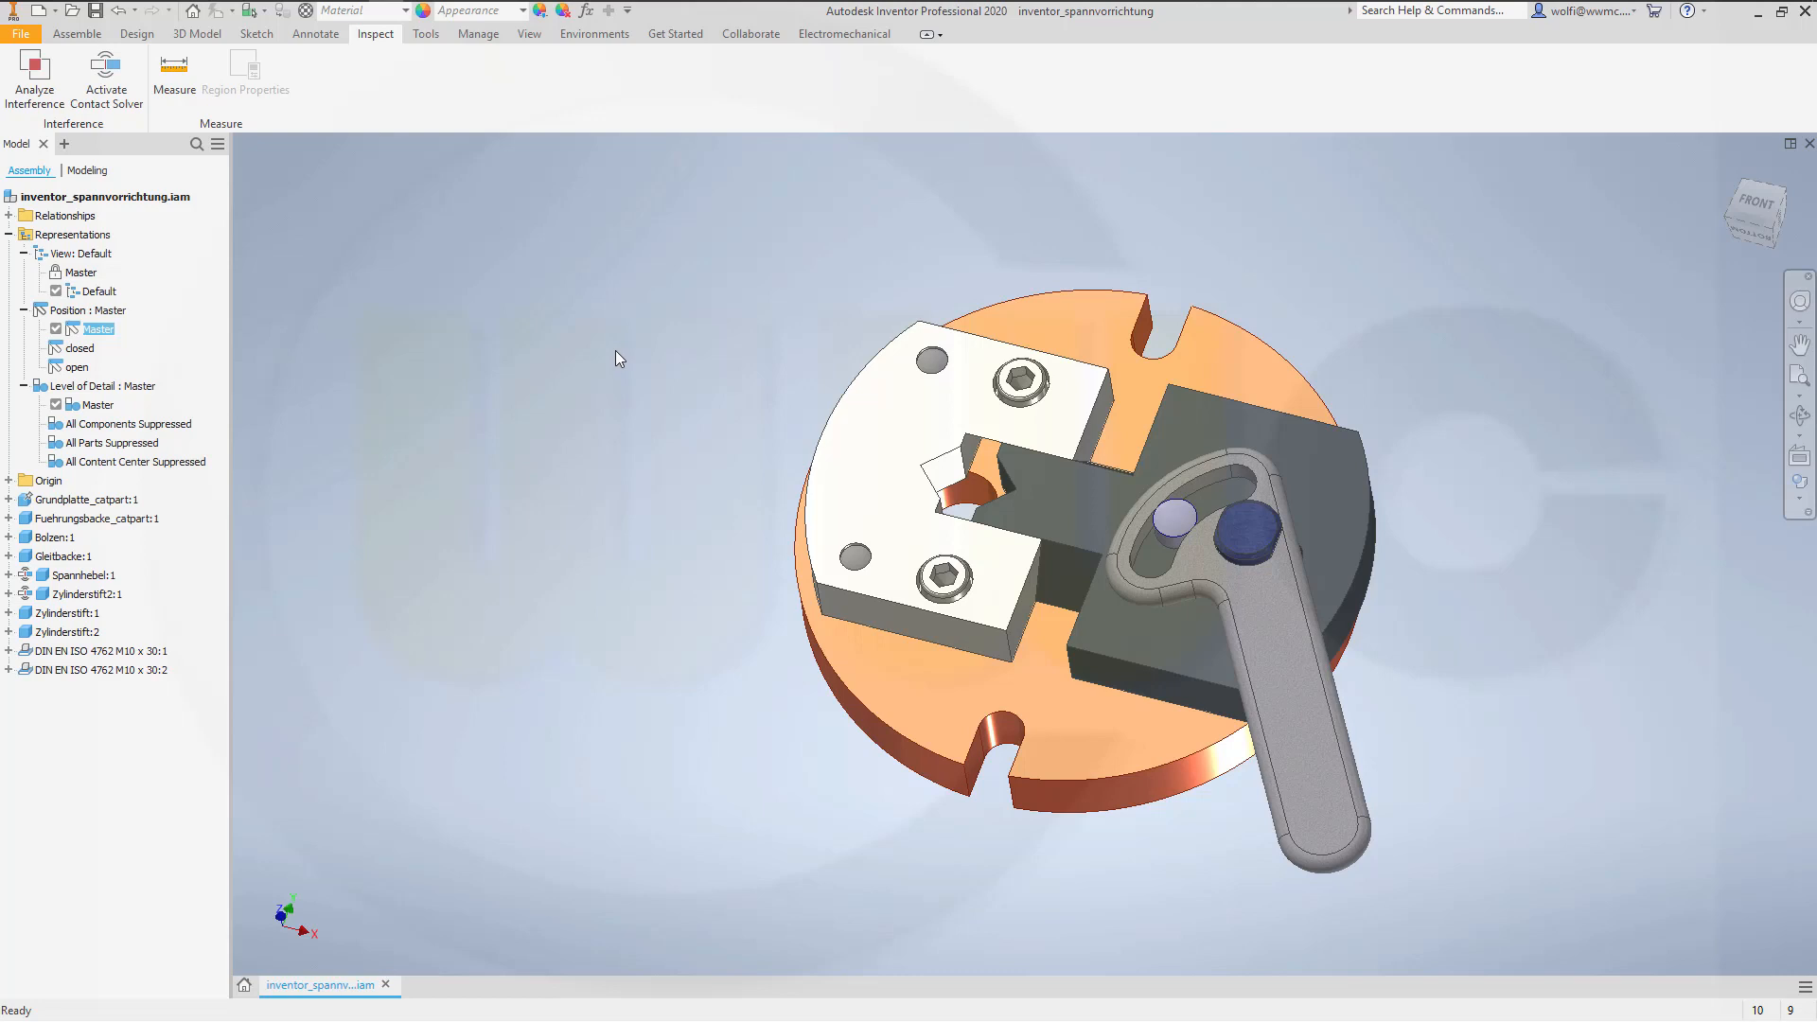
mouse_move(613, 354)
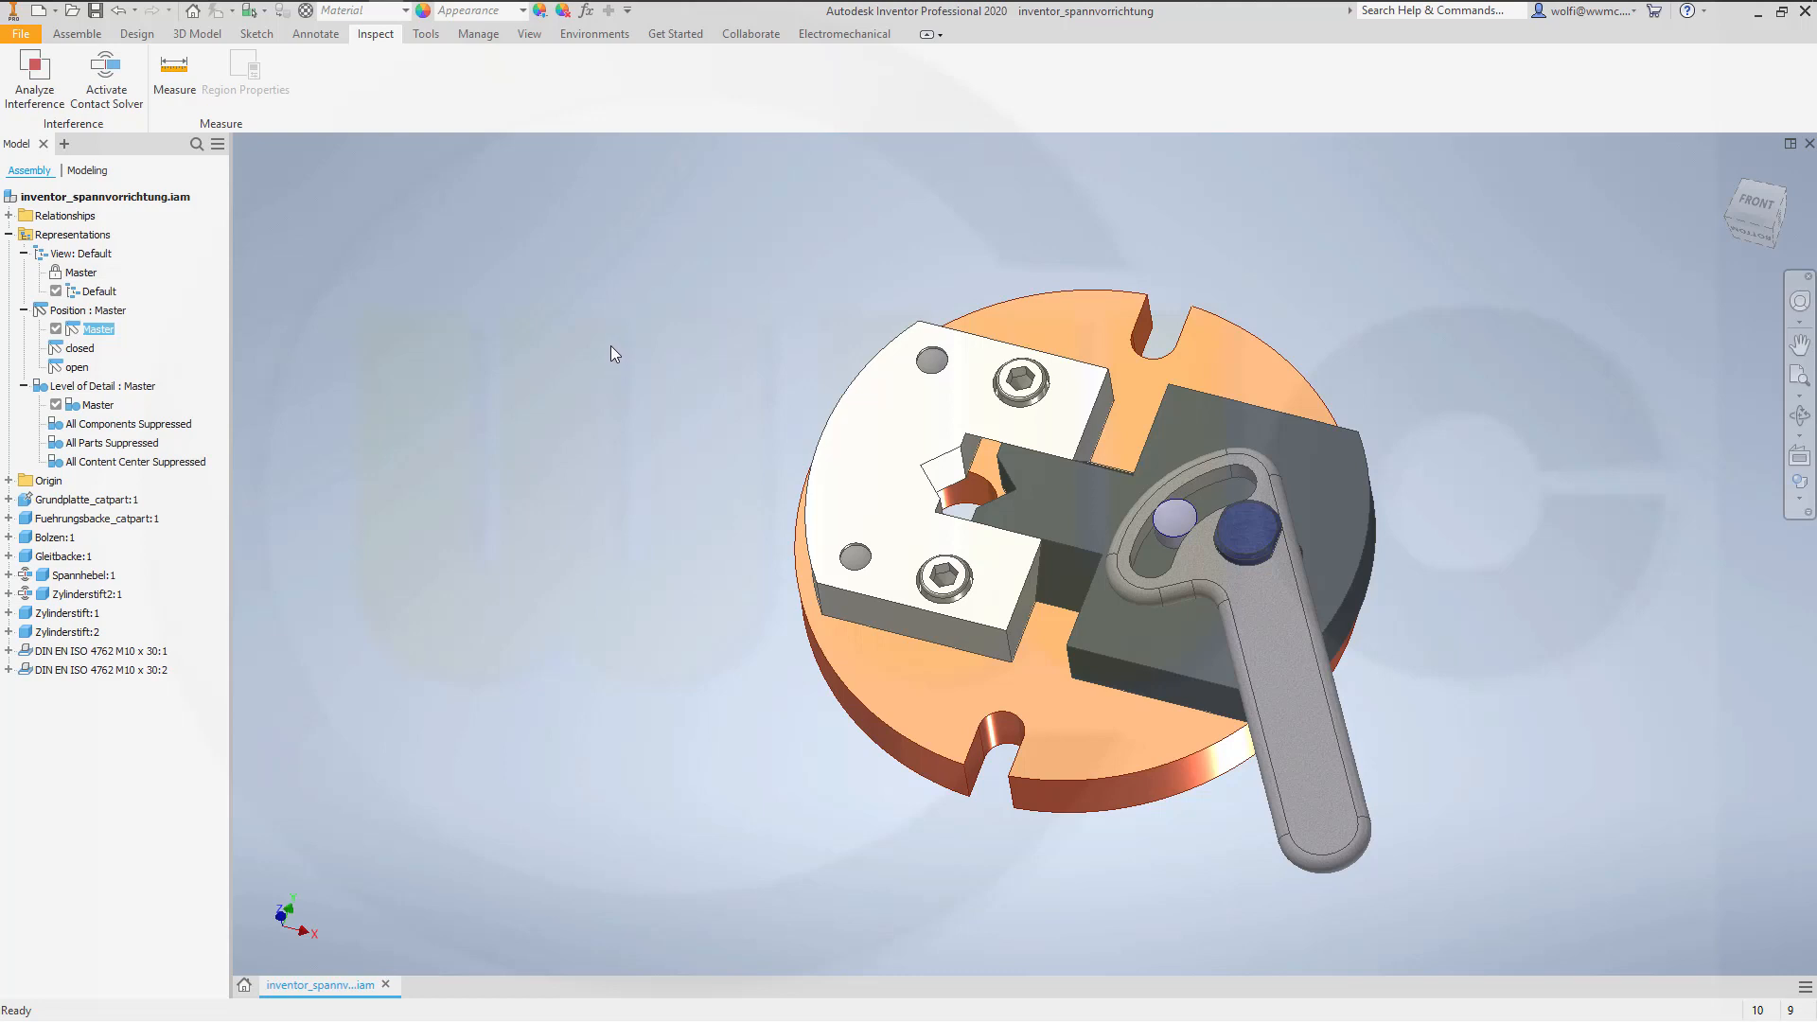